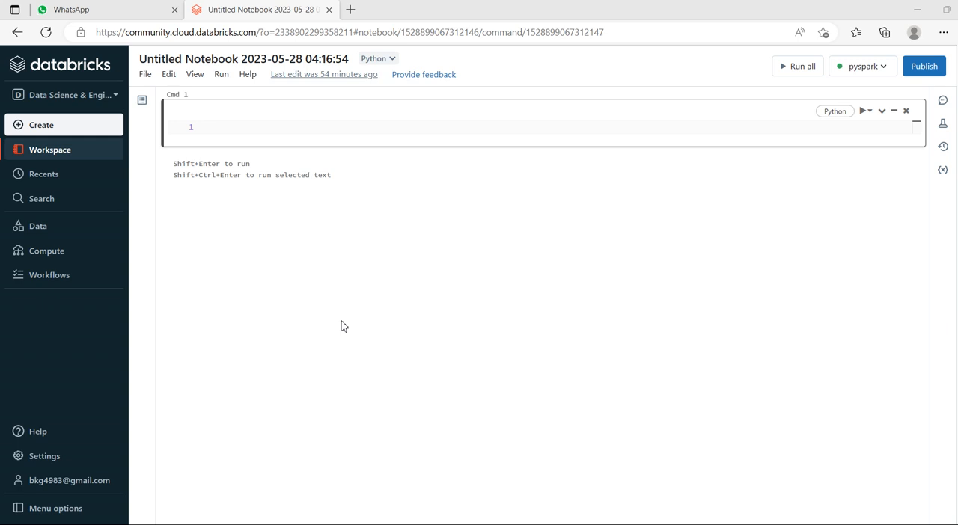
{"action": "mouse_move", "coordinate": [234, 140]}
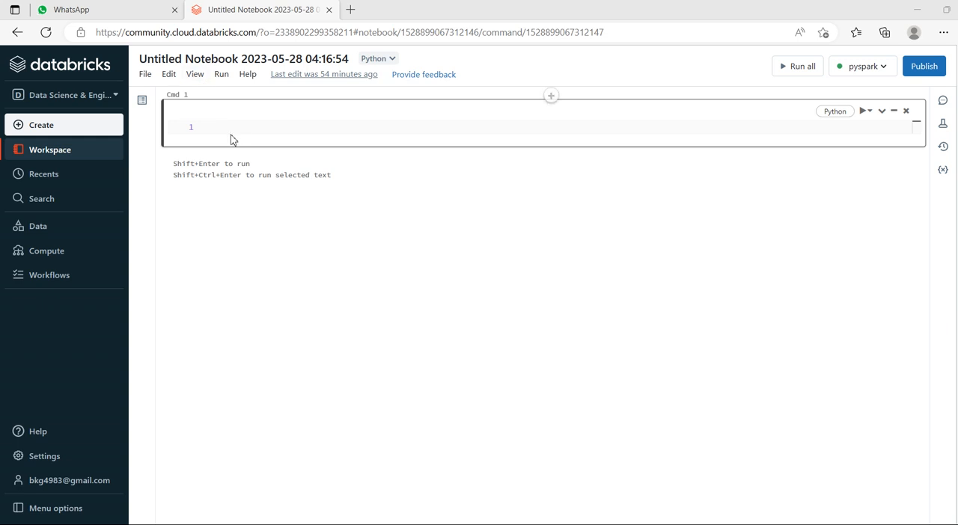
Step: Type the comment '# Topic - union and unionByName' in the empty first cell
{"action": "left_click", "coordinate": [273, 127]}
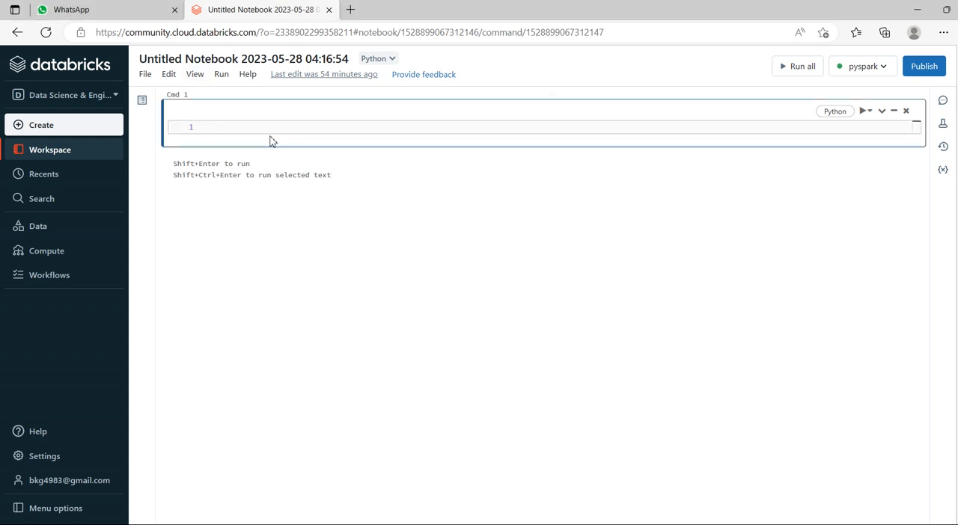
{"action": "type", "text": "#"}
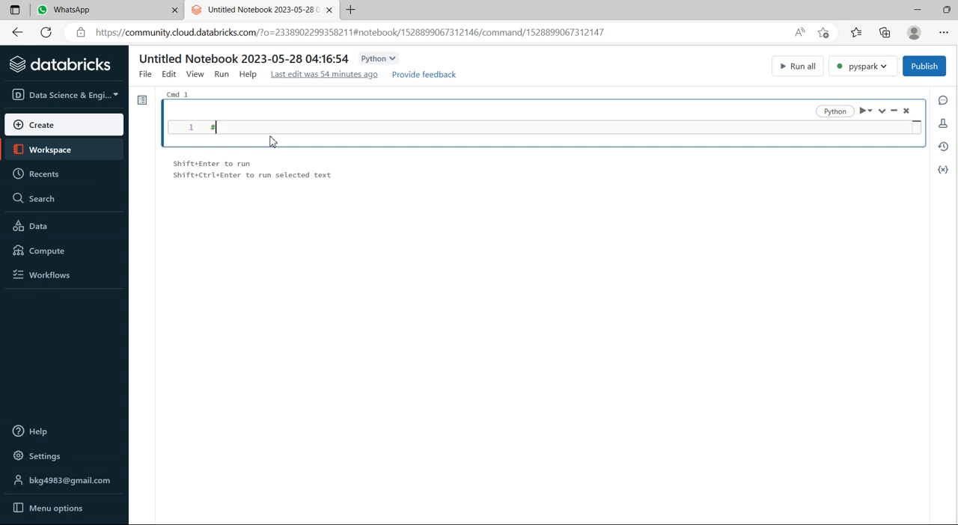
{"action": "type", "text": "T"}
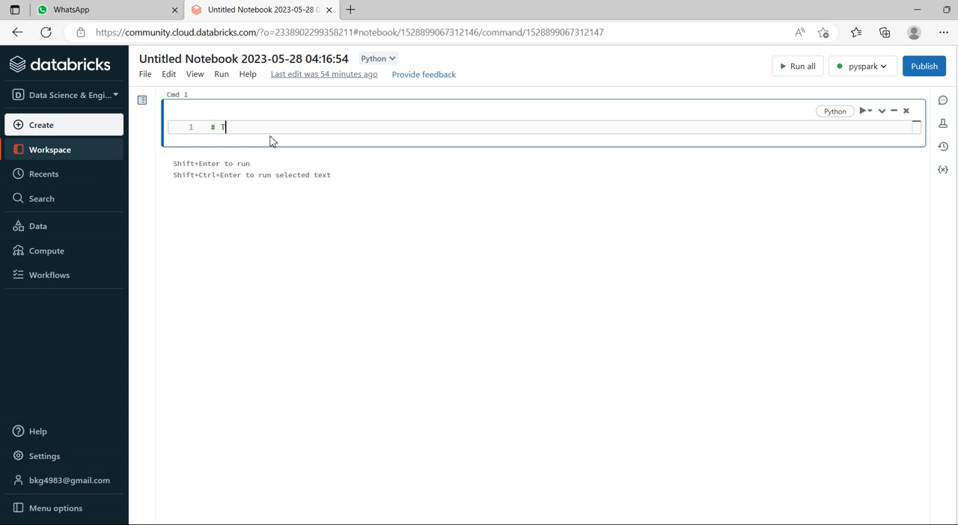
{"action": "type", "text": "opic"}
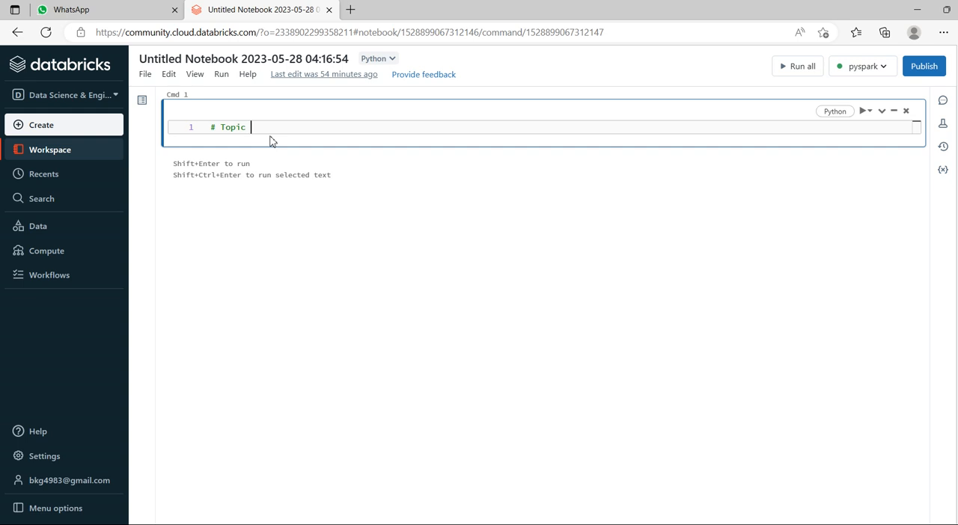
{"action": "type", "text": "- Un"}
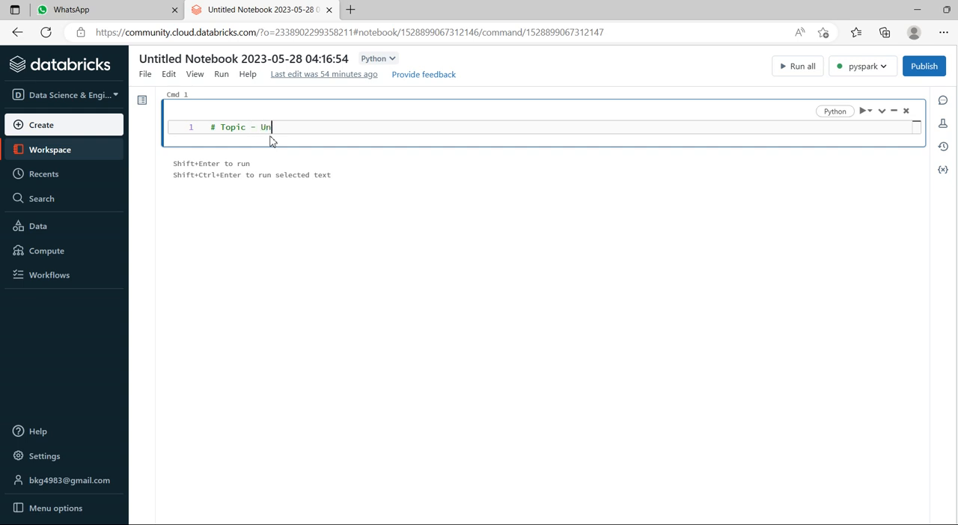
{"action": "type", "text": "ion and"}
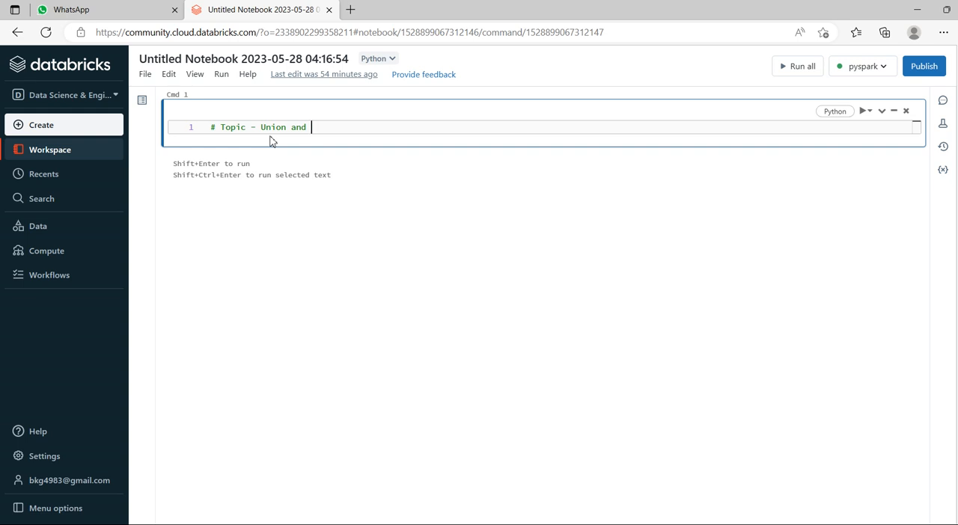
{"action": "type", "text": "unionBy"}
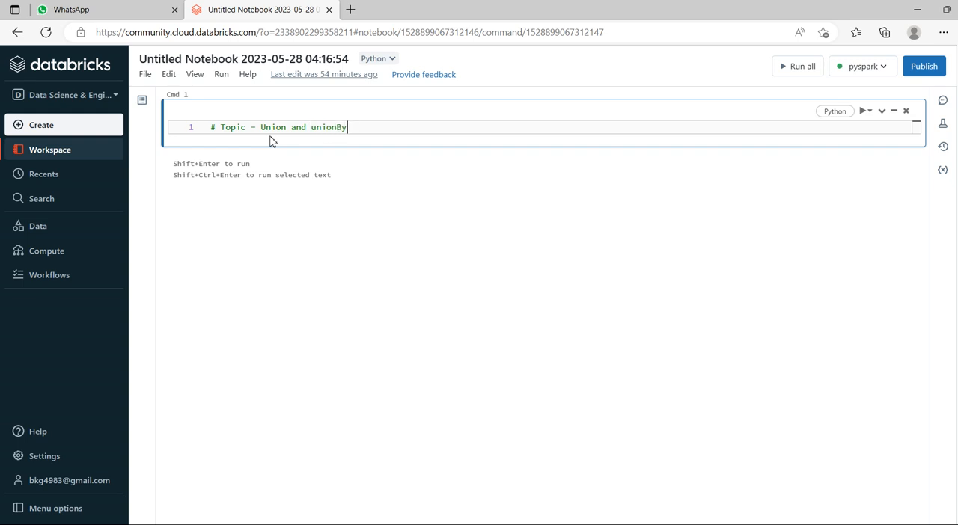
{"action": "type", "text": "Name"}
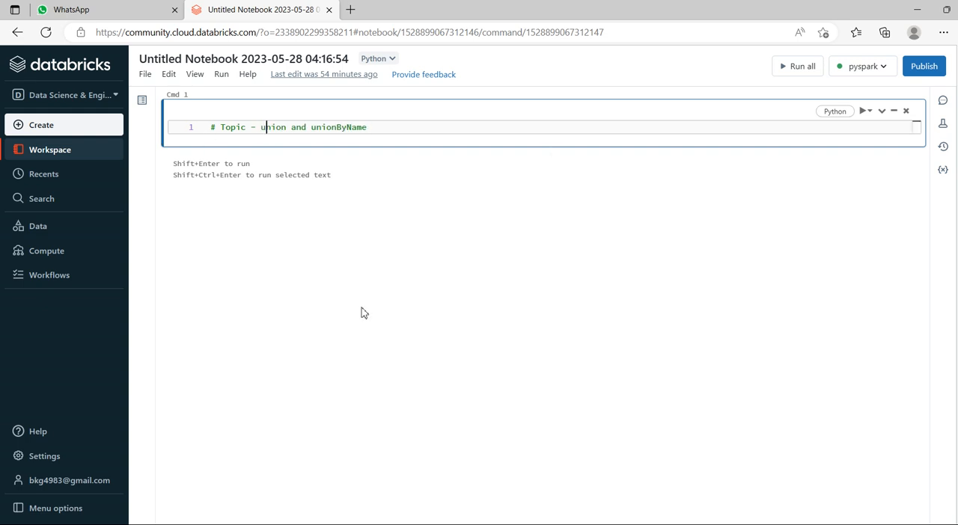
{"action": "double_click", "coordinate": [338, 127]}
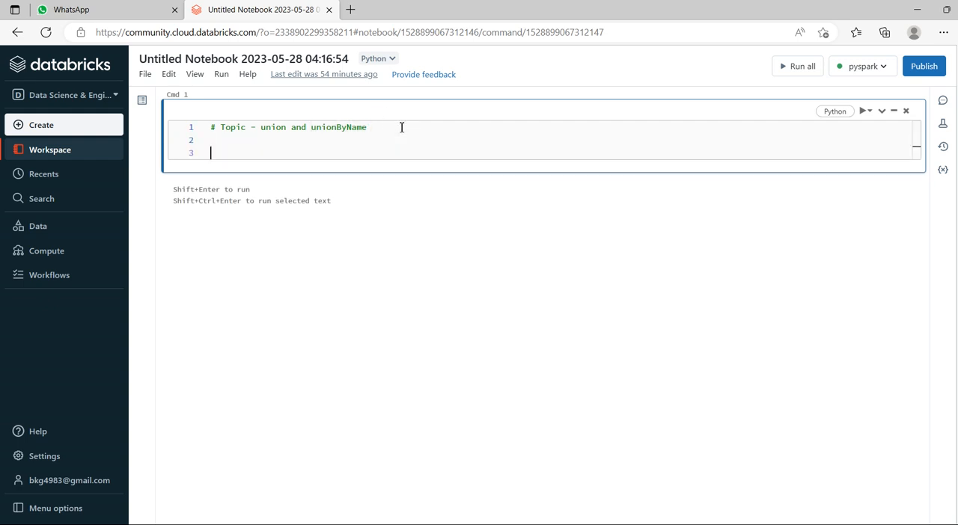
Step: Comment that Union and UnionByName transformations merge dataframes of the same schema or structure
{"action": "type", "text": "#"}
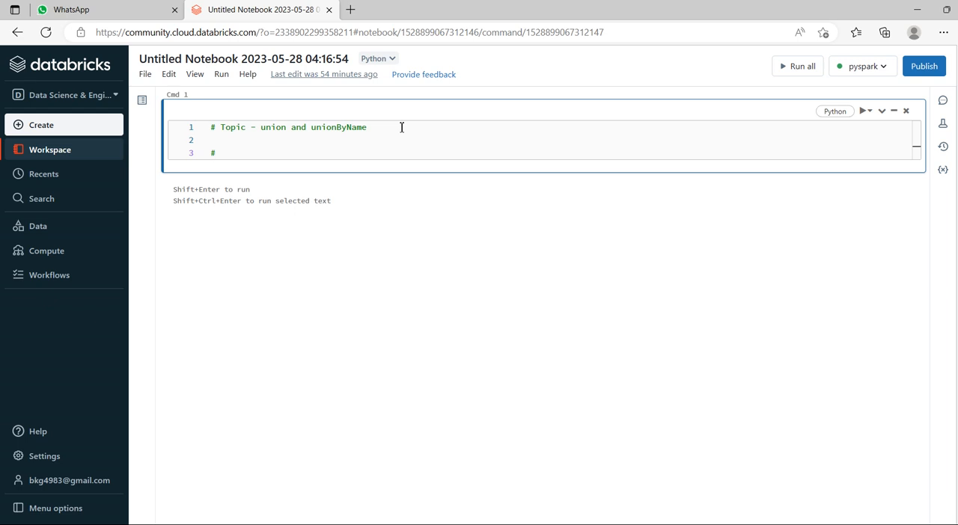
{"action": "type", "text": "Union and"}
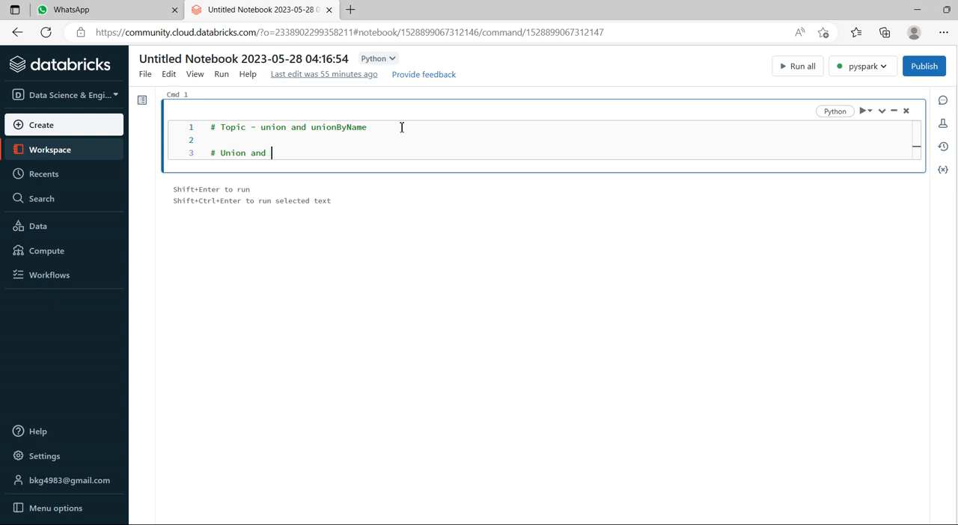
{"action": "type", "text": "UnionByNa"}
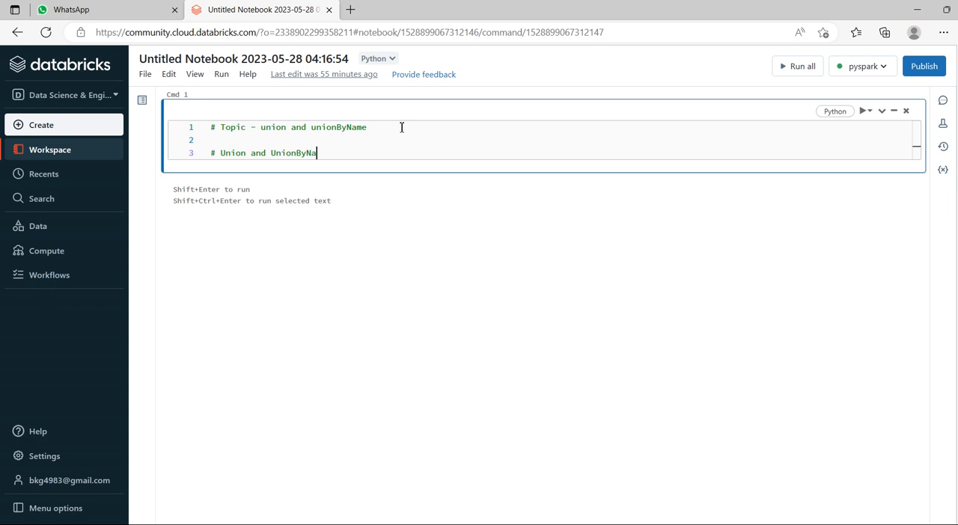
{"action": "type", "text": "me"}
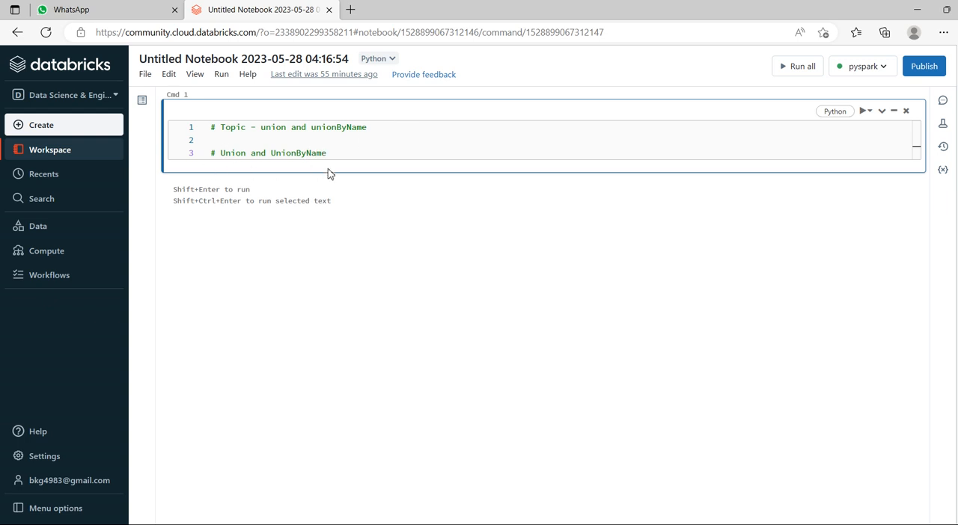
{"action": "type", "text": "Tra"}
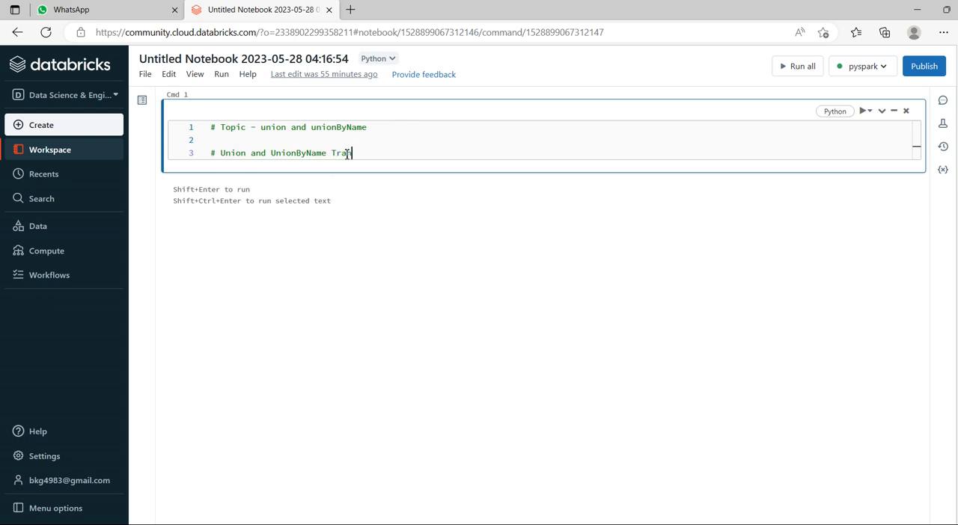
{"action": "type", "text": "nsformat"}
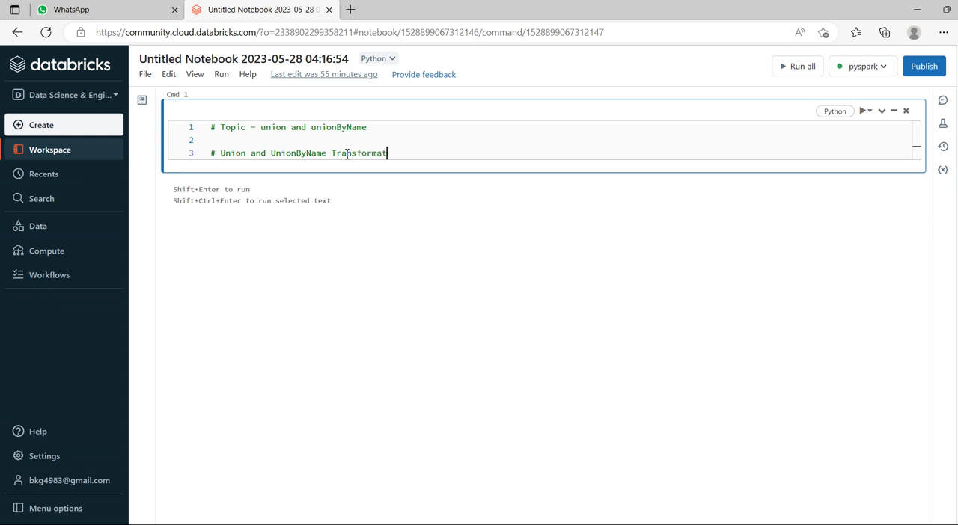
{"action": "type", "text": "ions are u"}
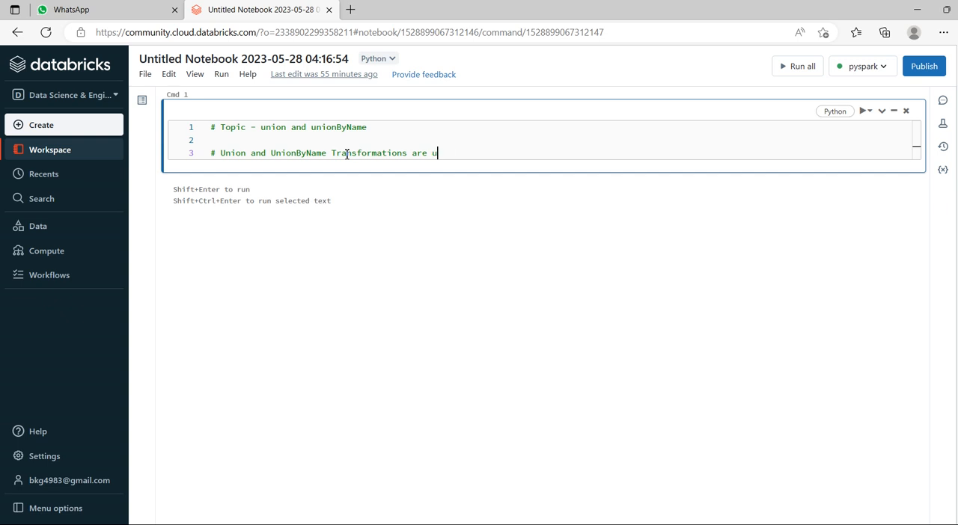
{"action": "type", "text": "sed to me"}
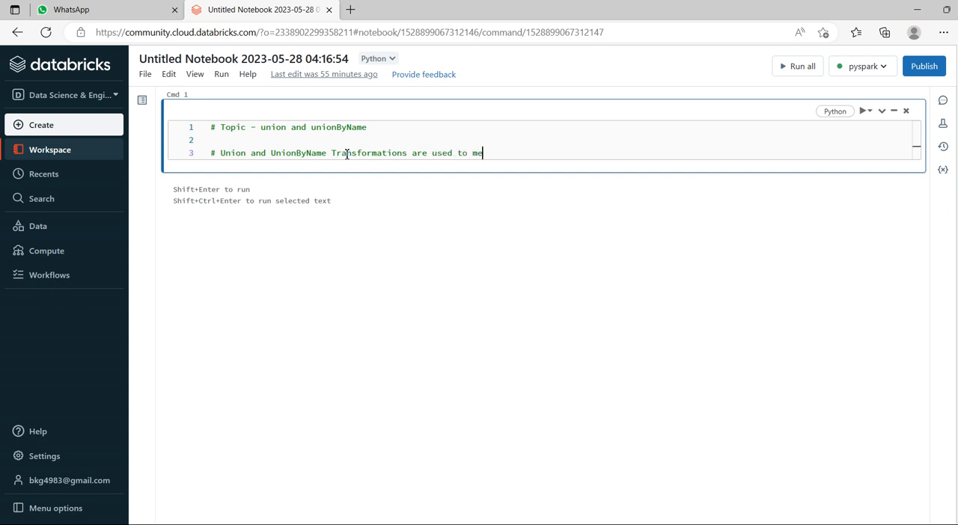
{"action": "type", "text": "rge"}
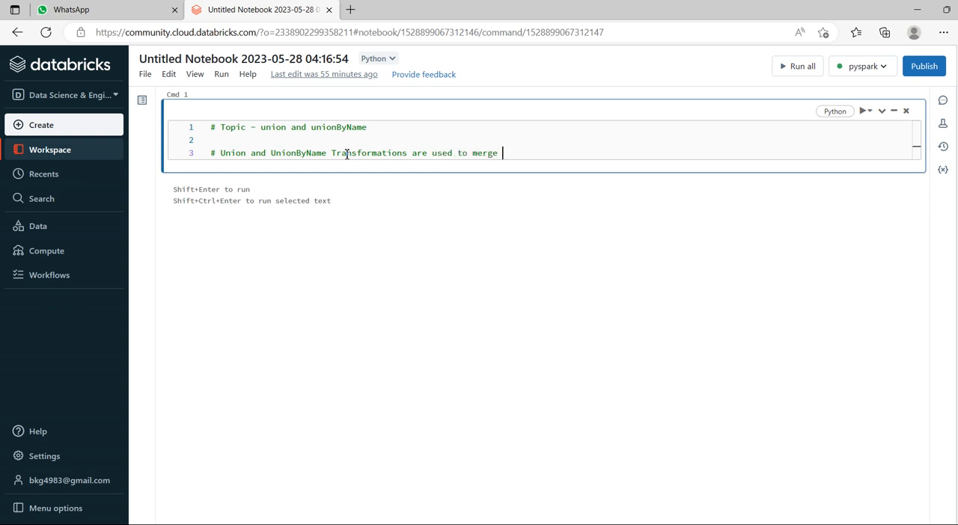
{"action": "type", "text": "two or more data"}
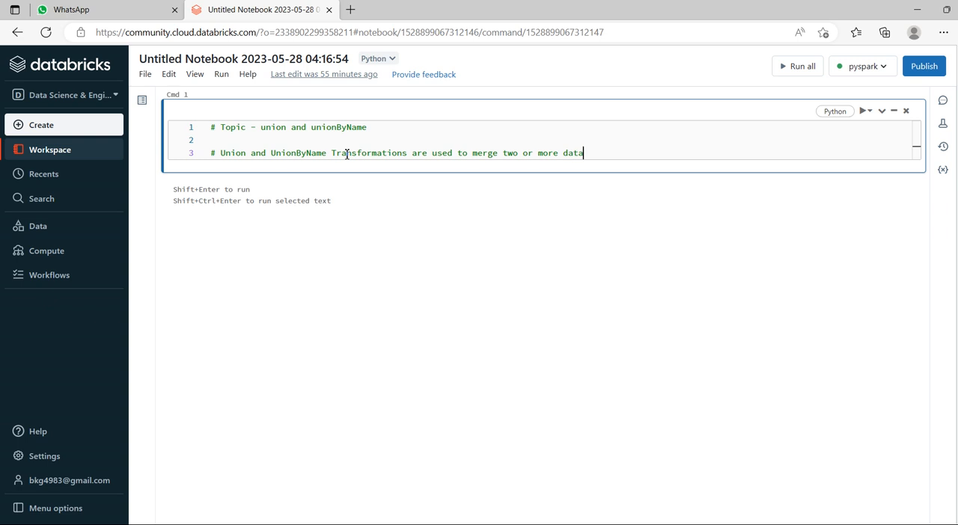
{"action": "type", "text": "frames"}
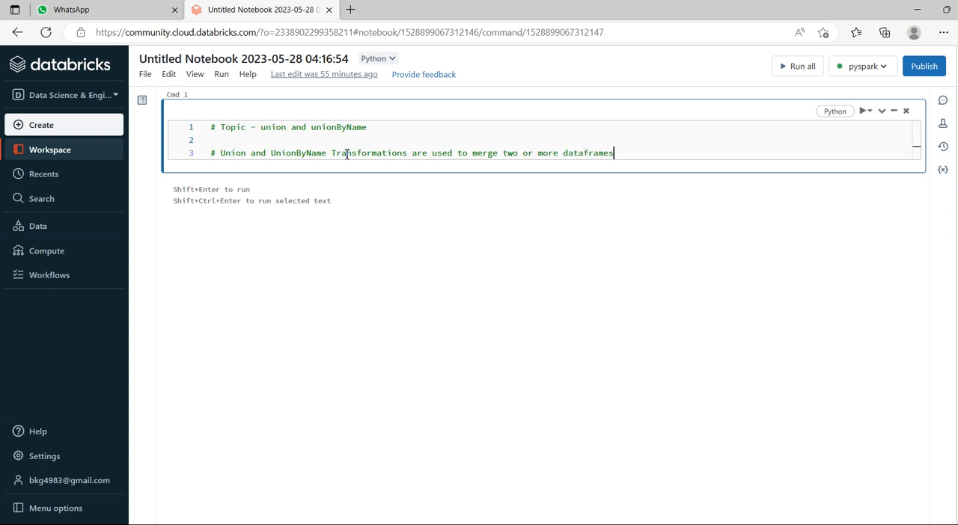
{"action": "type", "text": "of the same schema or st"}
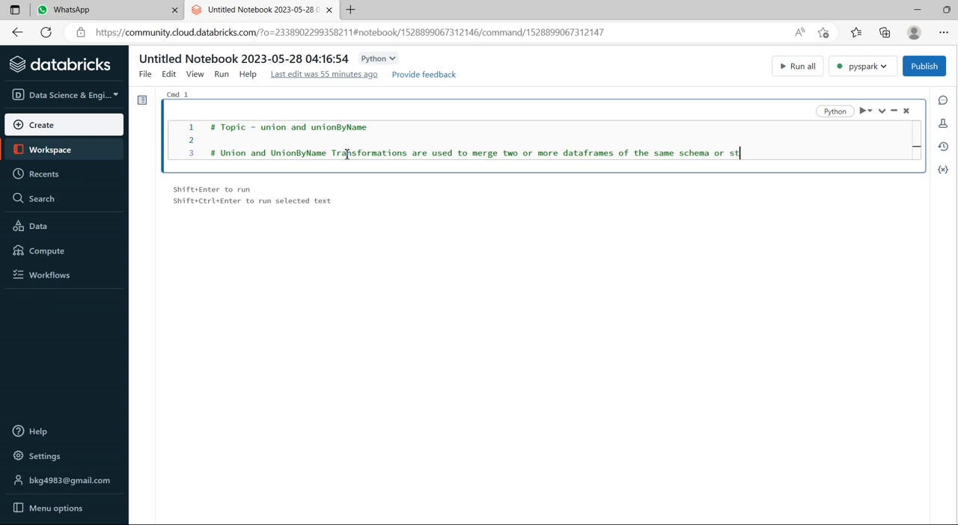
{"action": "type", "text": "ructure"}
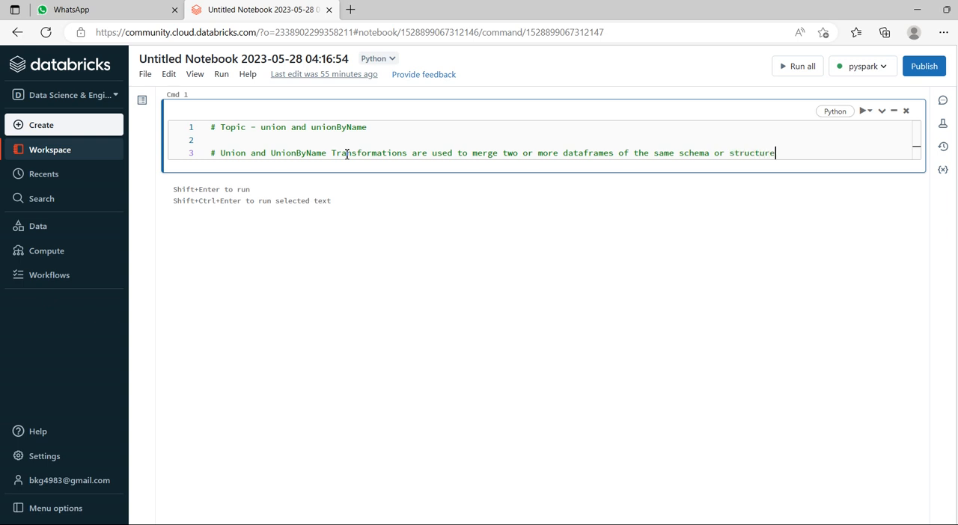
{"action": "key", "text": "Enter"}
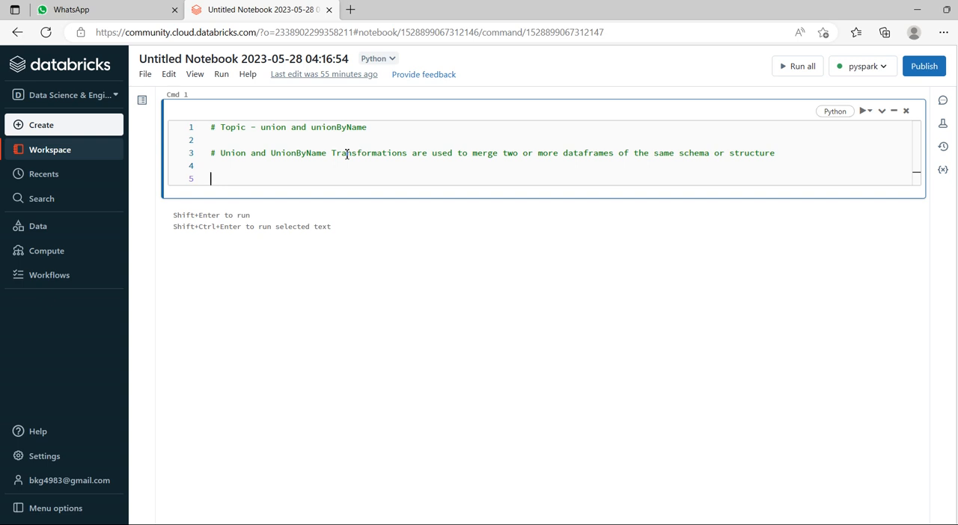
Step: Comment that the unionByName function takes the parameter allowMissingColumns with the value True
{"action": "type", "text": "#"}
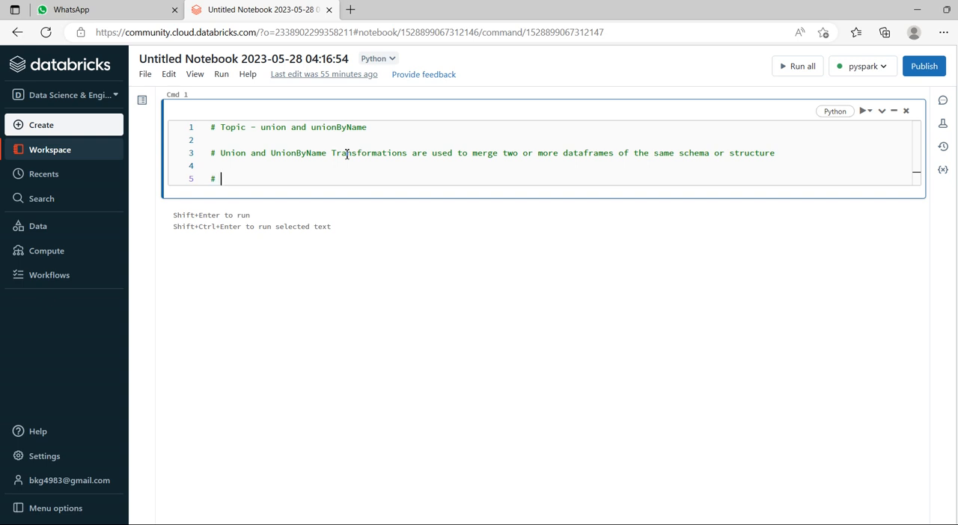
{"action": "type", "text": "un"}
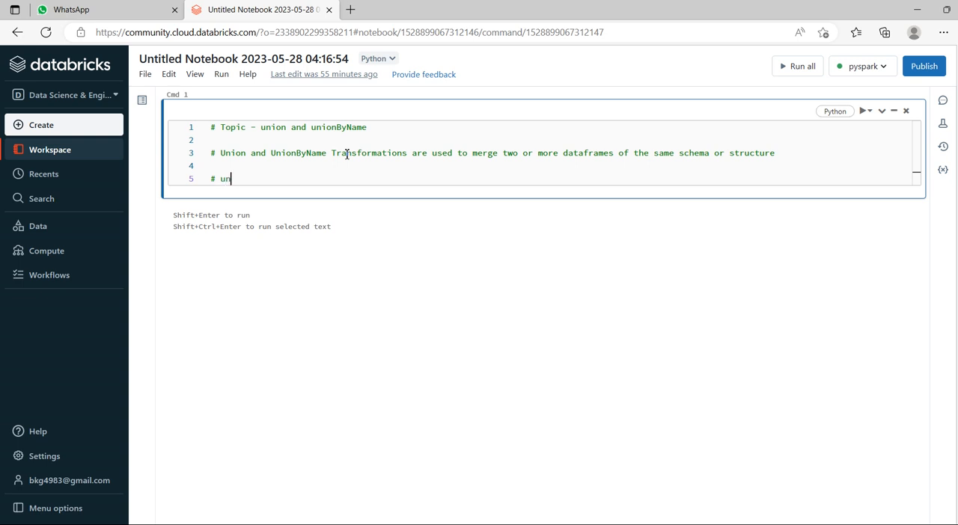
{"action": "type", "text": "ionByName("}
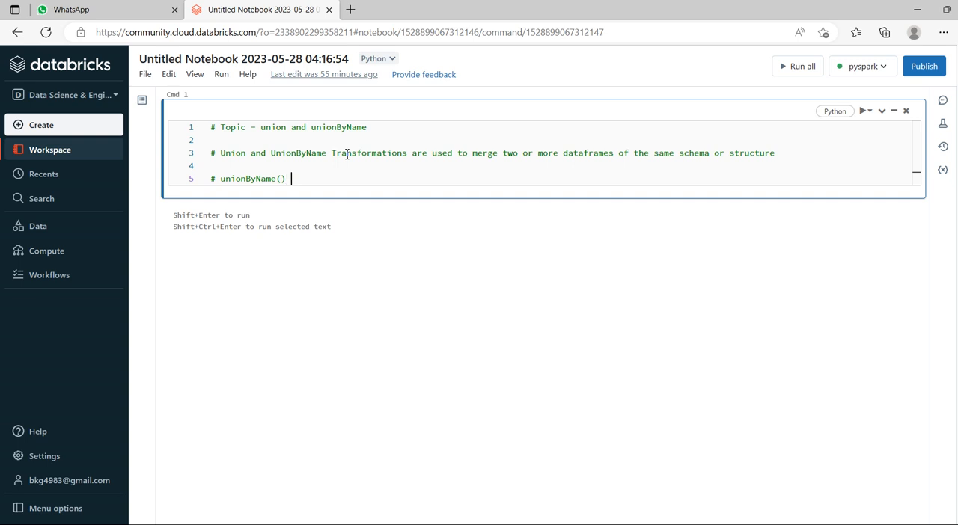
{"action": "type", "text": "function t"}
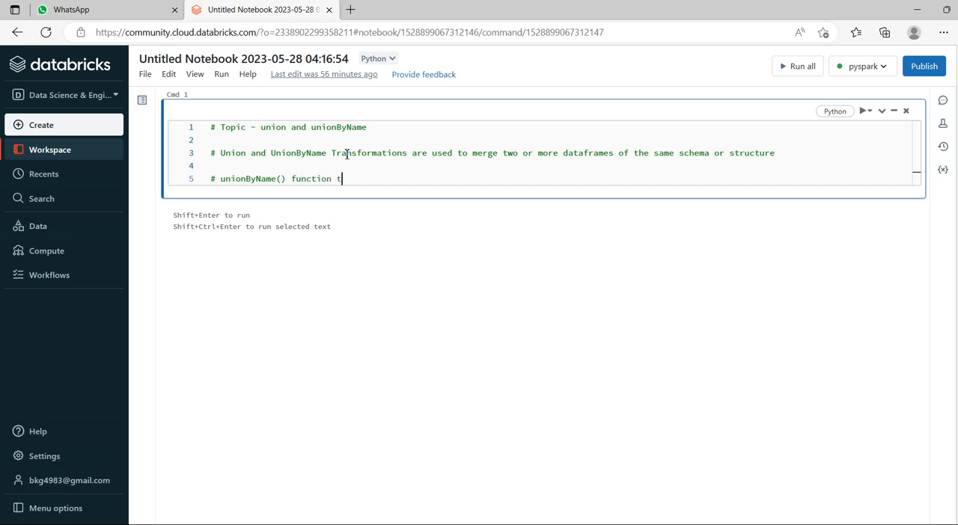
{"action": "type", "text": "akes"}
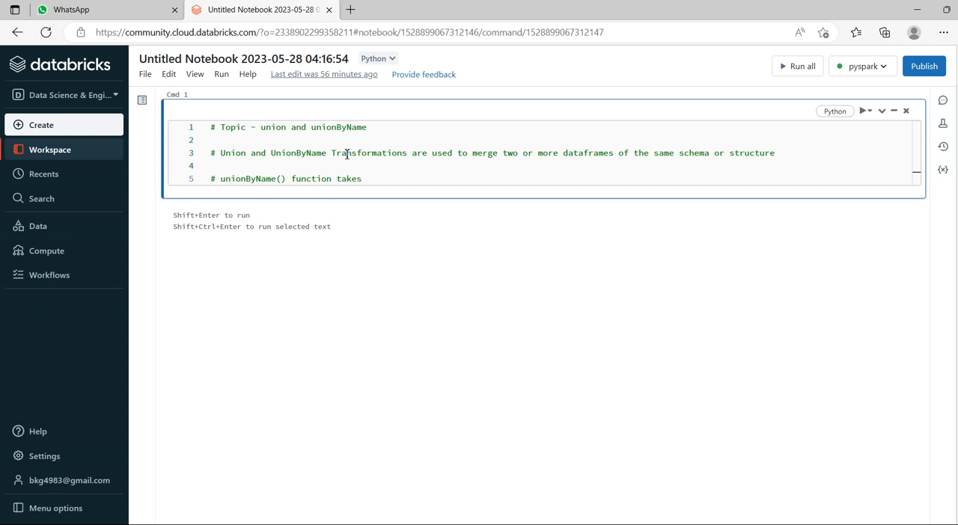
{"action": "type", "text": "param"}
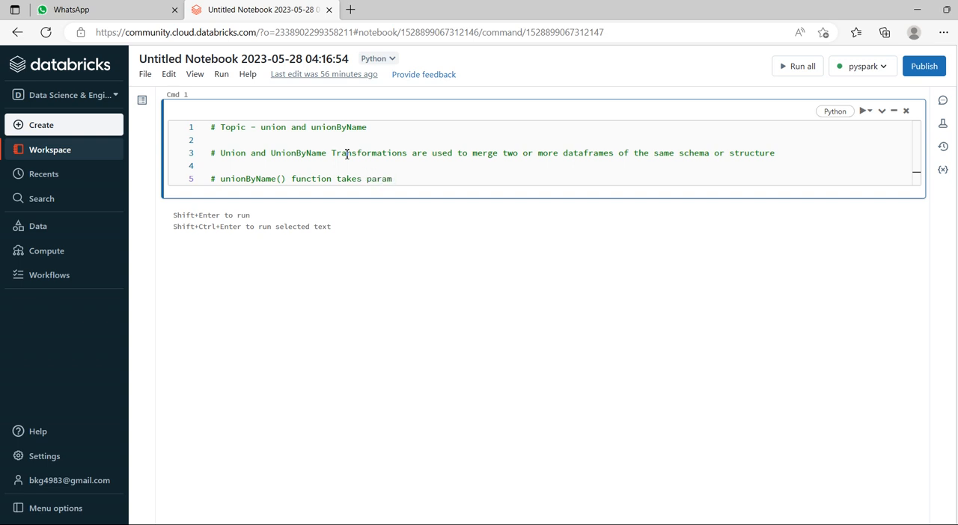
{"action": "type", "text": "allo"}
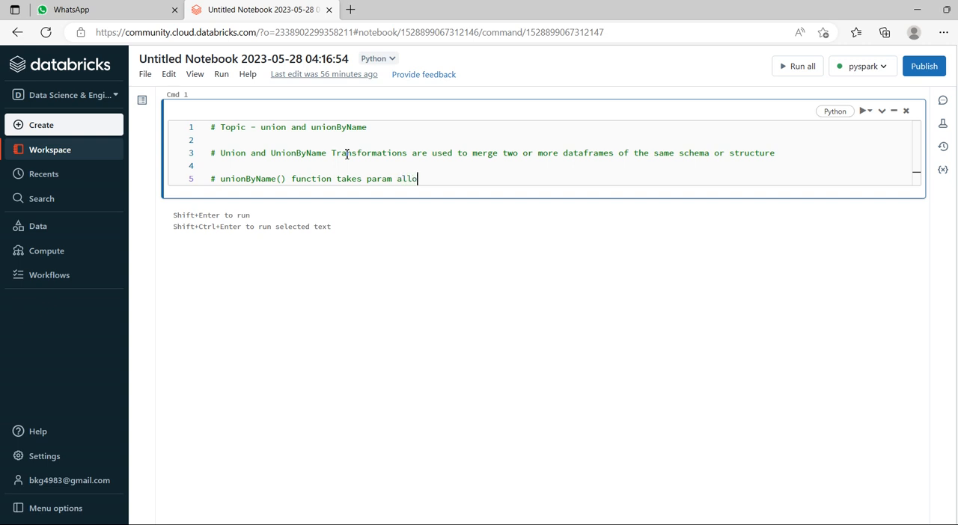
{"action": "type", "text": "wMi"}
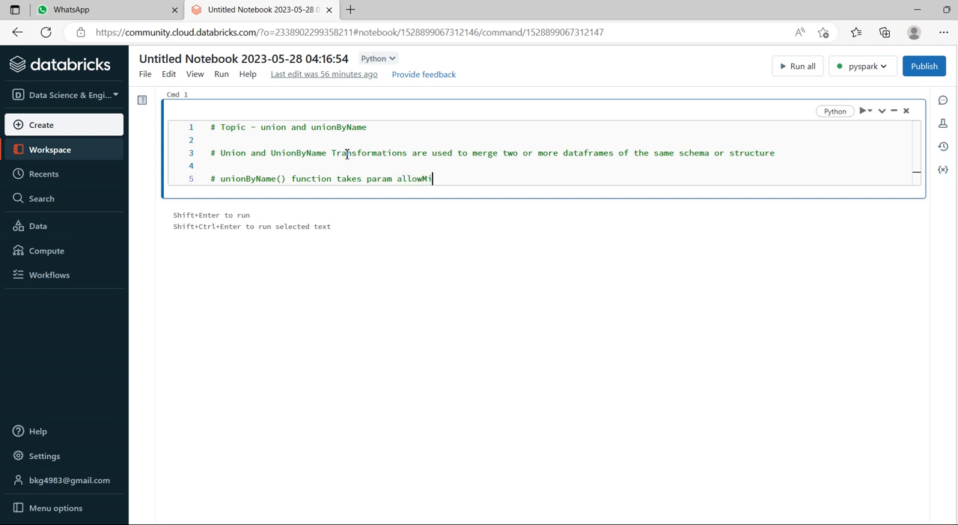
{"action": "type", "text": "ssingCol"}
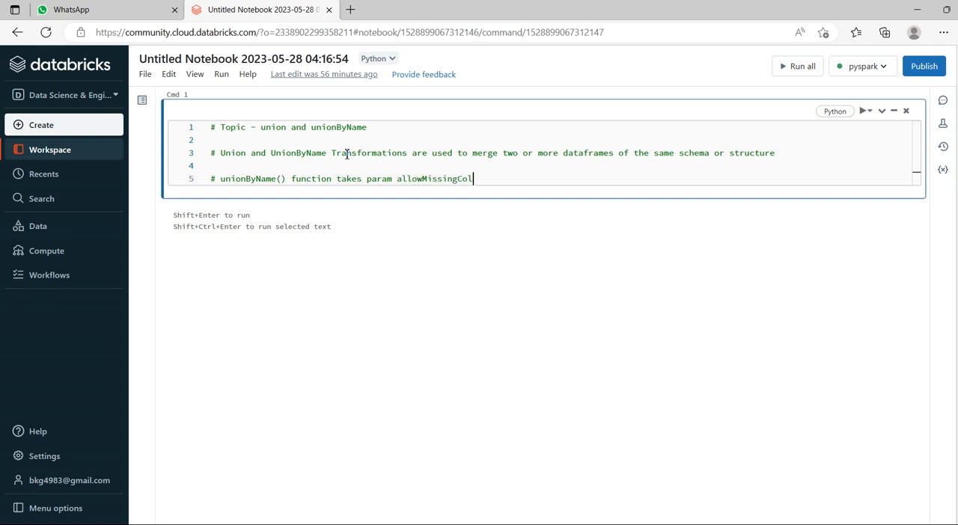
{"action": "type", "text": "umns"}
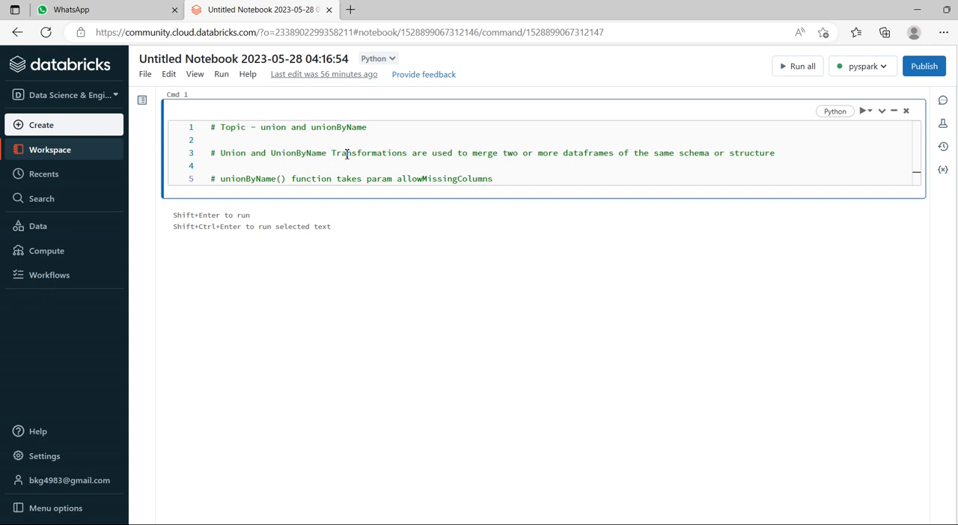
{"action": "type", "text": "with the"}
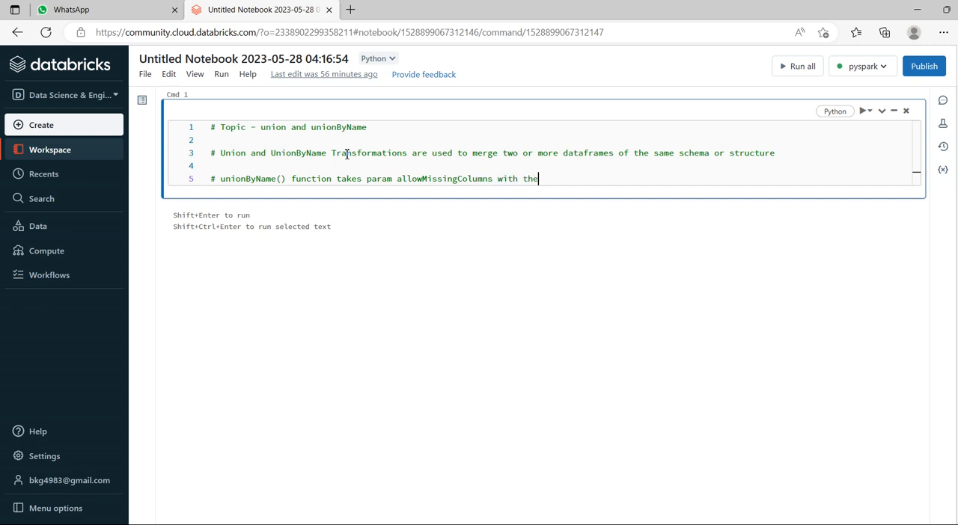
{"action": "type", "text": "value"}
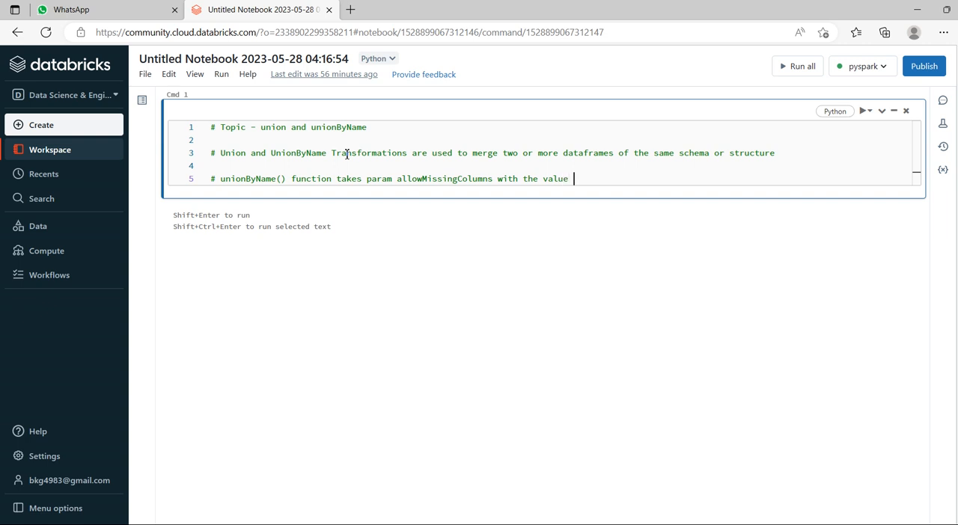
{"action": "type", "text": "True"}
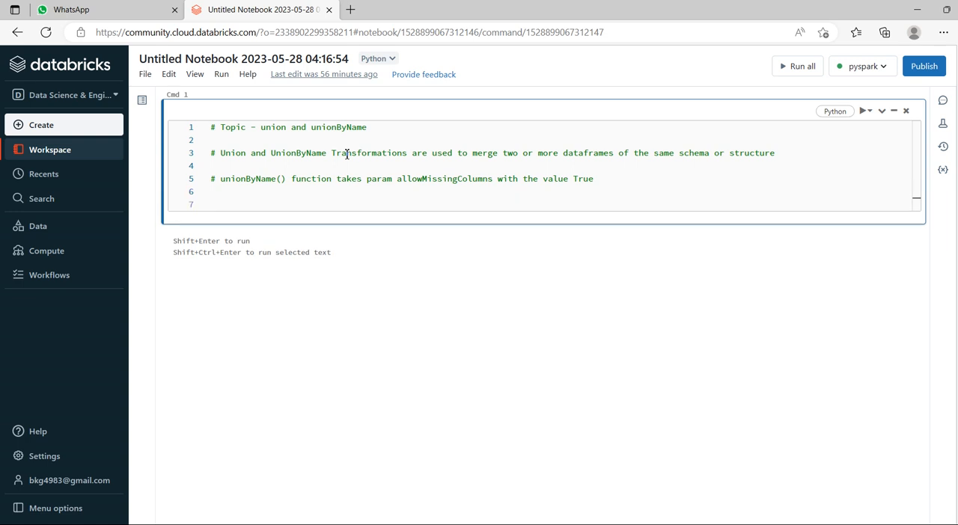
Step: Add a '# Syntax of unionByName()' comment and the line unionByName(df, allowMissingColumns=True)
{"action": "type", "text": "# Sy"}
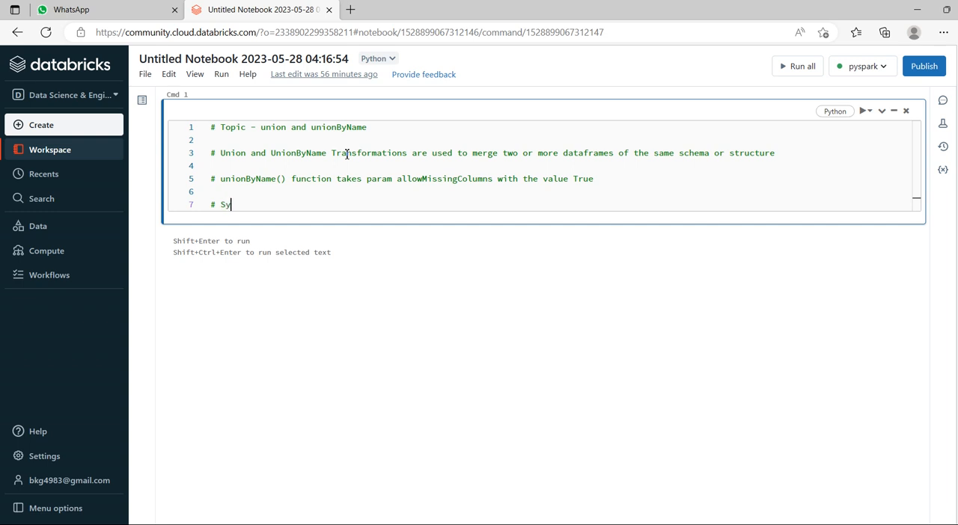
{"action": "type", "text": "ntax of"}
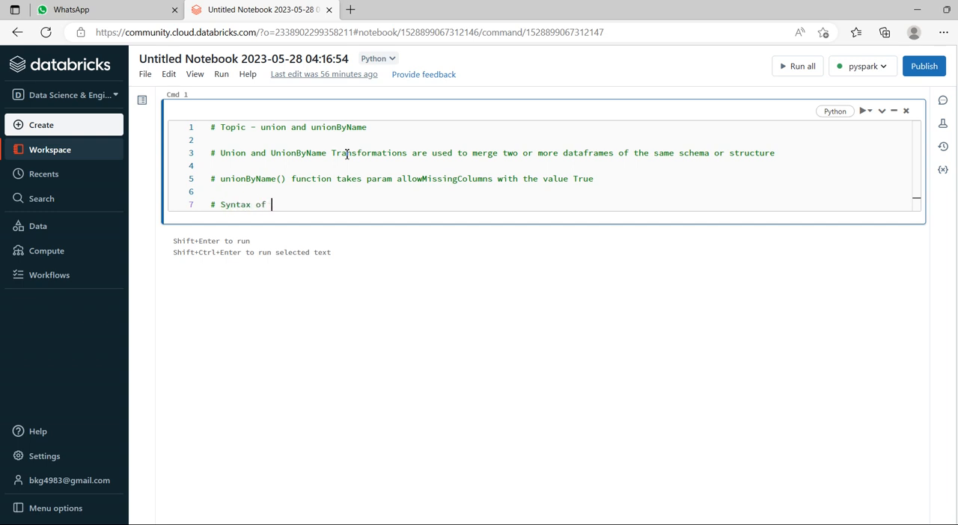
{"action": "type", "text": "union"}
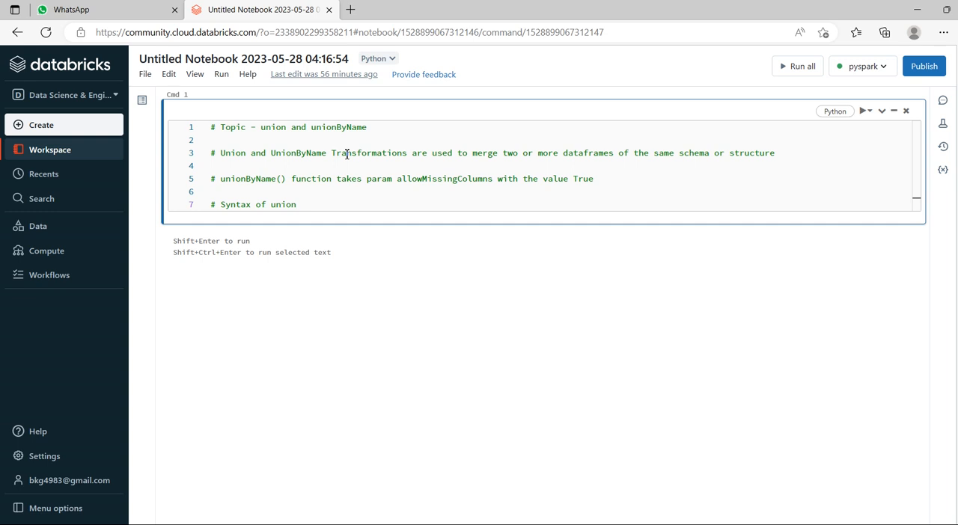
{"action": "type", "text": "ByName"}
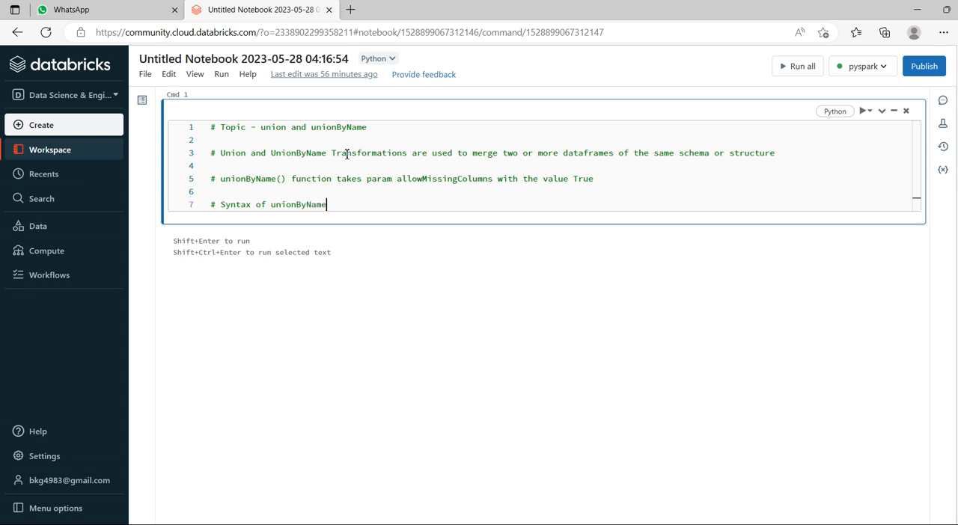
{"action": "type", "text": "()"}
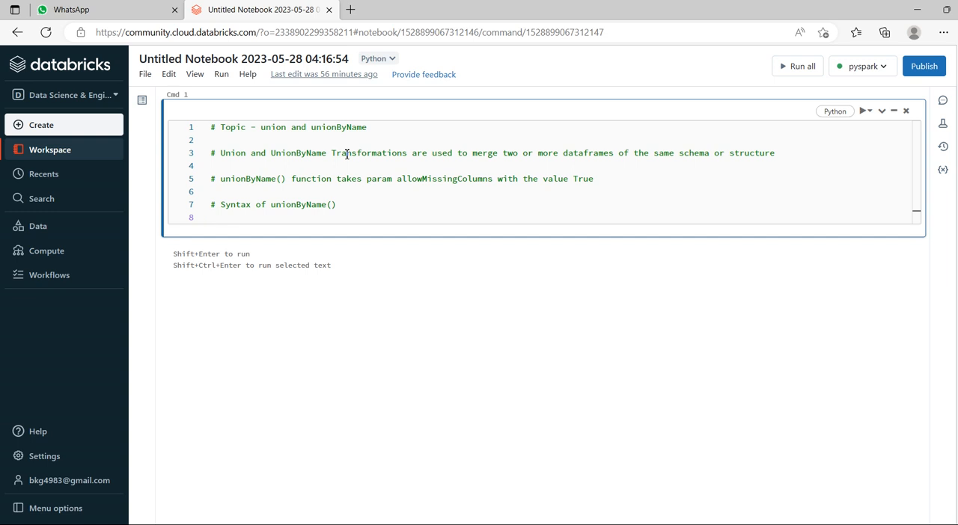
{"action": "type", "text": "u"}
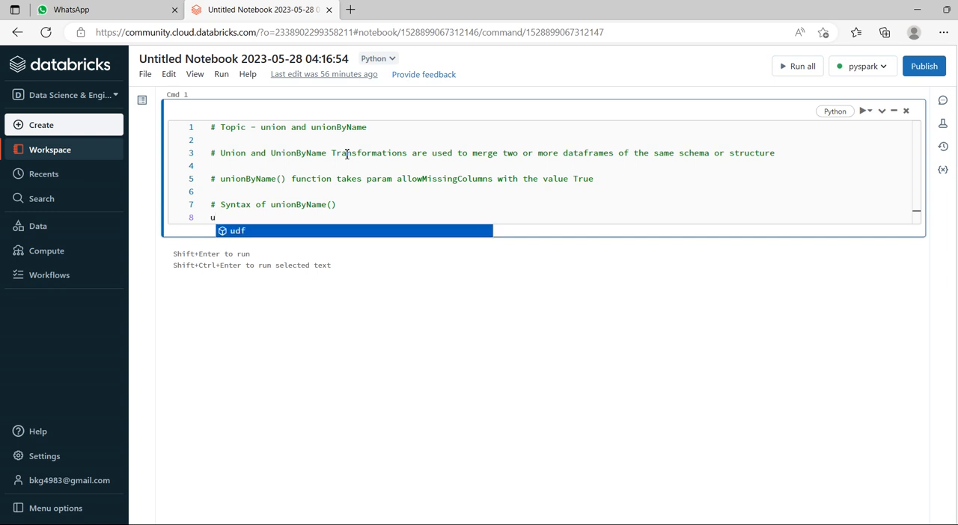
{"action": "type", "text": "nionBy"}
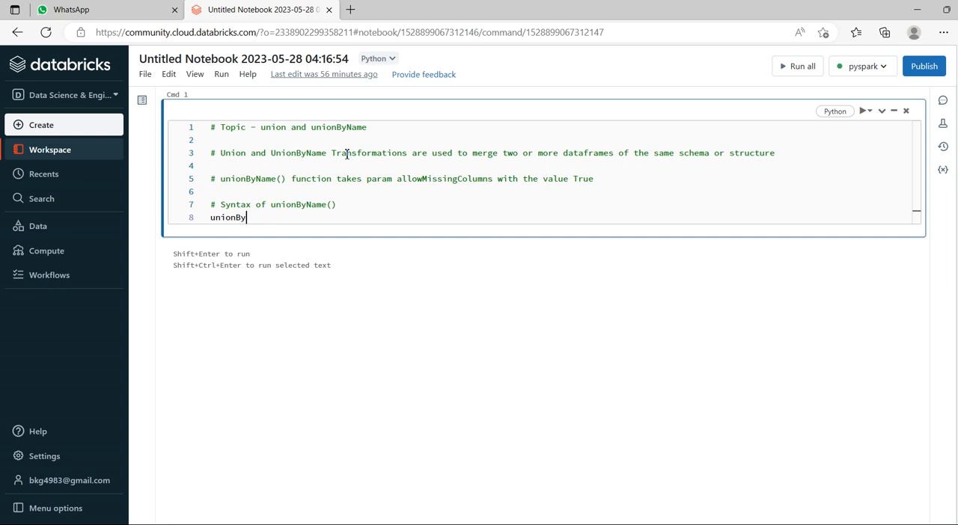
{"action": "type", "text": "Name()"}
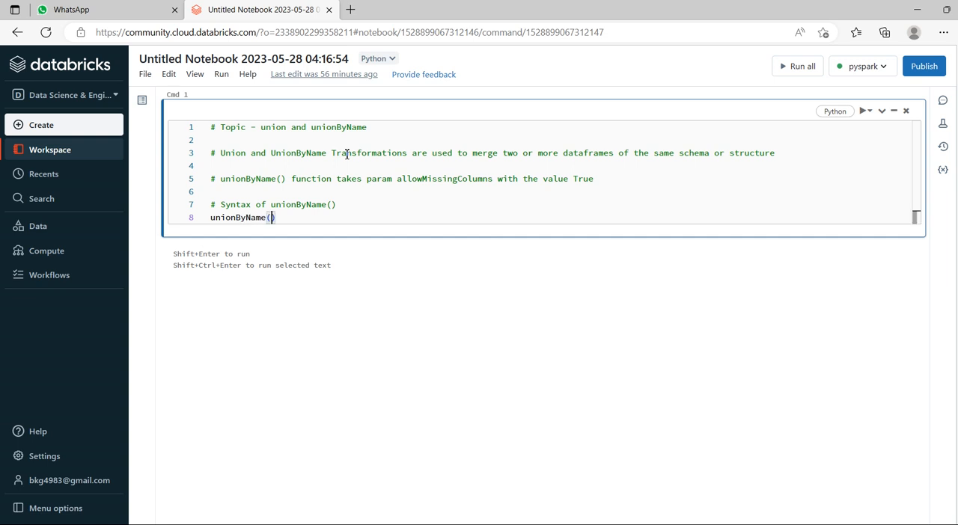
{"action": "type", "text": "df,"}
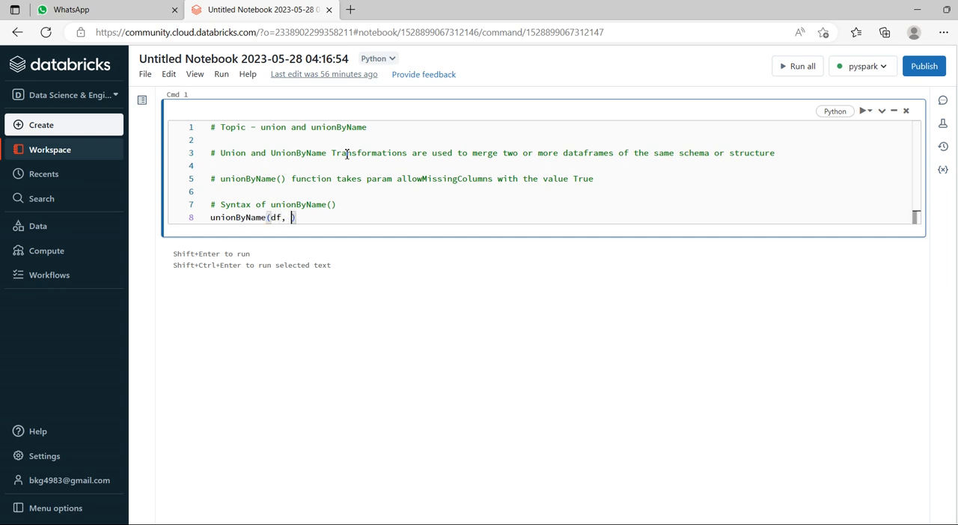
{"action": "type", "text": "allowMissingColuns"}
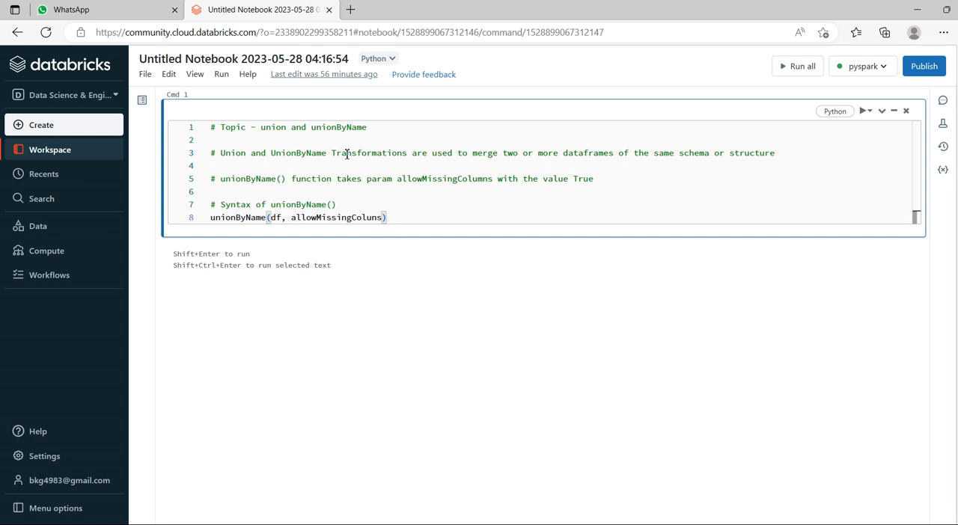
{"action": "key", "text": "Backspace"}
{"action": "type", "text": "mns=True"}
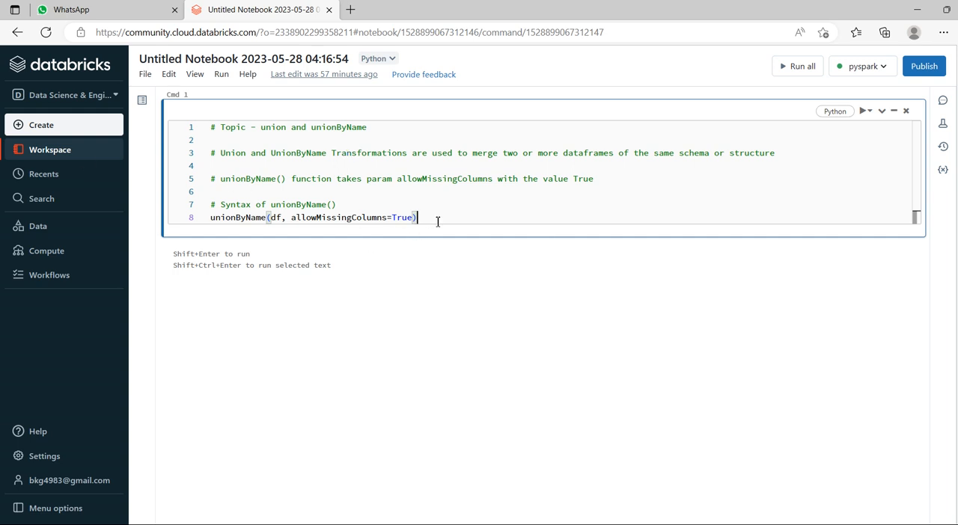
{"action": "mouse_move", "coordinate": [498, 164]}
{"action": "type", "text": "#"}
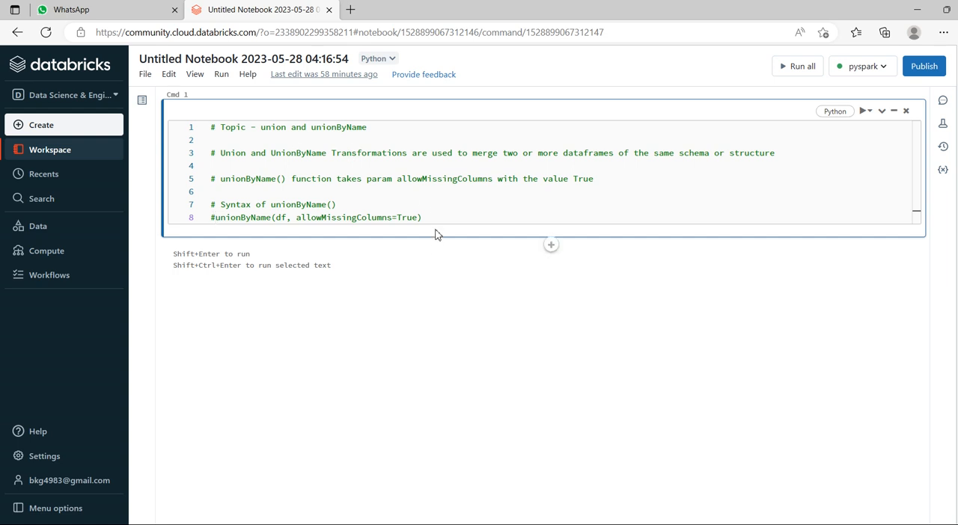
Step: Add a new cell defining s1 = [(1, 'krishna', 'IT', 'male')]
{"action": "left_click", "coordinate": [551, 245]}
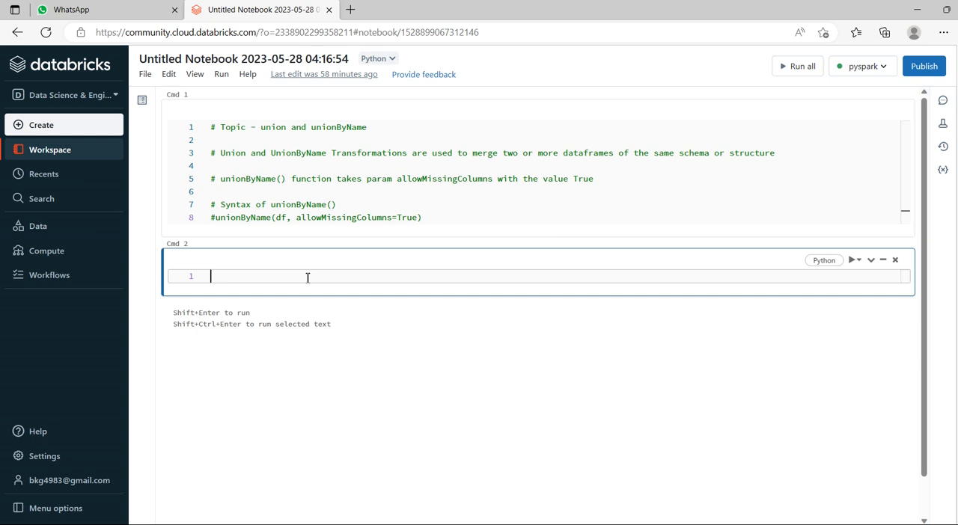
{"action": "type", "text": "s1 ="}
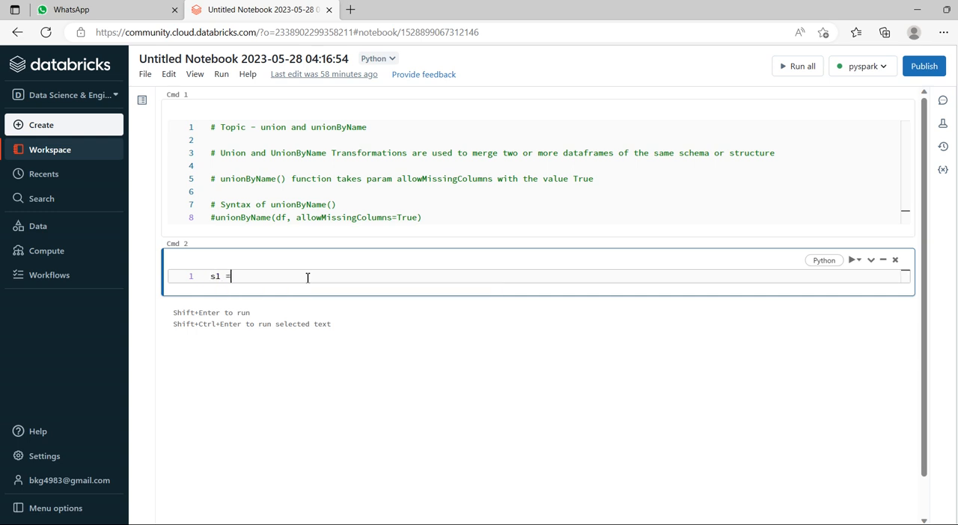
{"action": "type", "text": "["}
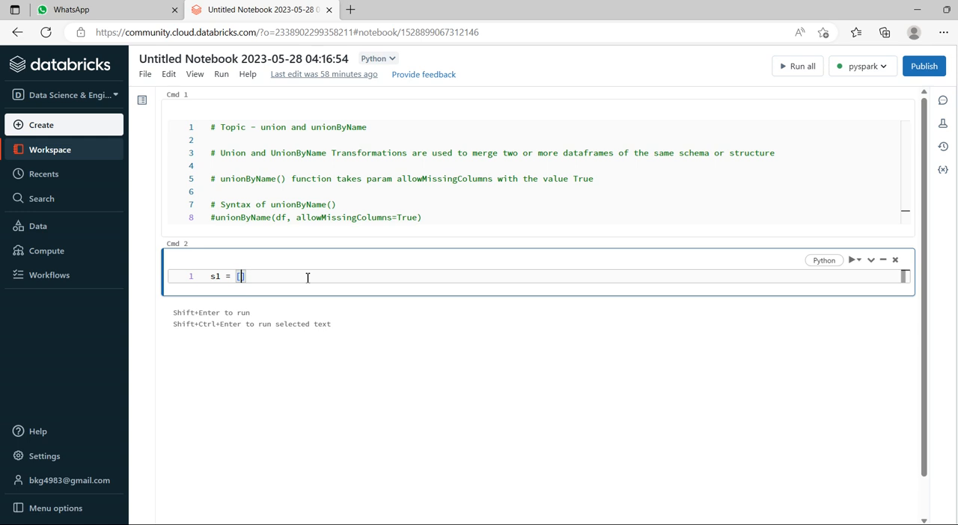
{"action": "type", "text": "(1, 'krishna"}
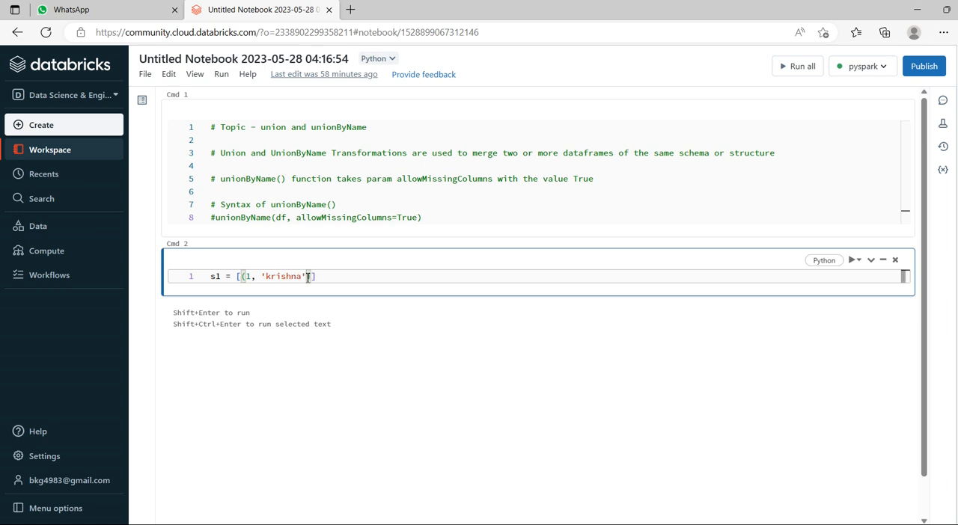
{"action": "type", "text": ", '"}
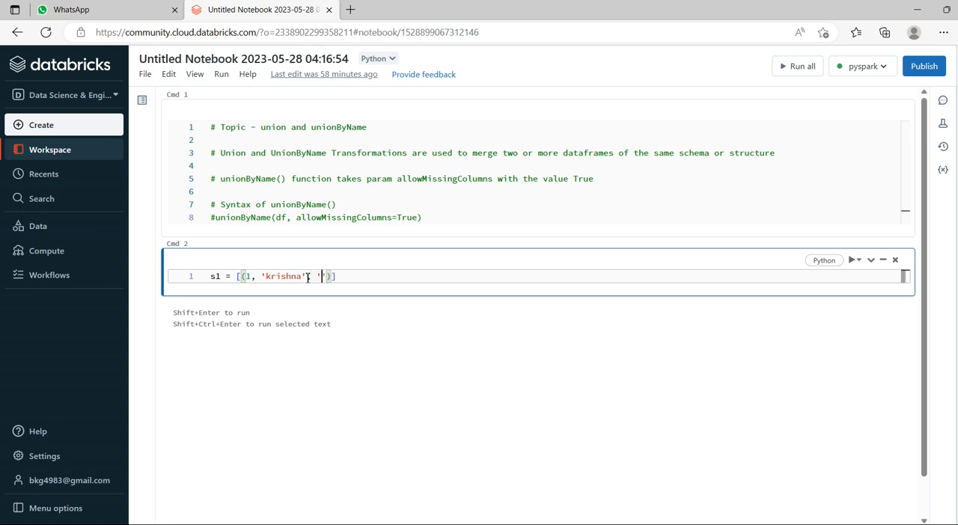
{"action": "type", "text": "IT"}
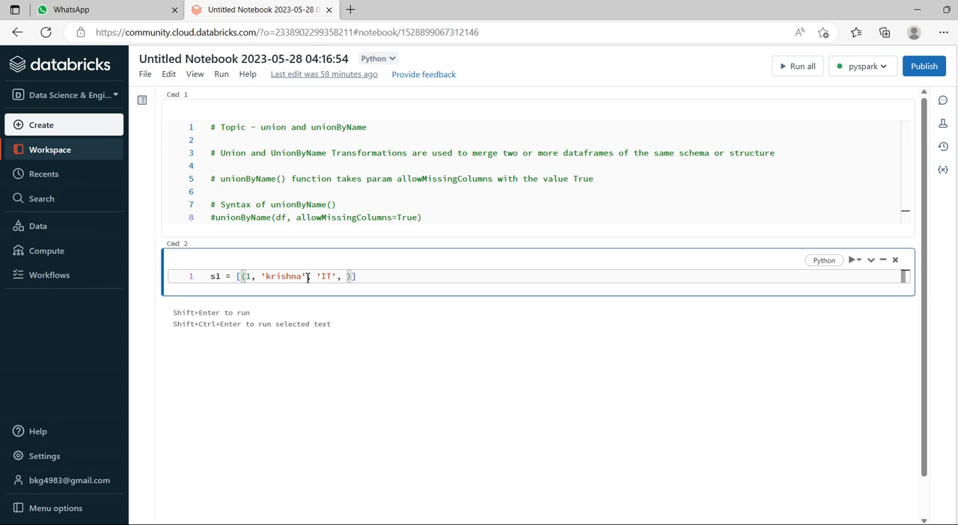
{"action": "type", "text": "'"}
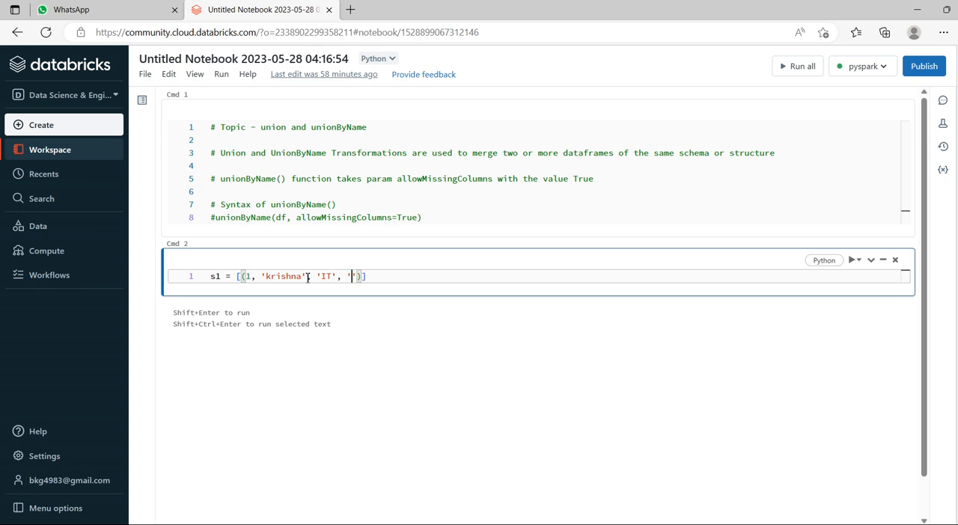
{"action": "type", "text": "male"}
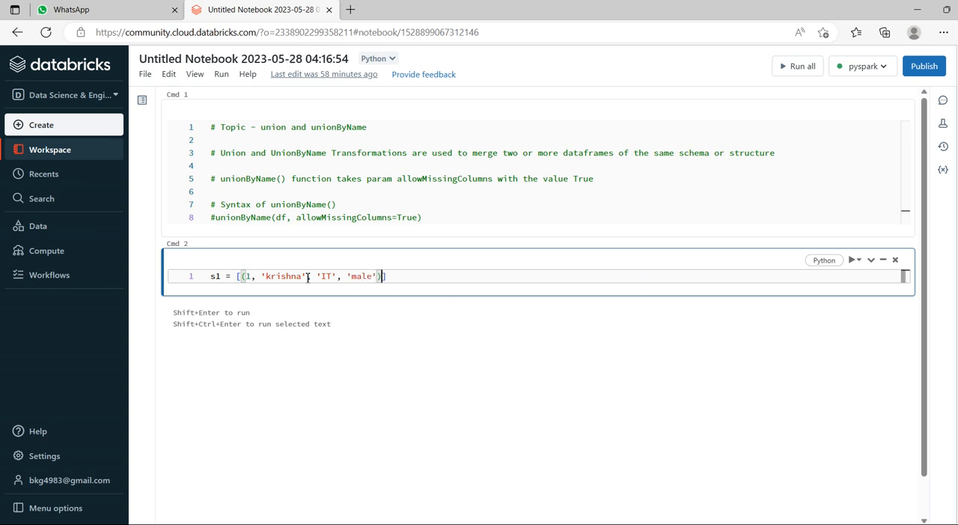
Step: Define value1 = ['id', 'name', 'department', 'gender'] with a new line below
{"action": "type", "text": "va"}
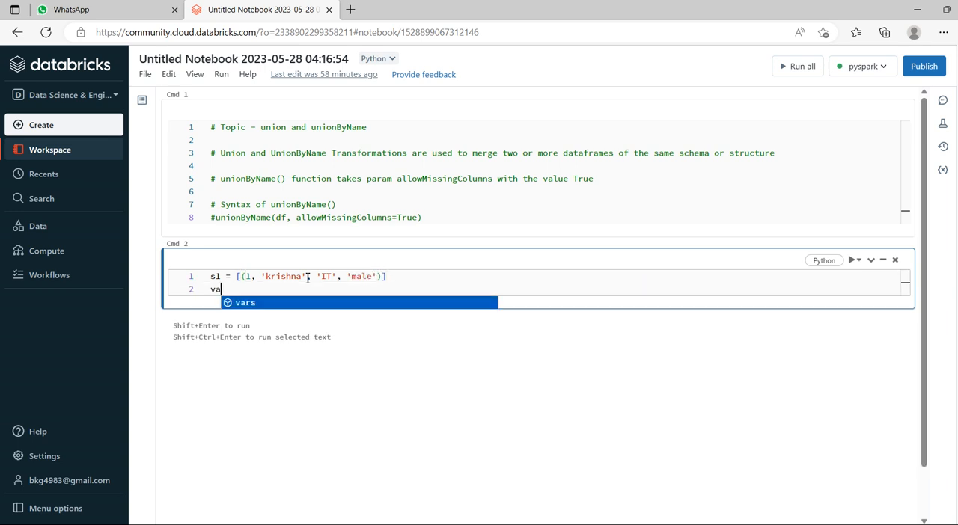
{"action": "type", "text": "lue1"}
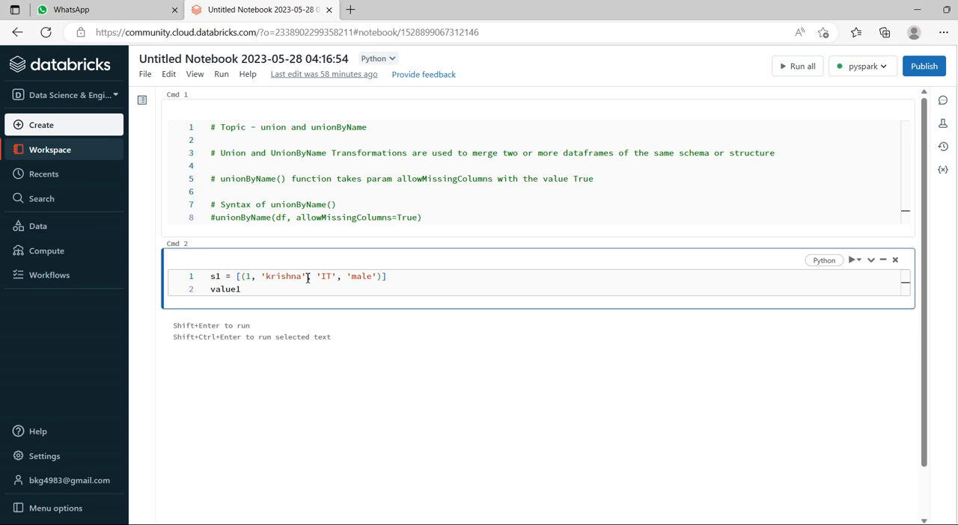
{"action": "type", "text": "="}
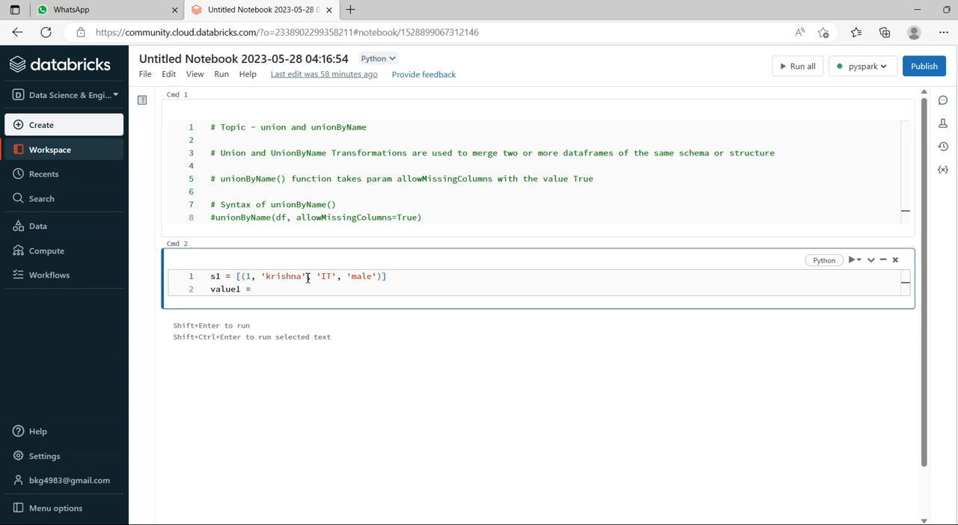
{"action": "type", "text": "[' ']"}
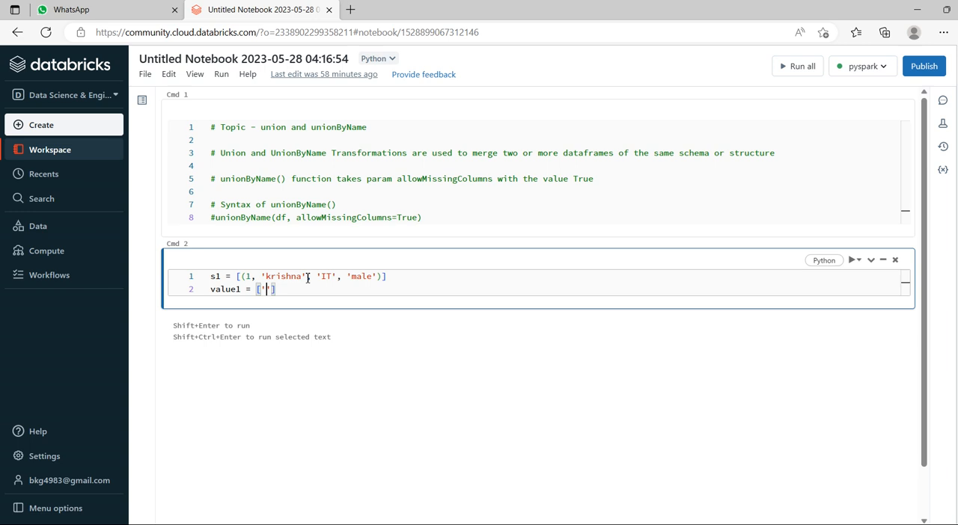
{"action": "type", "text": "id"}
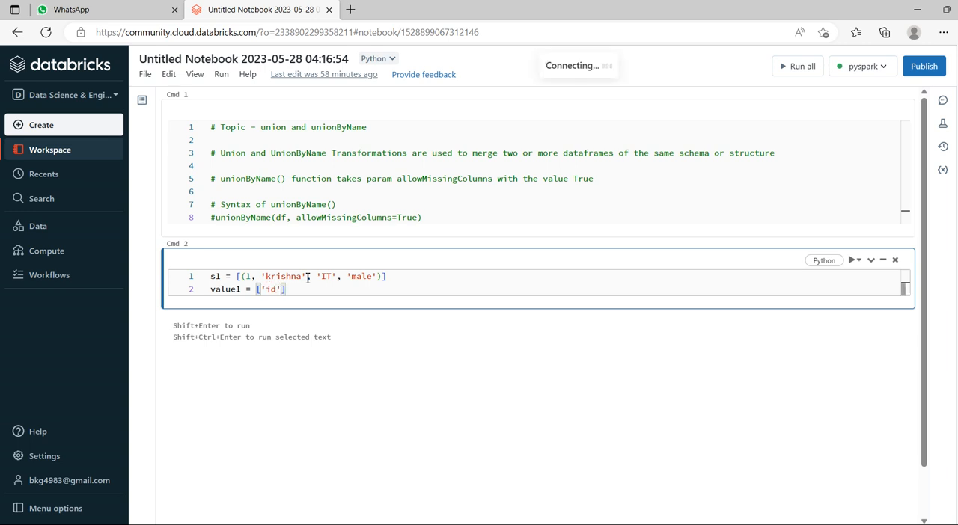
{"action": "type", "text": ", ''"}
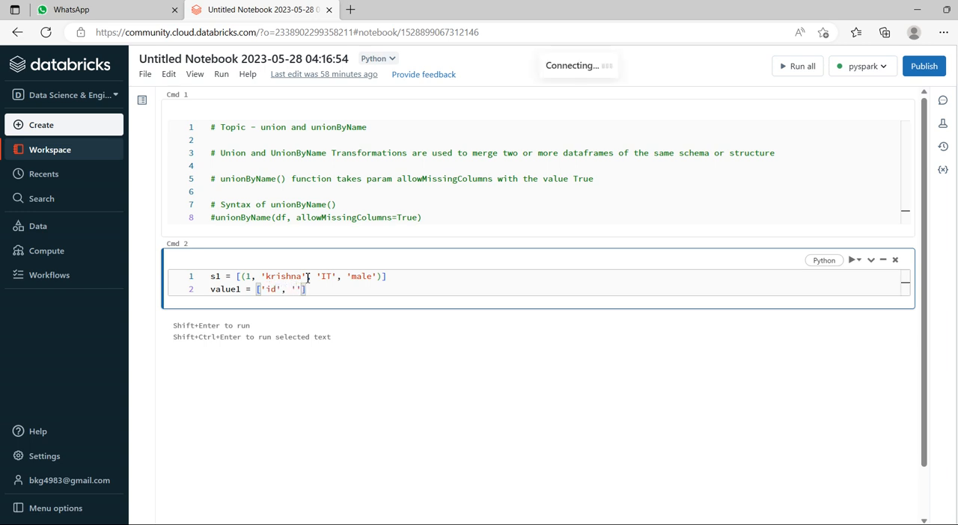
{"action": "type", "text": "name"}
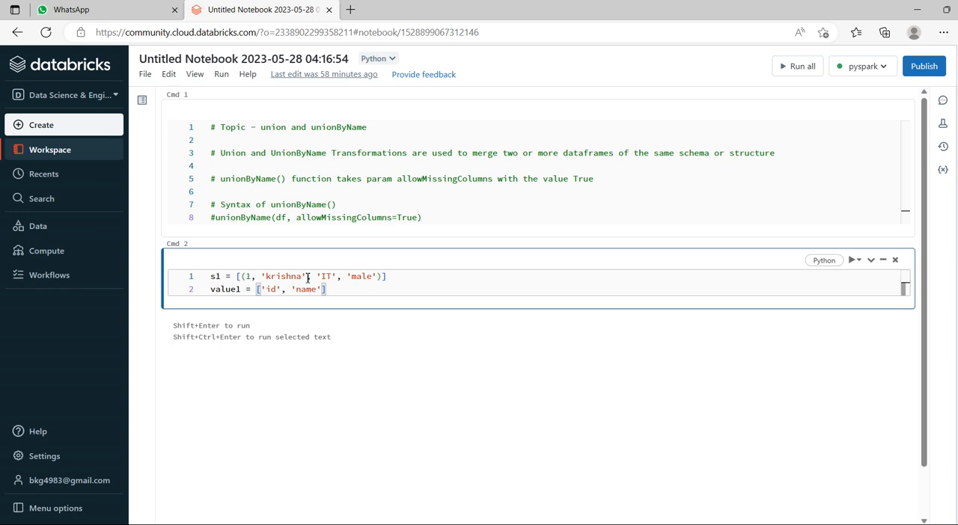
{"action": "type", "text": ", 'department',"}
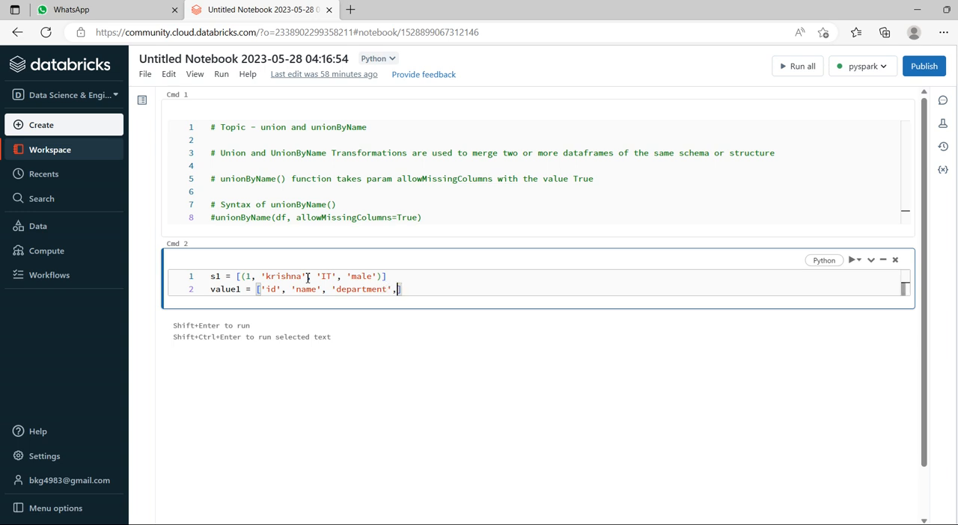
{"action": "type", "text": "''"}
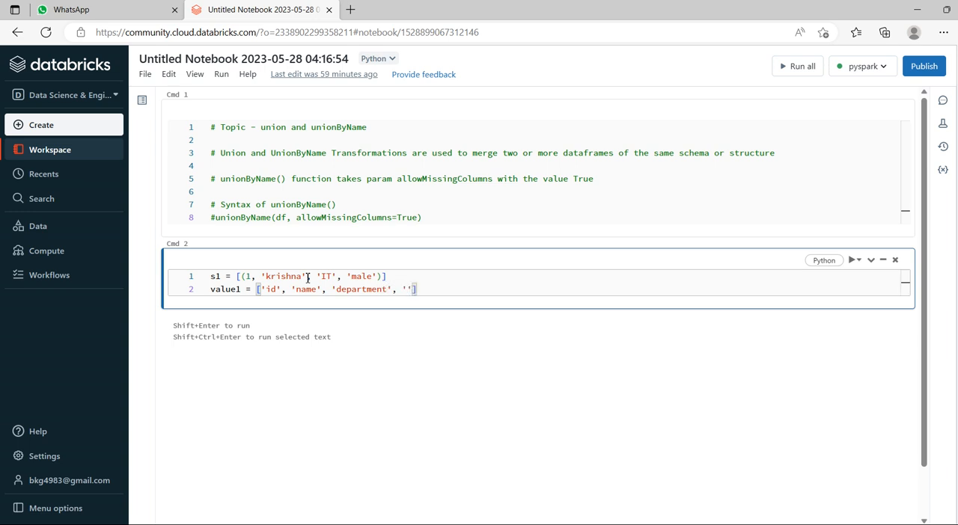
{"action": "type", "text": "gender"}
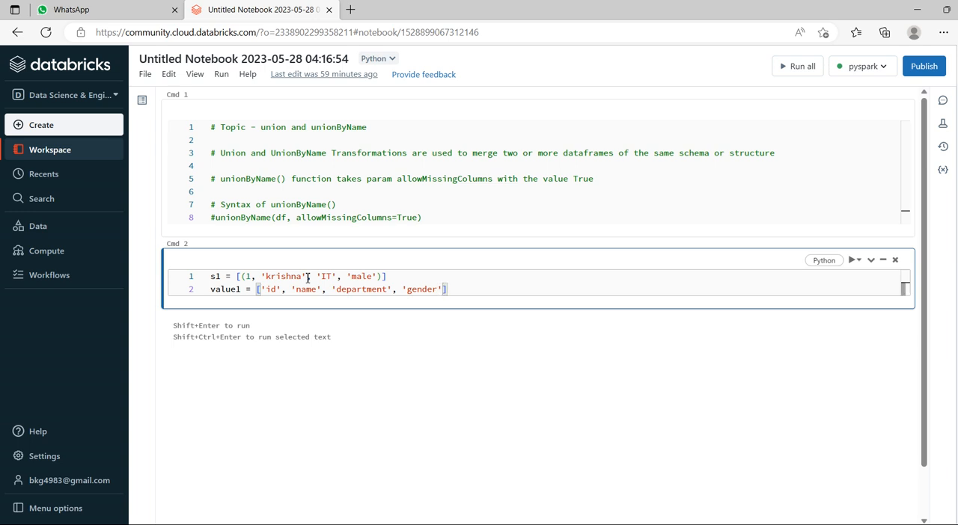
{"action": "key", "text": "Enter"}
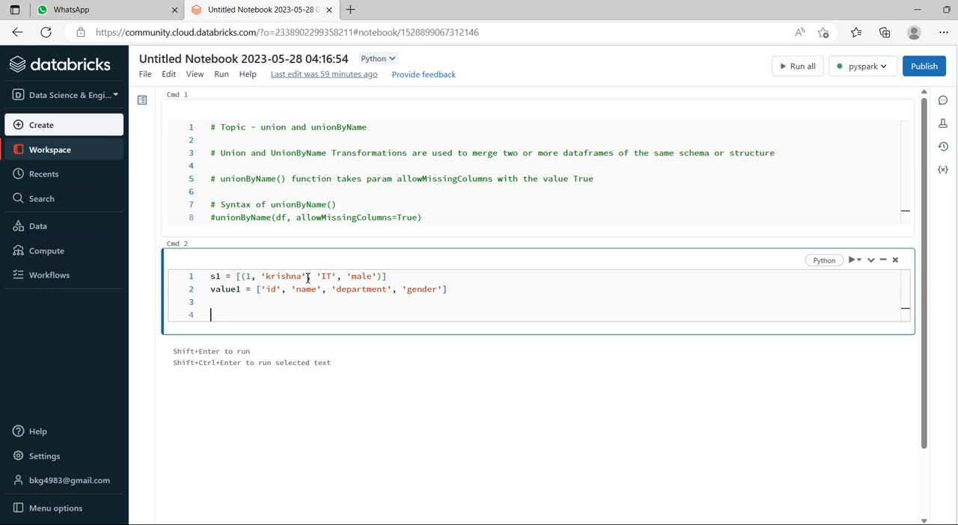
Step: Define s2 = [(1, 'krishna', 'IT', 10000)]
{"action": "type", "text": "s2 = [(1,"}
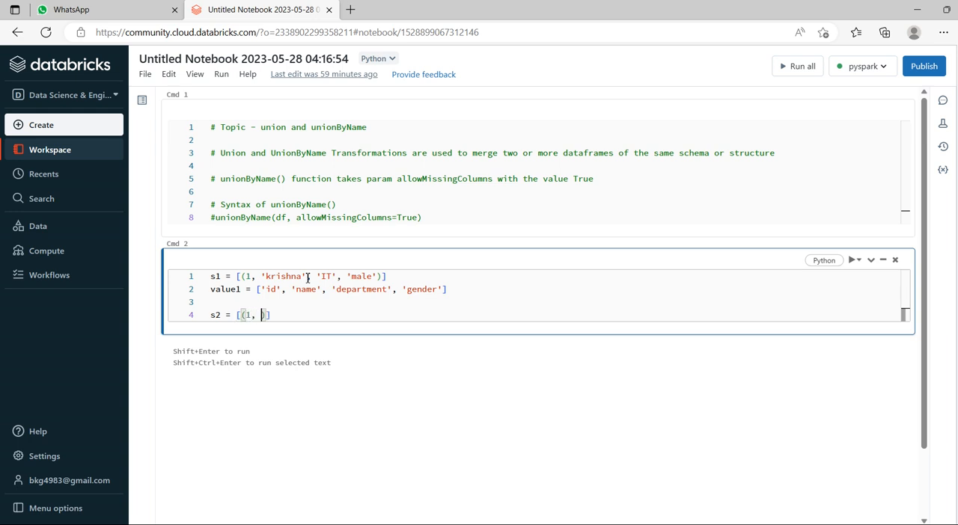
{"action": "type", "text": "'krishna',"}
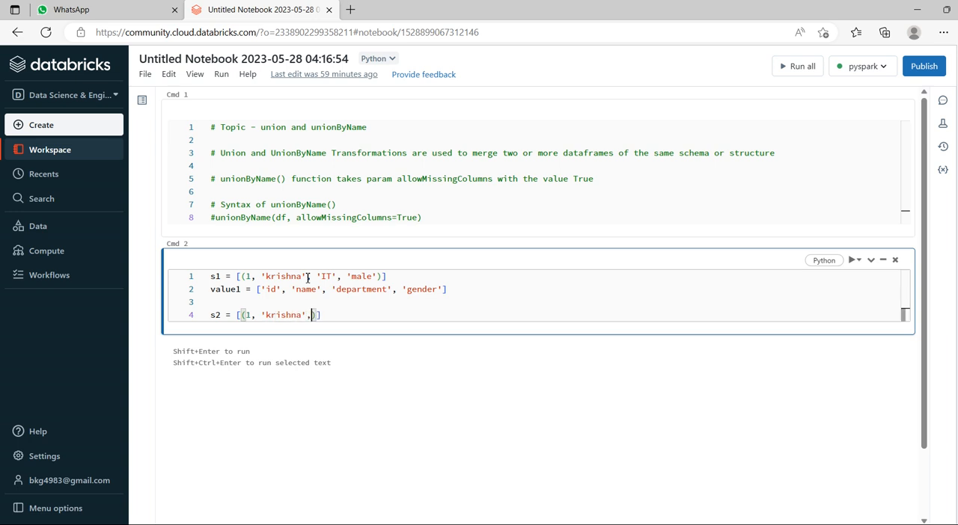
{"action": "type", "text": "IT',"}
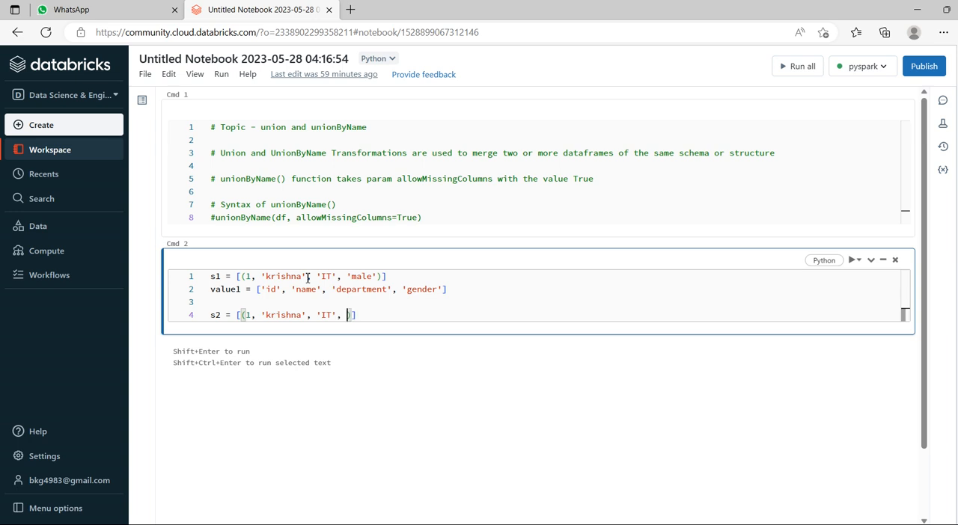
{"action": "type", "text": "'"}
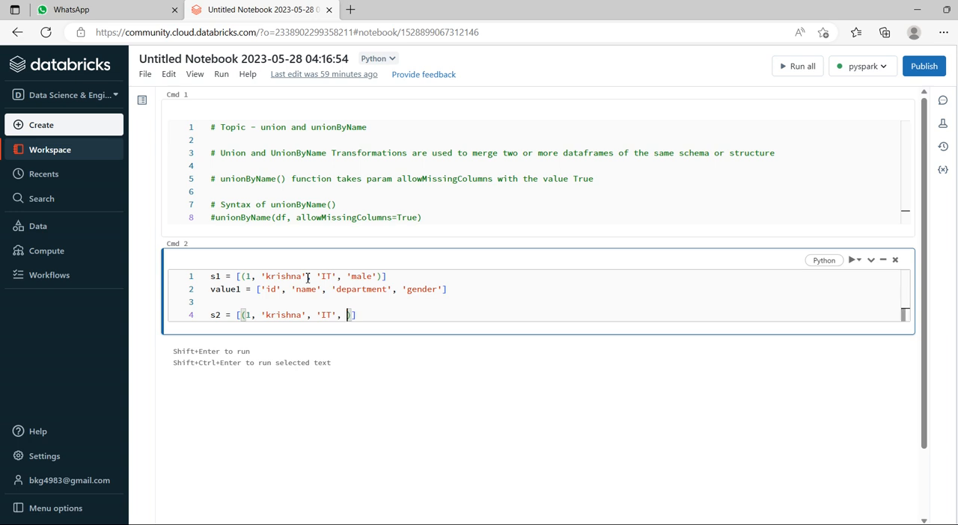
{"action": "type", "text": "10000"}
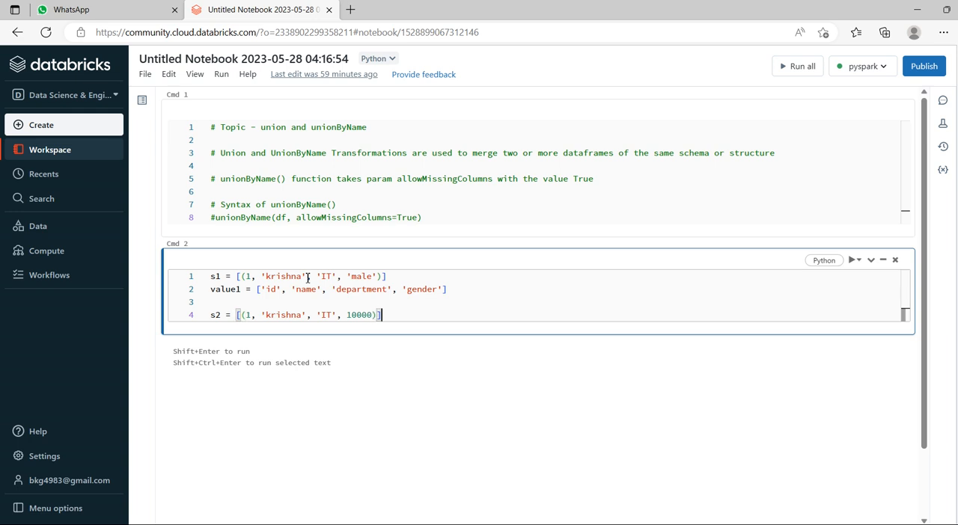
Step: Define value2 = ['id', 'name', 'department', 'salary']
{"action": "type", "text": "val"}
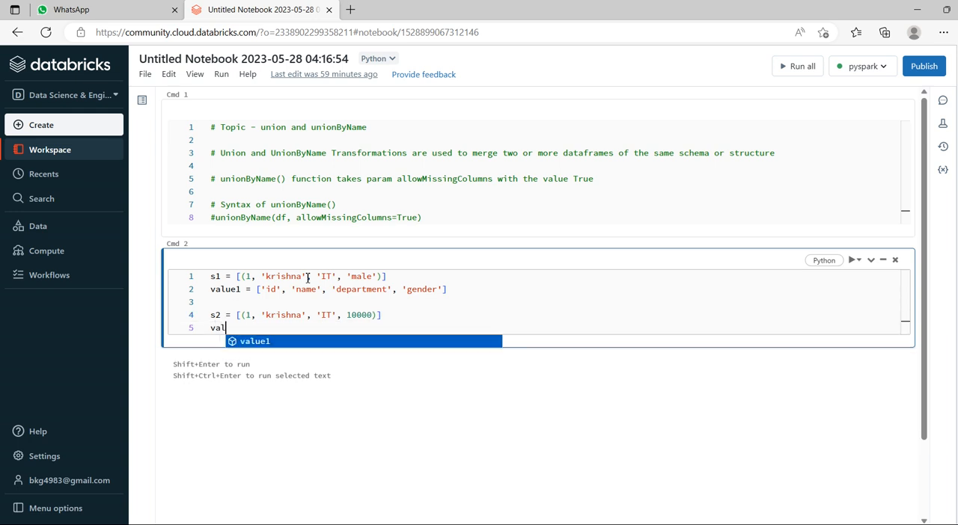
{"action": "type", "text": "ue2 ="}
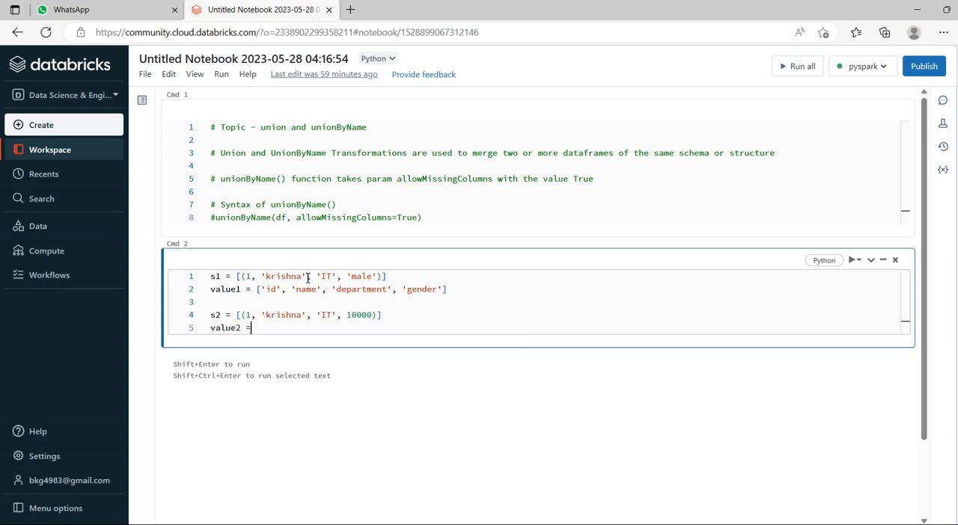
{"action": "type", "text": "['']"}
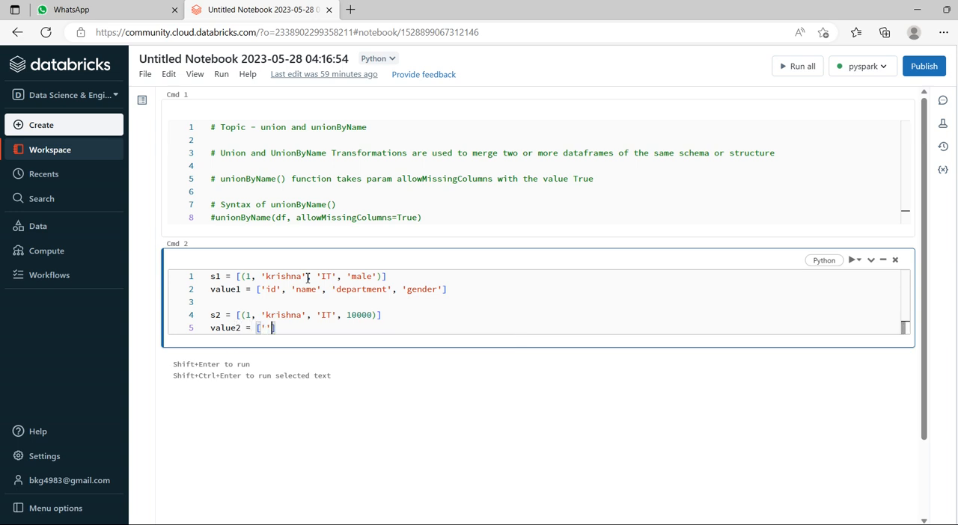
{"action": "type", "text": "id',"}
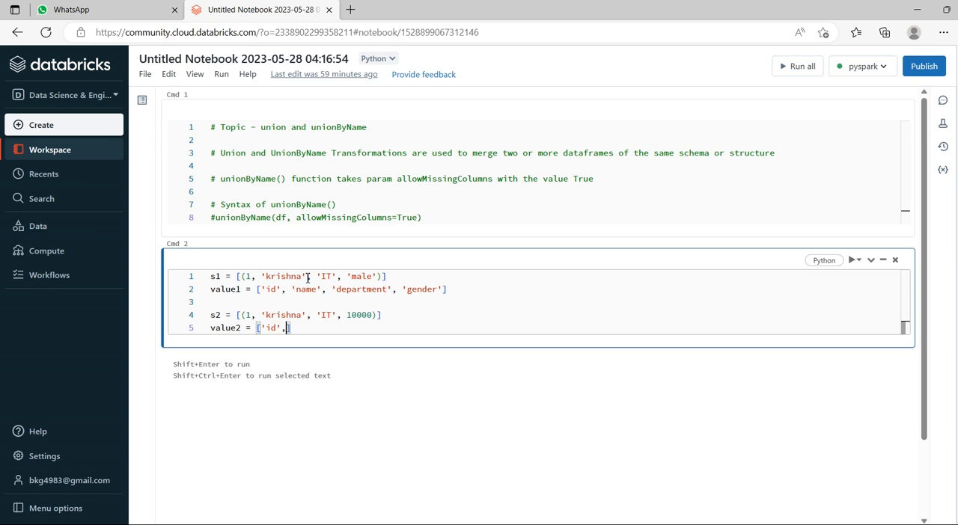
{"action": "type", "text": "'n'"}
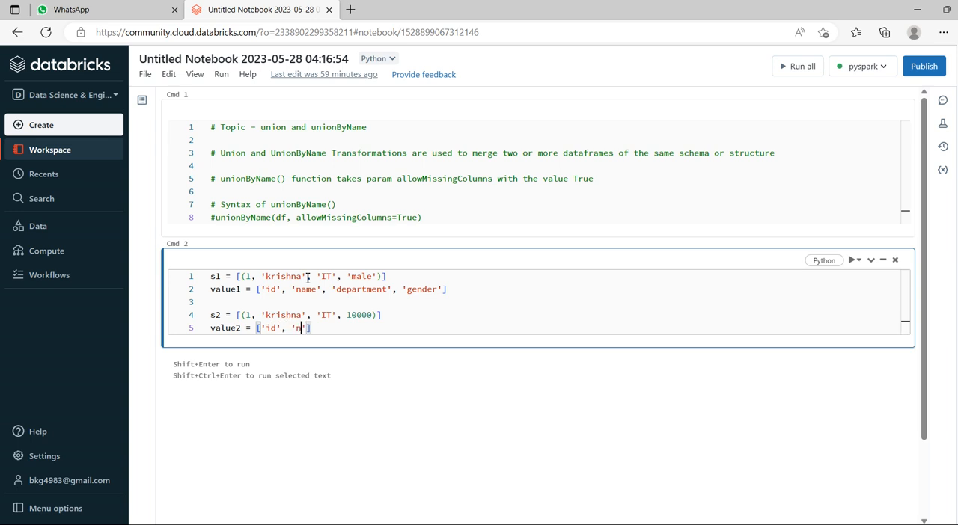
{"action": "type", "text": "ame',"}
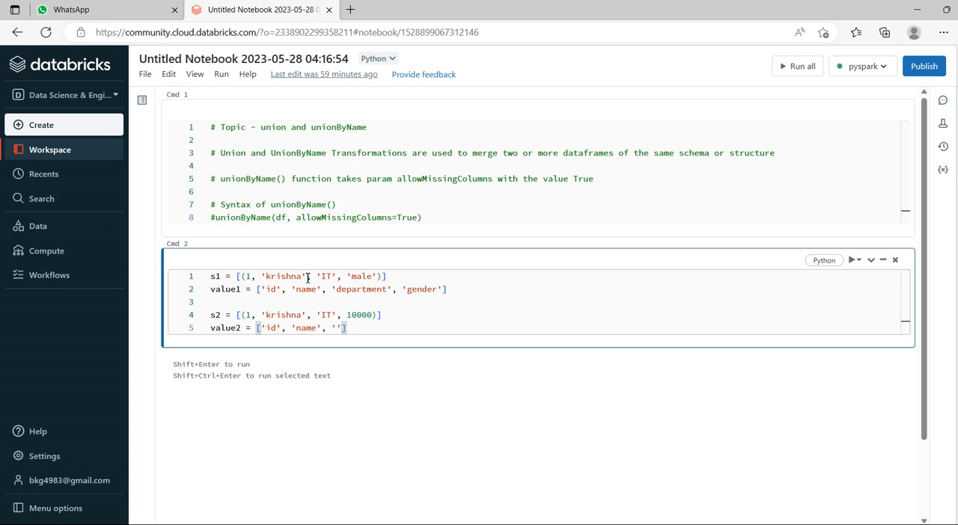
{"action": "type", "text": "department"}
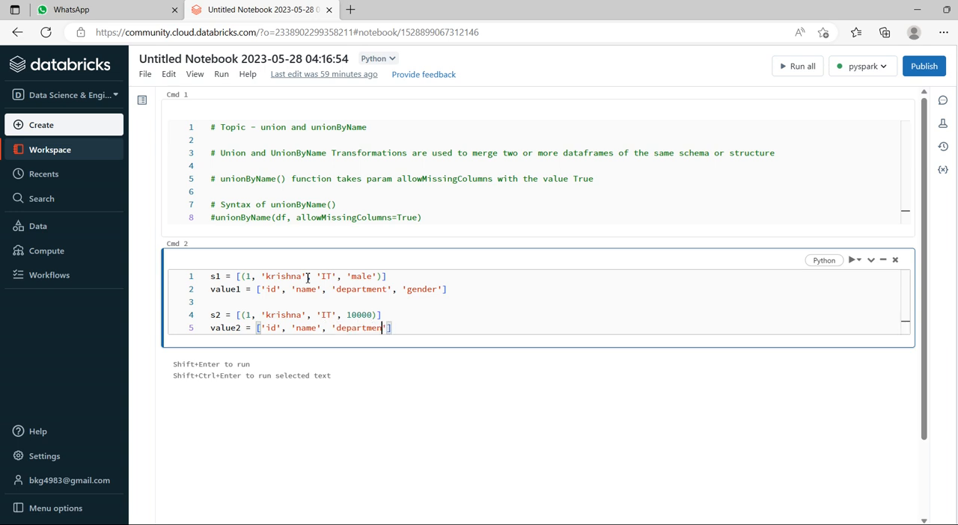
{"action": "type", "text": ","}
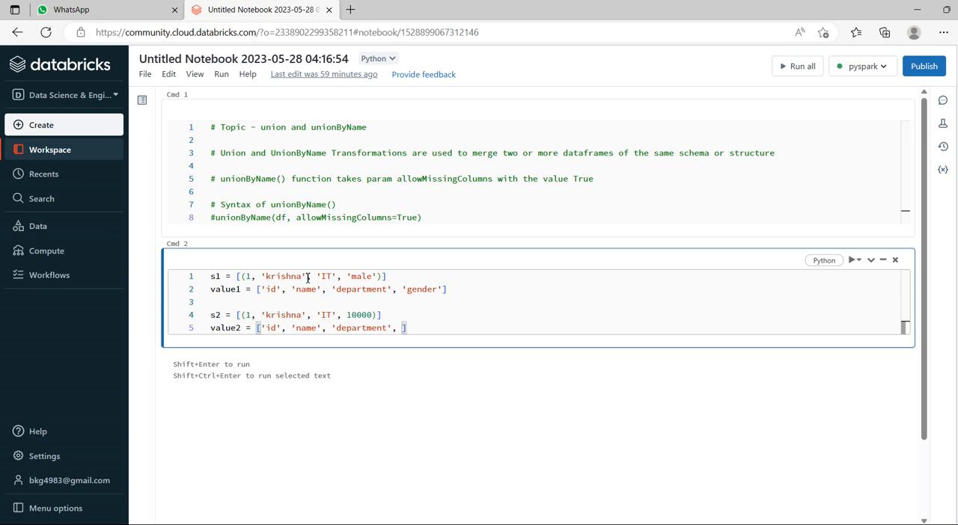
{"action": "type", "text": "'salary'"}
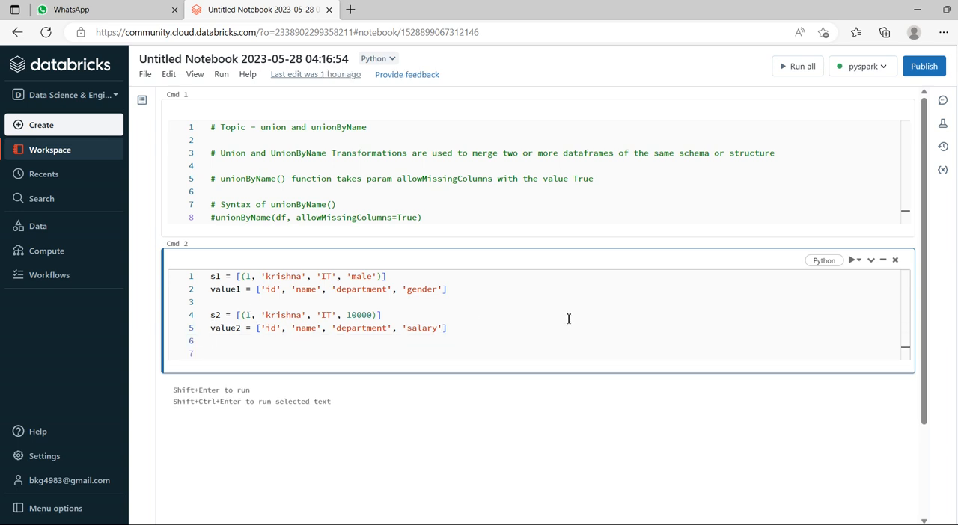
Step: Create df1 = spark.createDataFrame(s1, value1)
{"action": "type", "text": "df"}
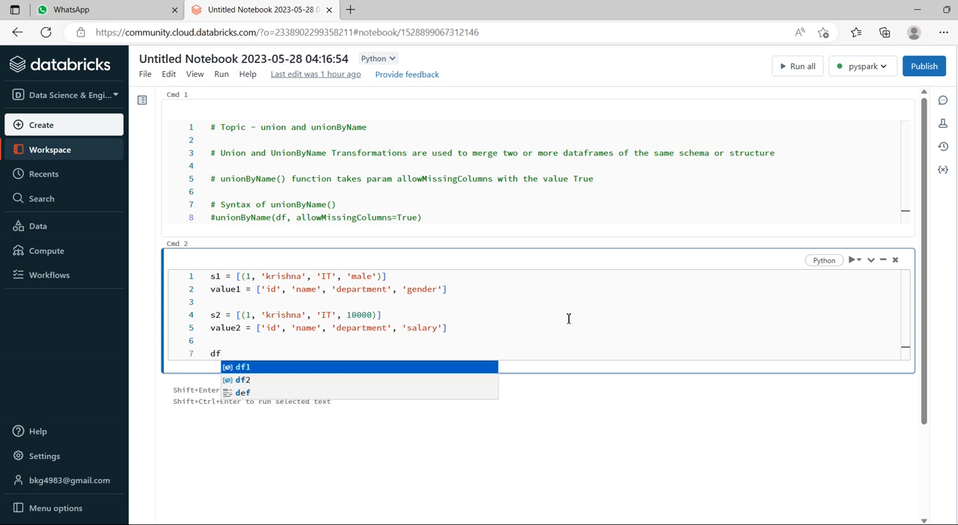
{"action": "left_click", "coordinate": [243, 366]}
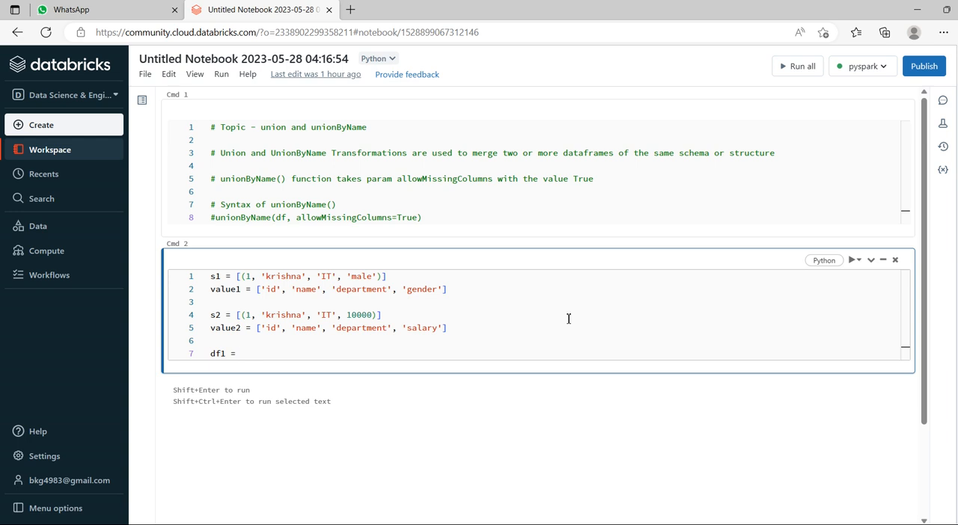
{"action": "type", "text": "spark."}
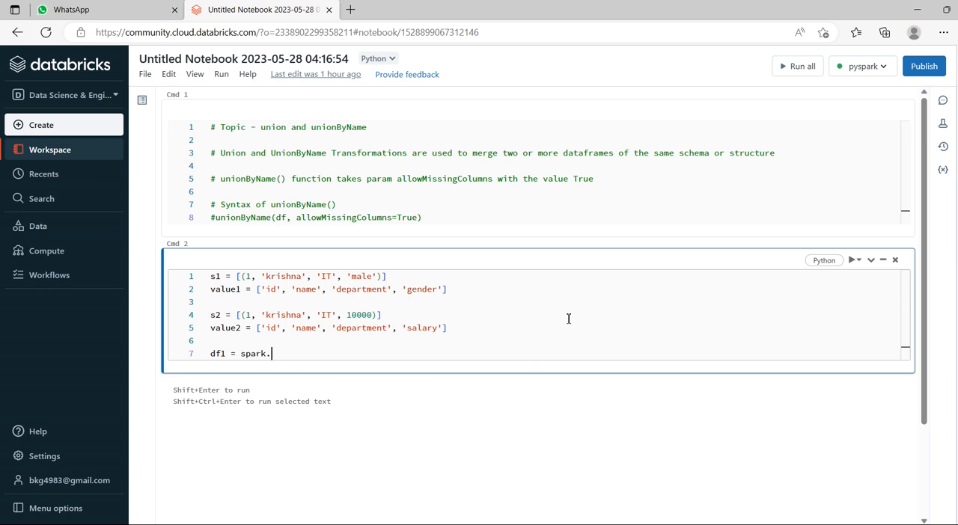
{"action": "type", "text": "createDat"}
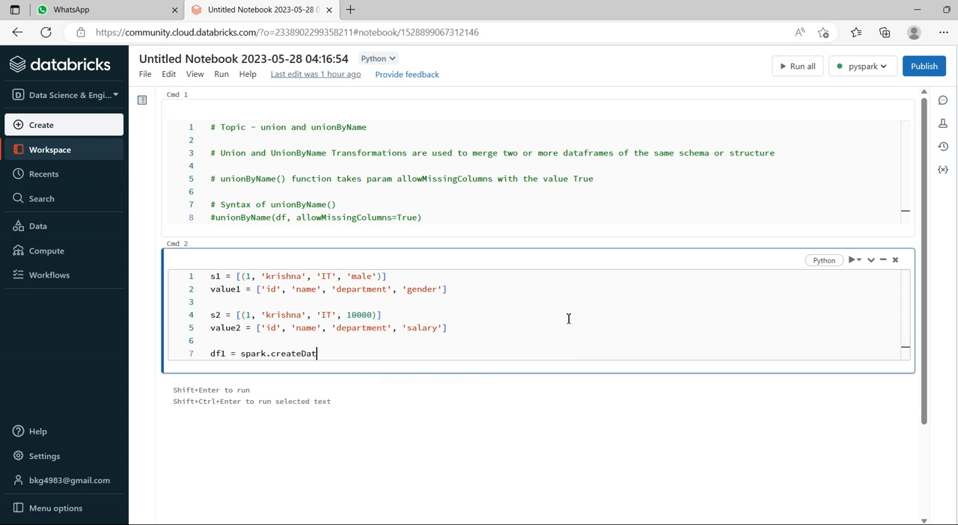
{"action": "type", "text": "aFrame(s"}
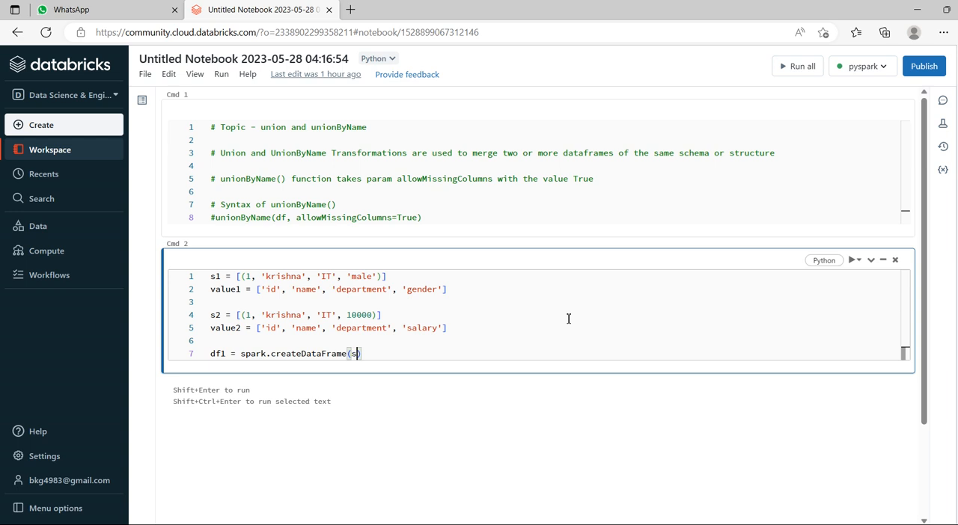
{"action": "type", "text": "1, va"}
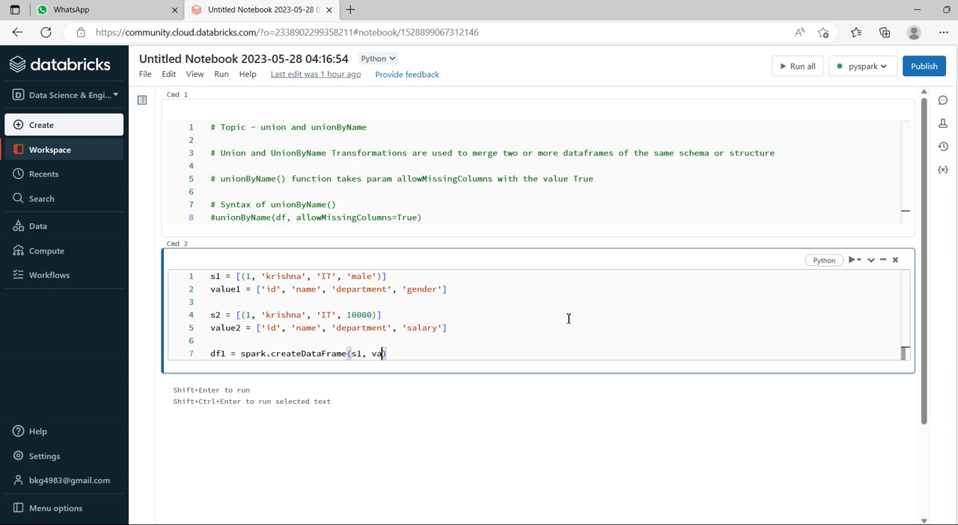
{"action": "type", "text": "lue1"}
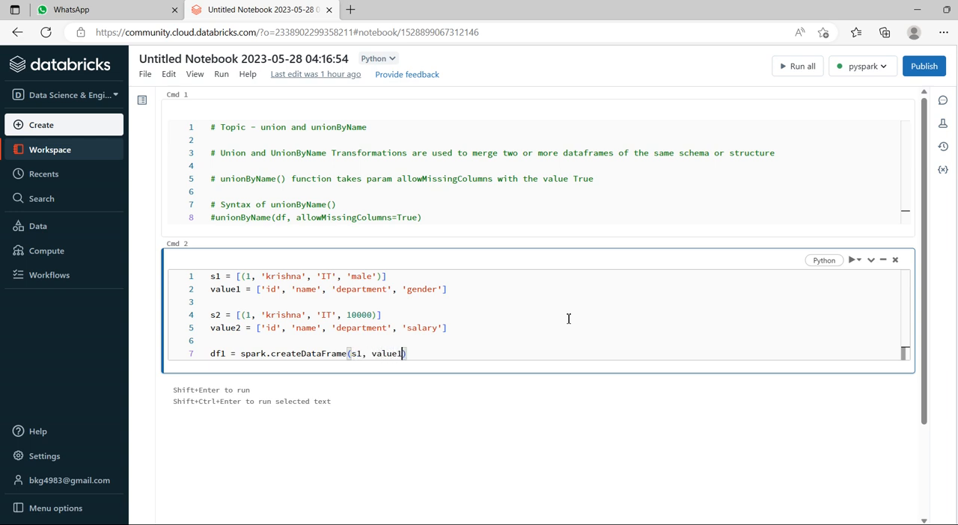
Step: Create df2 = spark.createDataFrame(s2, value2) and add a df1.show() line
{"action": "type", "text": "df2 ="}
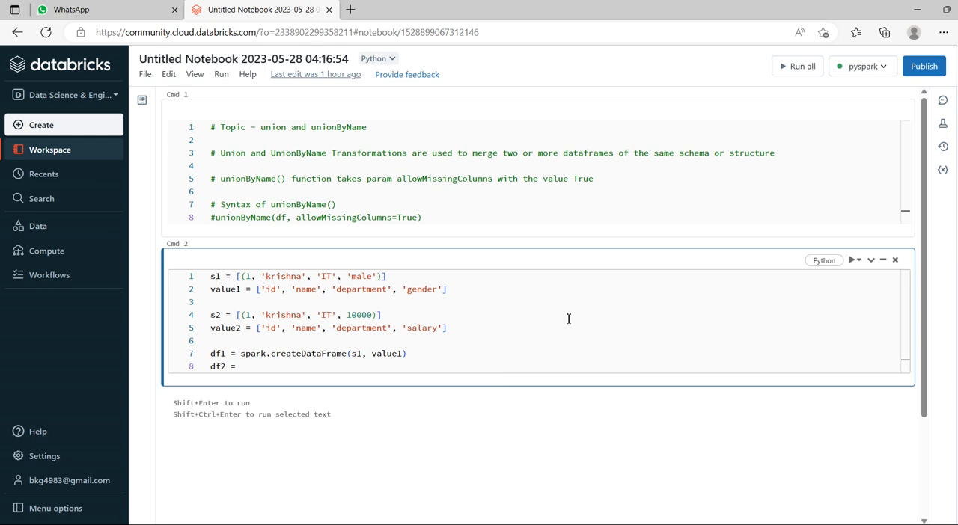
{"action": "type", "text": "spark"}
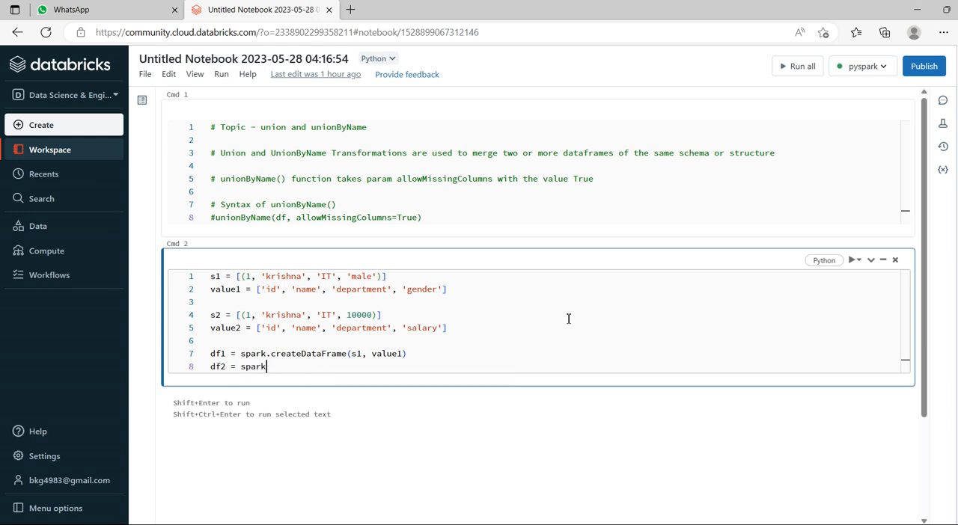
{"action": "type", "text": "cre"}
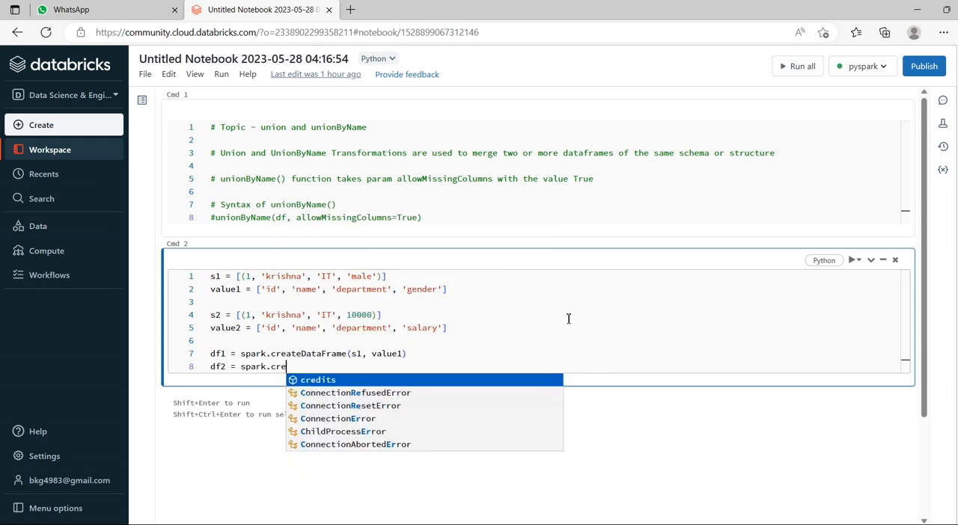
{"action": "type", "text": "ateDat"}
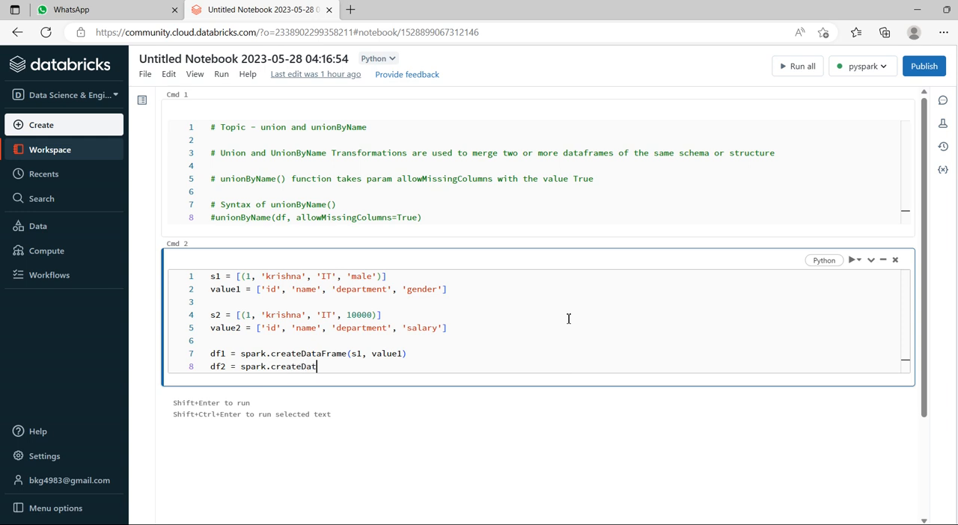
{"action": "type", "text": "aFrame"}
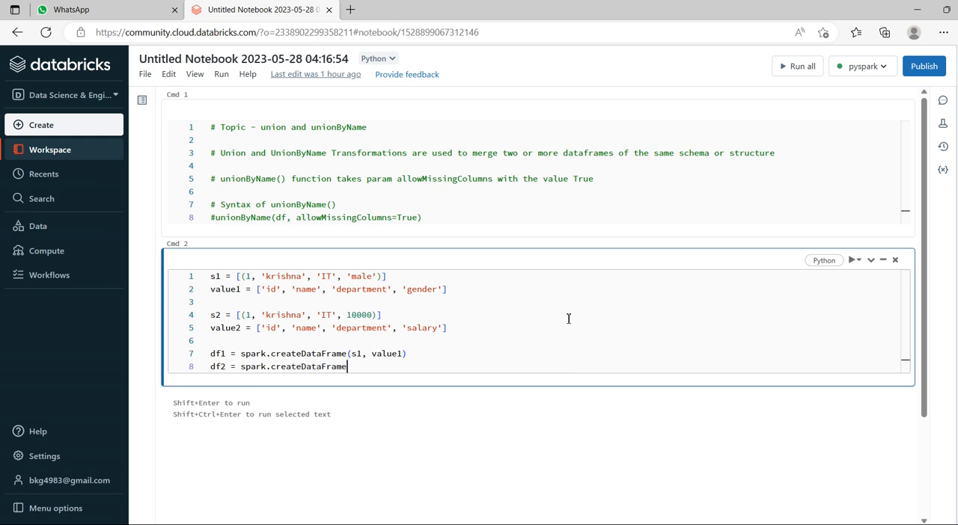
{"action": "type", "text": "(s2"}
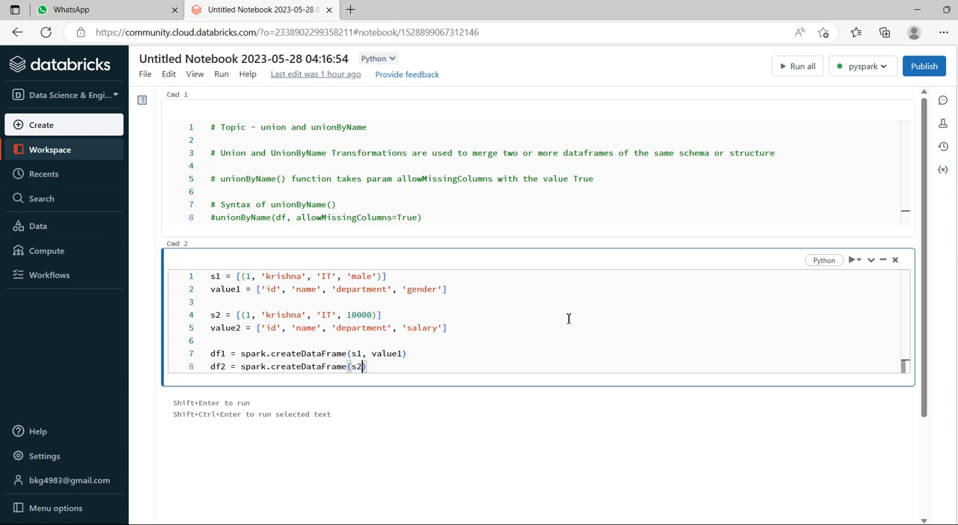
{"action": "type", "text": ","}
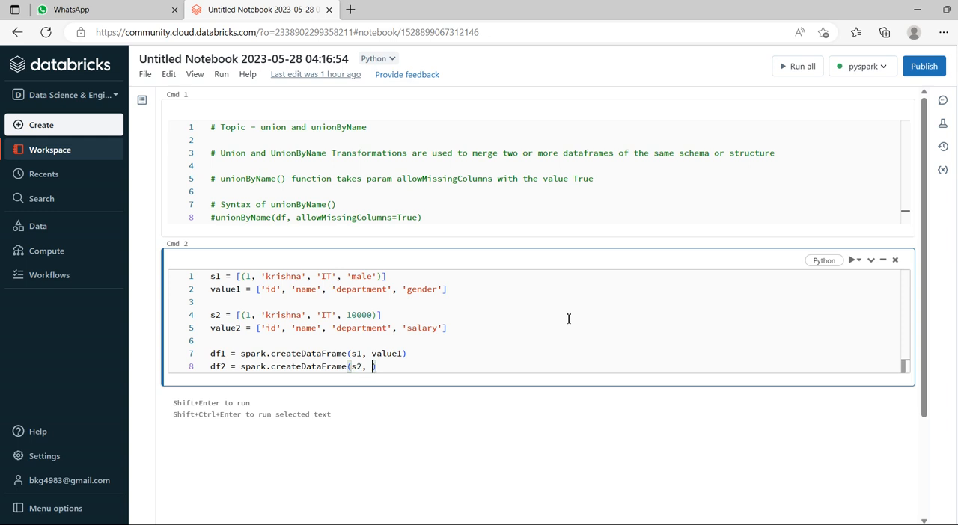
{"action": "type", "text": "value2"}
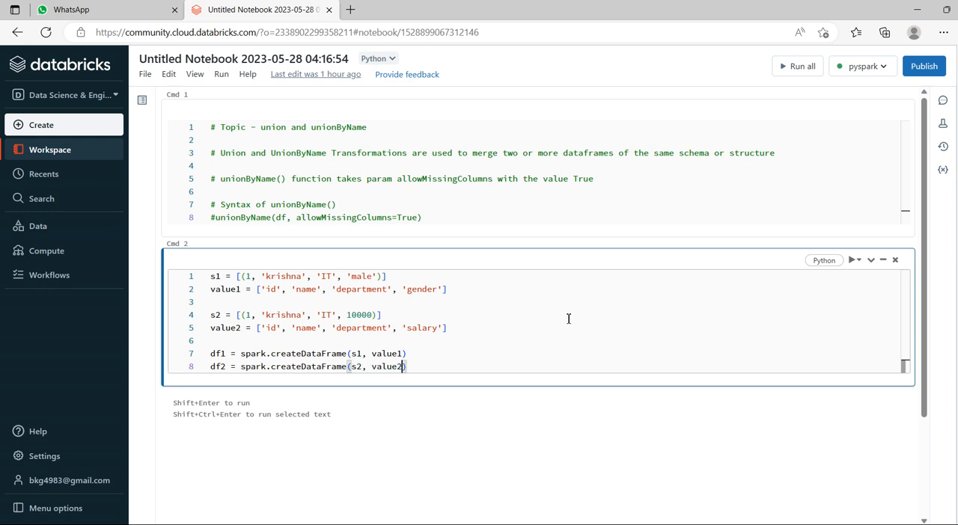
{"action": "type", "text": "d"}
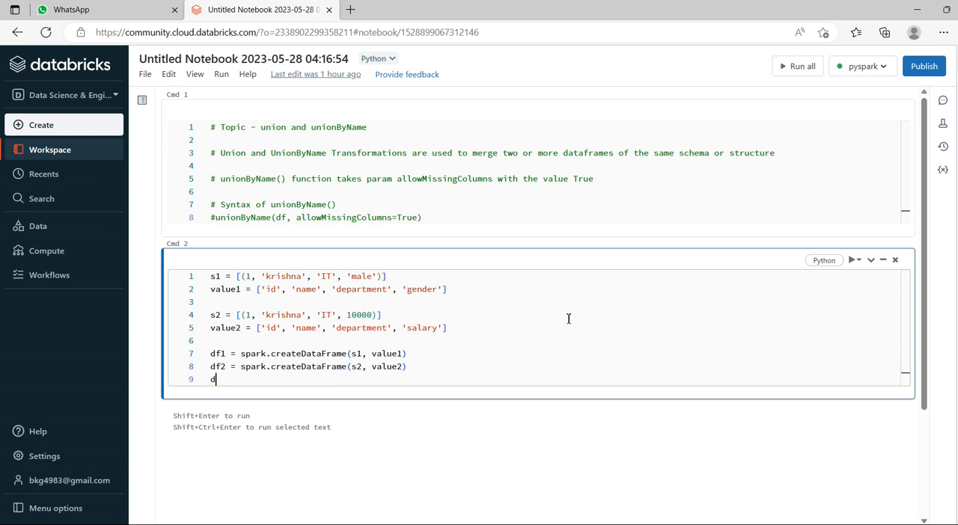
{"action": "type", "text": "f1.s"}
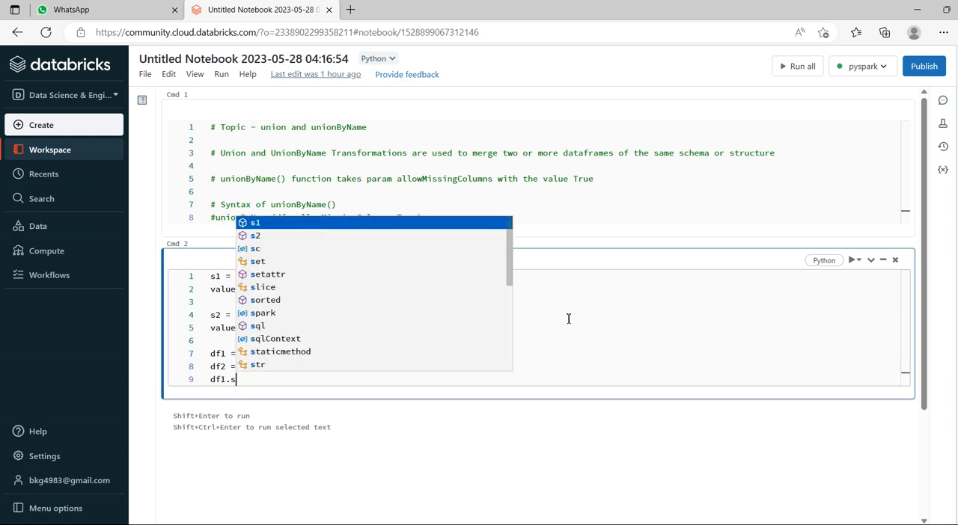
{"action": "type", "text": "how()"}
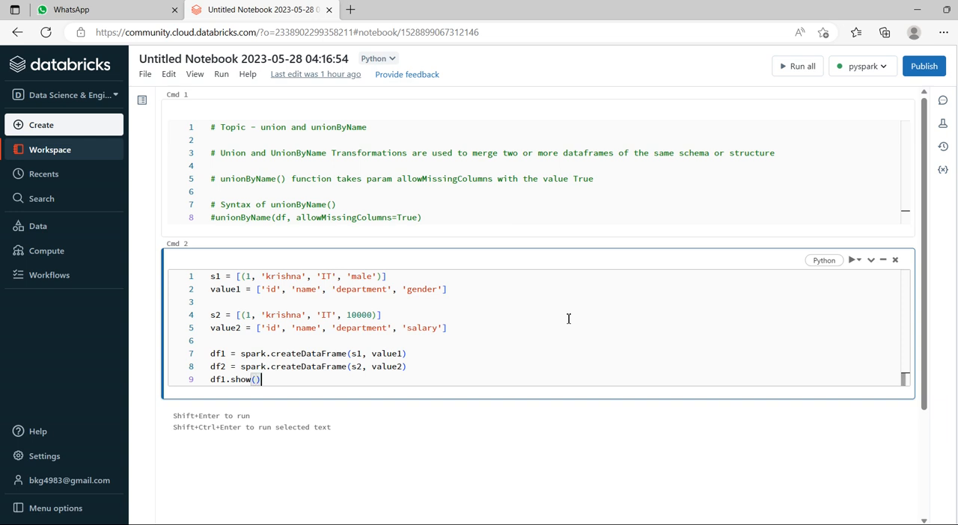
Step: Add df2.show() and scroll through the two printed one-row tables
{"action": "type", "text": "df2."}
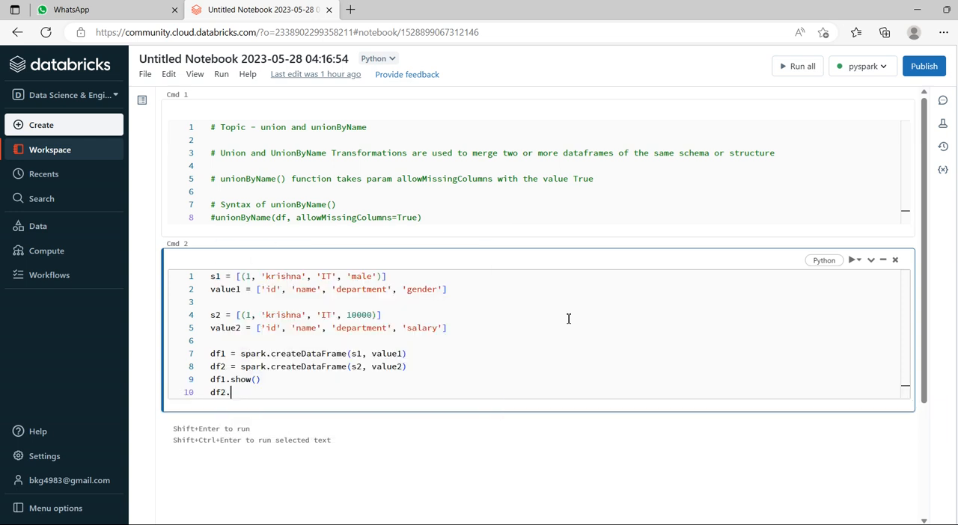
{"action": "type", "text": "show()"}
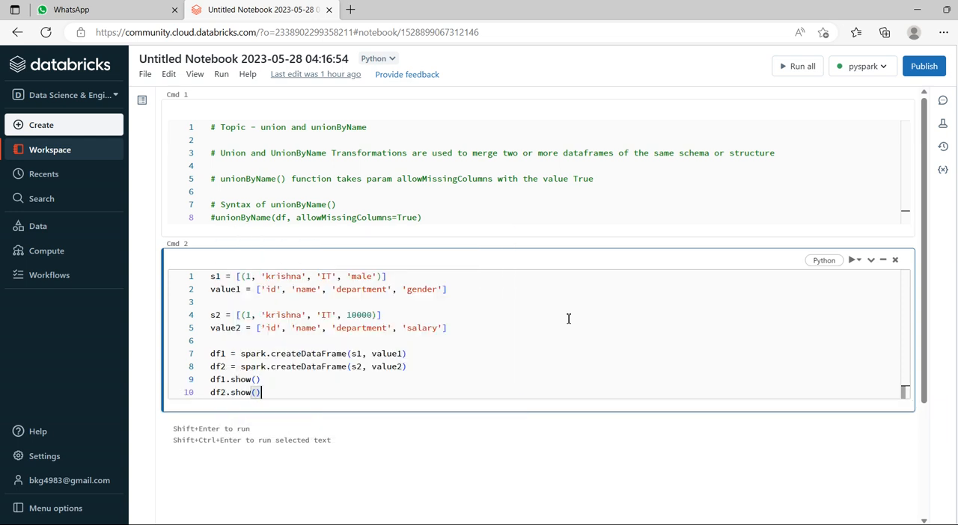
{"action": "scroll", "scroll_direction": "down", "scroll_amount": 3}
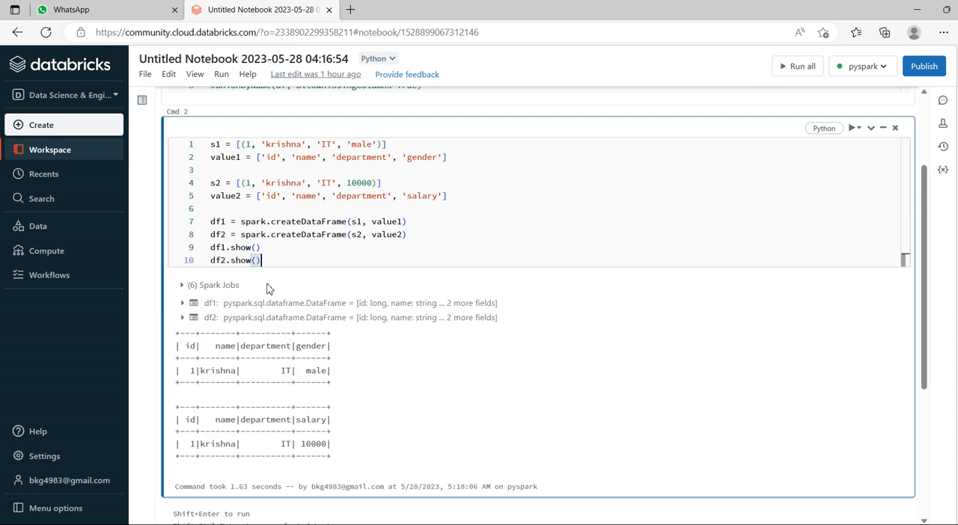
{"action": "mouse_move", "coordinate": [359, 174]}
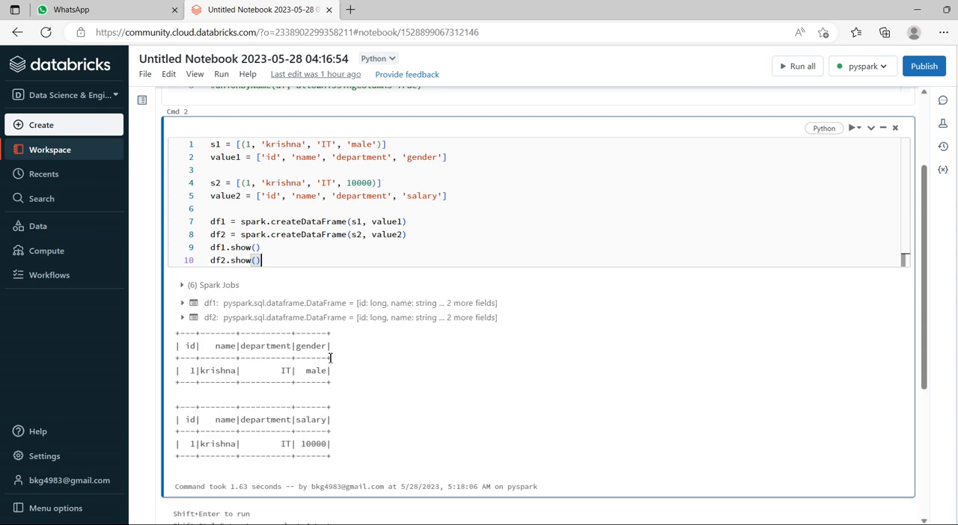
{"action": "mouse_move", "coordinate": [195, 380]}
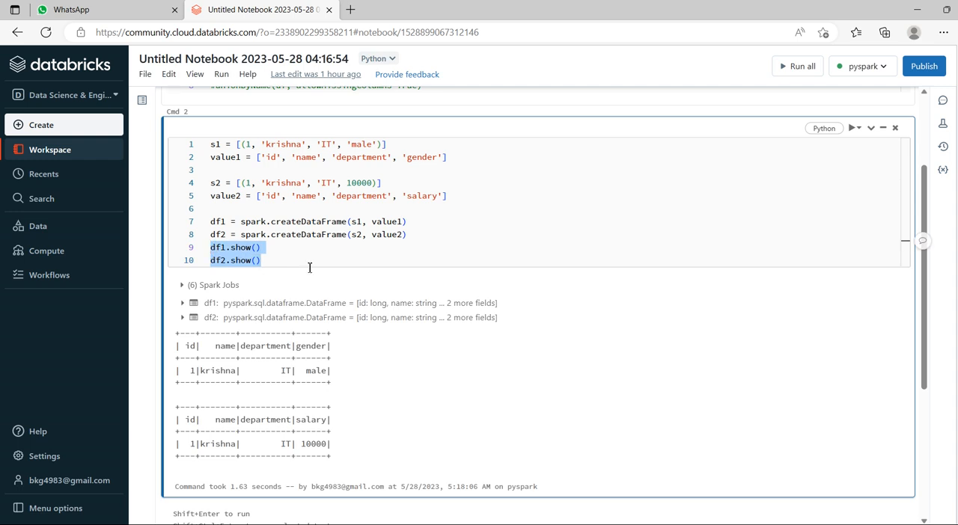
Step: Replace the two show lines with df1.union(df2).show()
{"action": "left_click", "coordinate": [236, 253]}
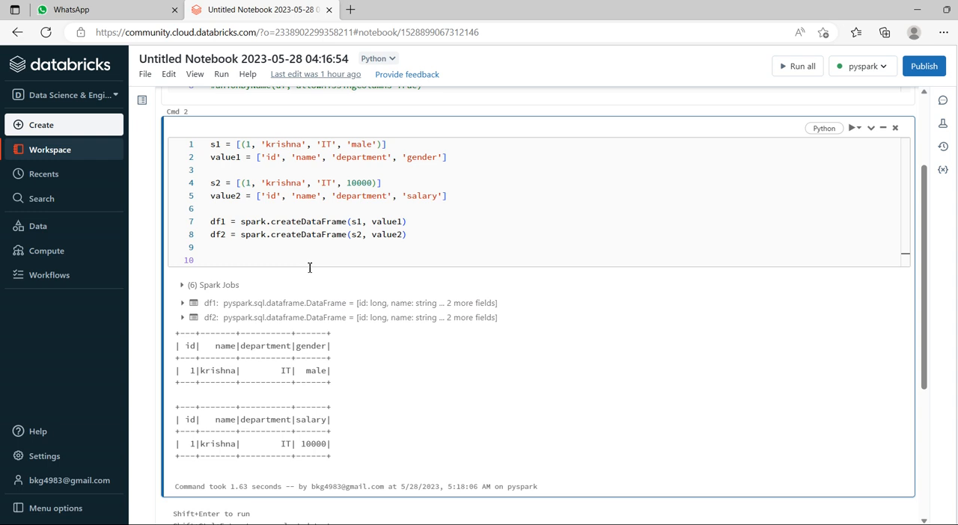
{"action": "type", "text": "df1.u"}
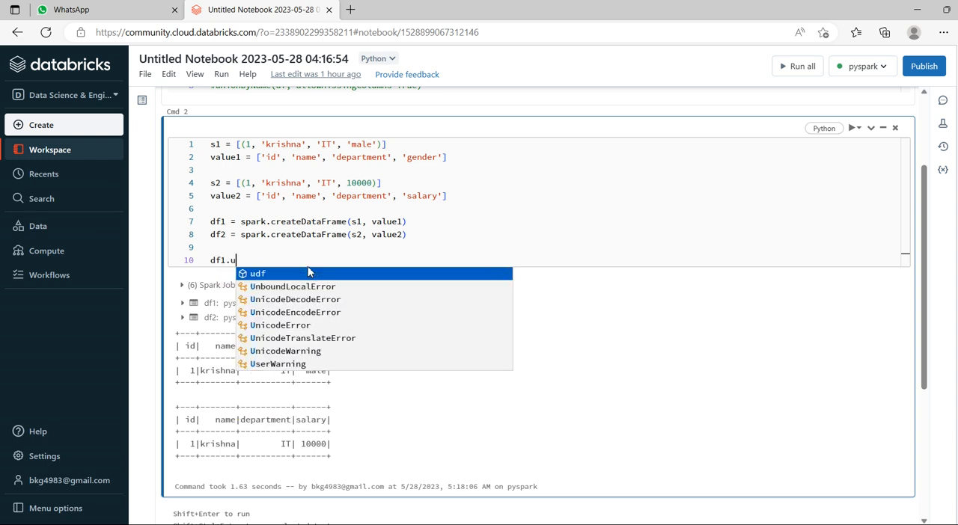
{"action": "type", "text": "nion()"}
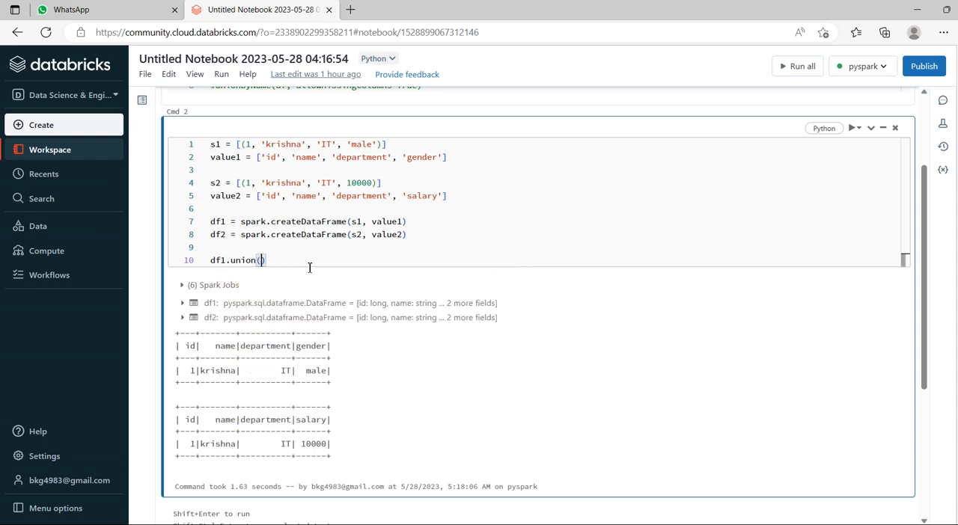
{"action": "type", "text": "df2"}
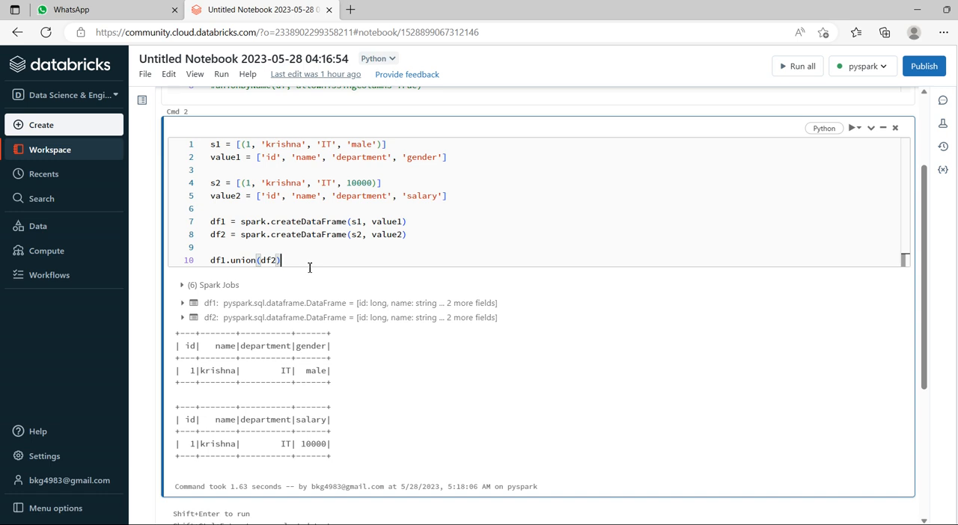
{"action": "type", "text": ".sh"}
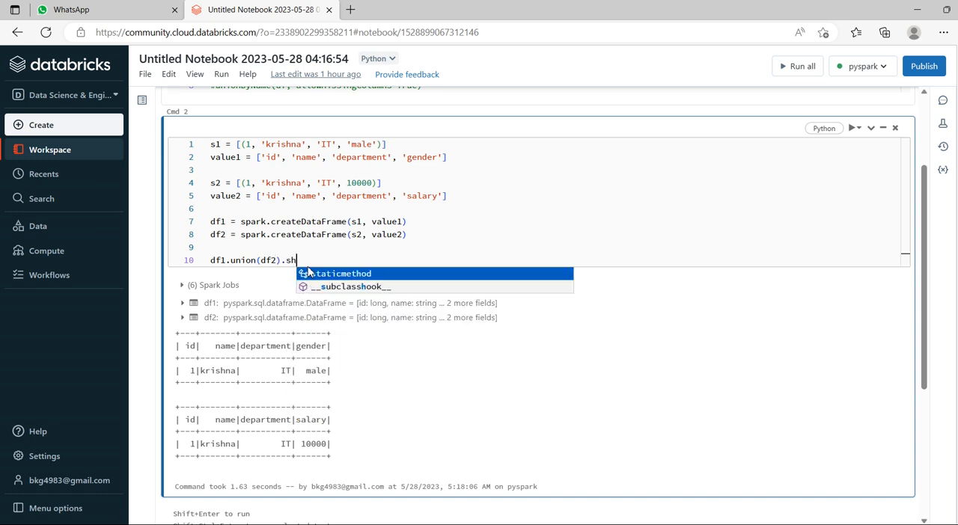
{"action": "type", "text": "ow()"}
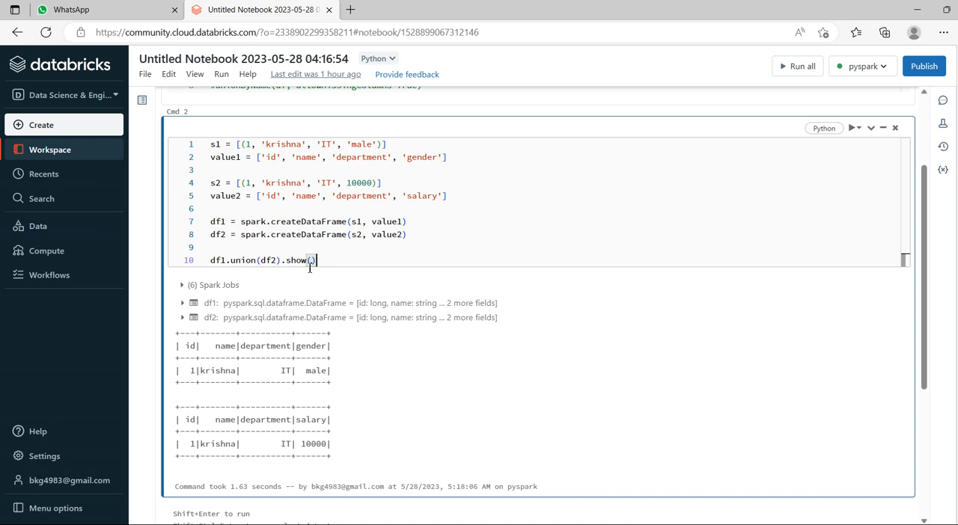
{"action": "mouse_move", "coordinate": [383, 263]}
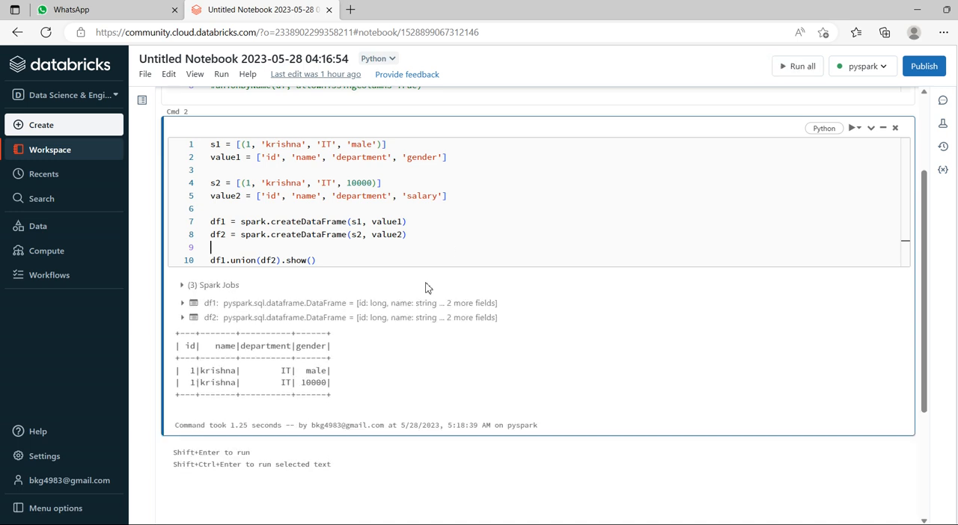
{"action": "mouse_move", "coordinate": [381, 354]}
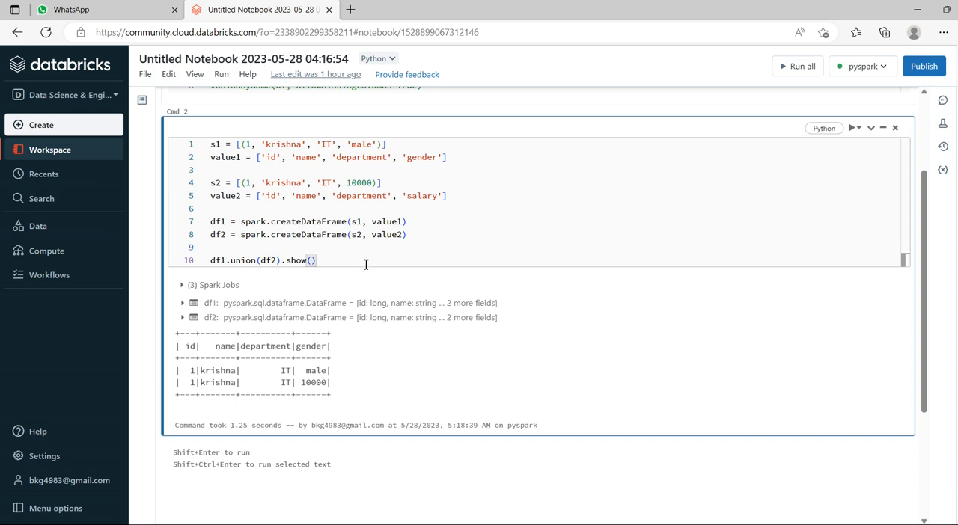
{"action": "mouse_move", "coordinate": [319, 313]}
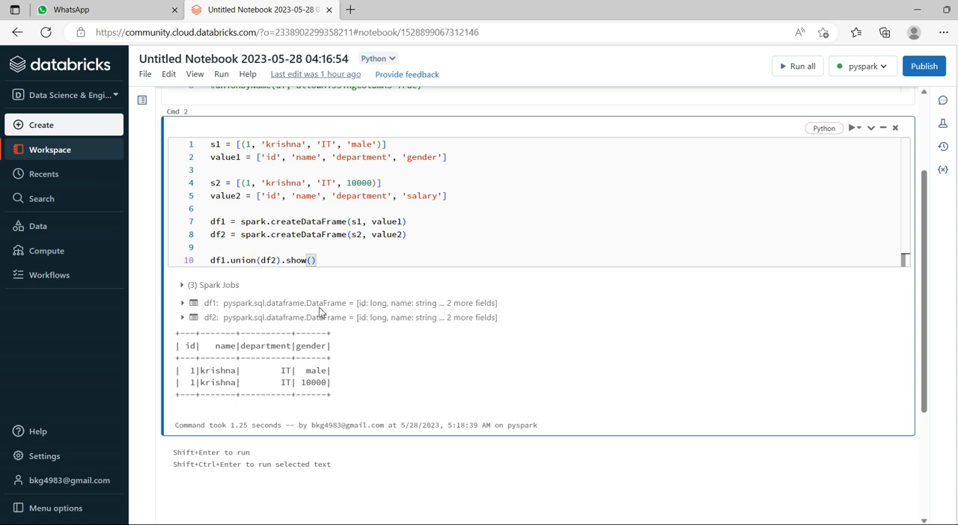
{"action": "mouse_move", "coordinate": [320, 161]}
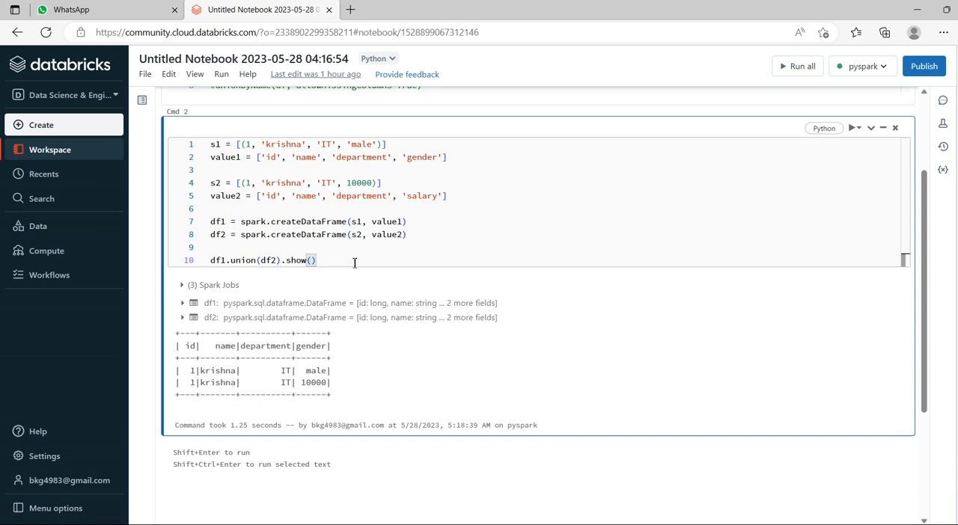
Step: Add df1.unionByName(df2).show() and run the cell, raising the 'gender' AnalysisException
{"action": "type", "text": "df"}
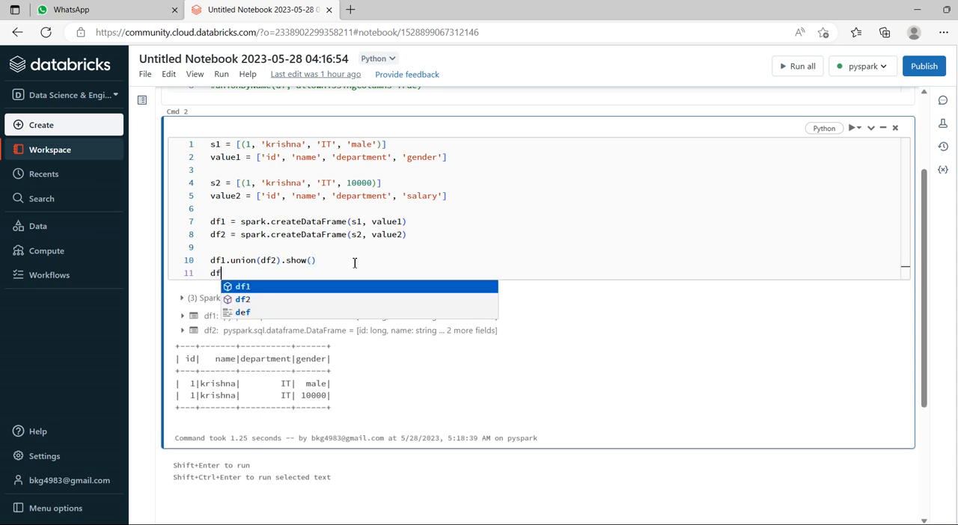
{"action": "type", "text": "."}
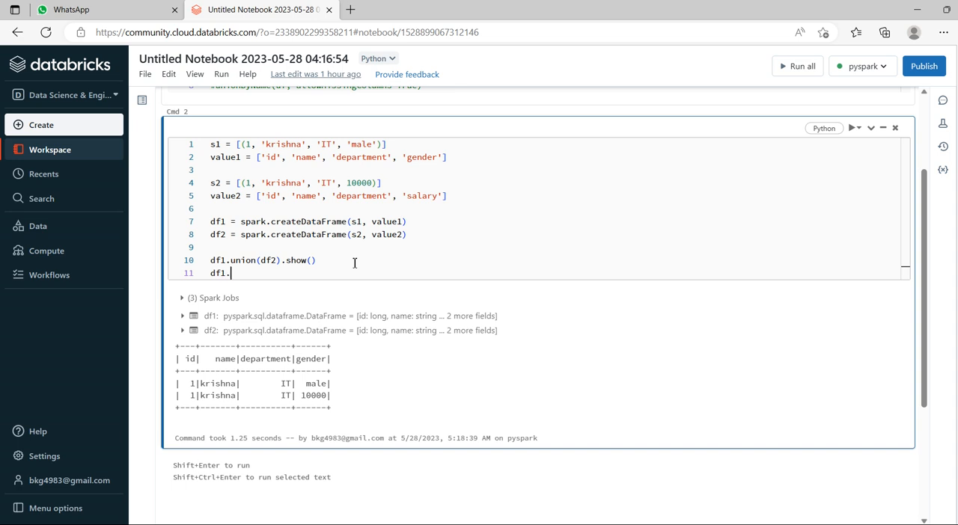
{"action": "type", "text": "union"}
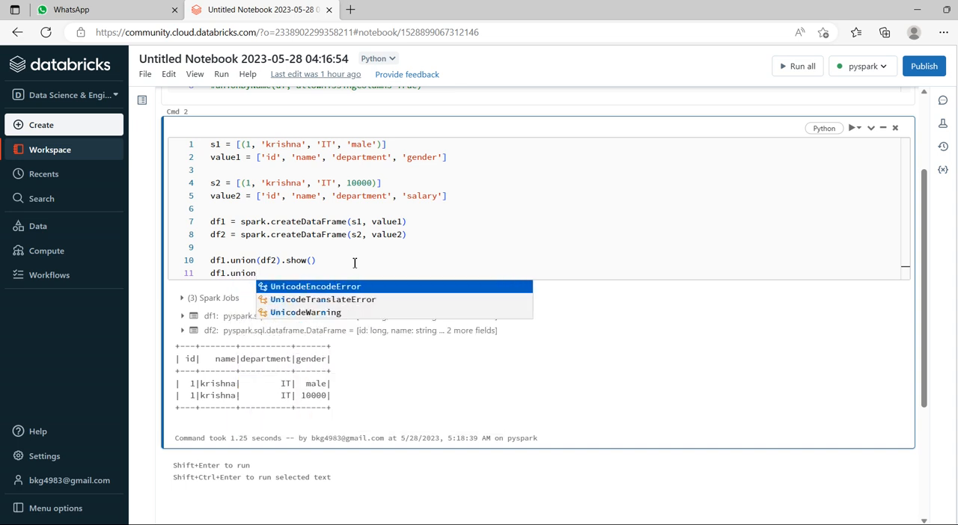
{"action": "type", "text": "ByN"}
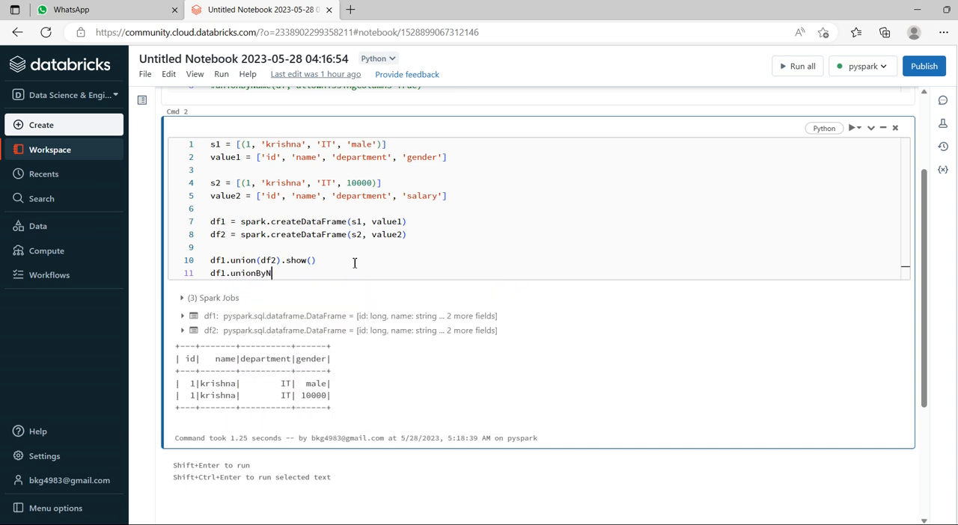
{"action": "type", "text": "ame"}
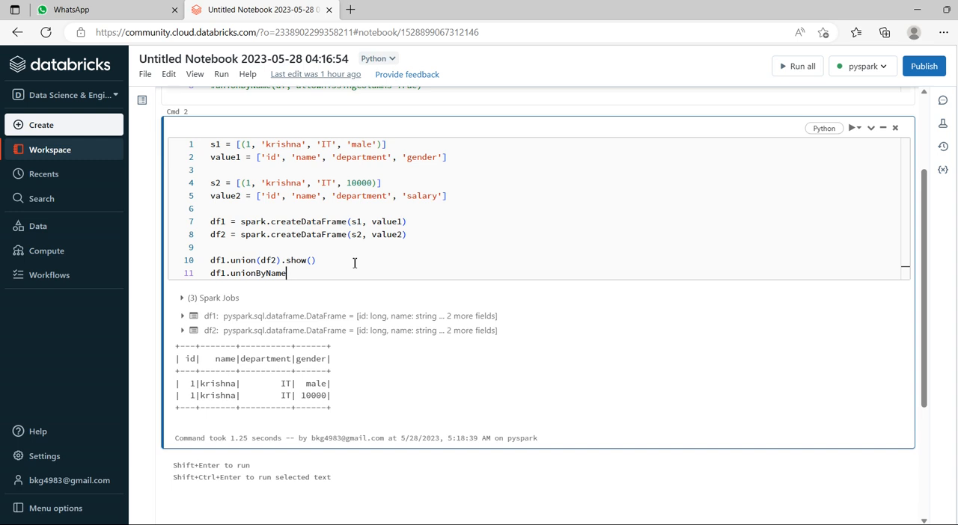
{"action": "type", "text": "(df2)"}
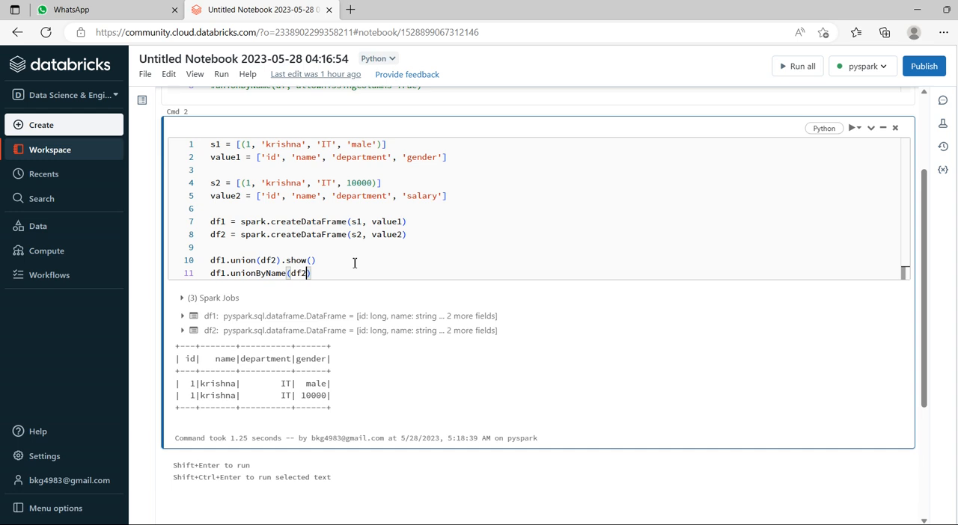
{"action": "type", "text": ")."}
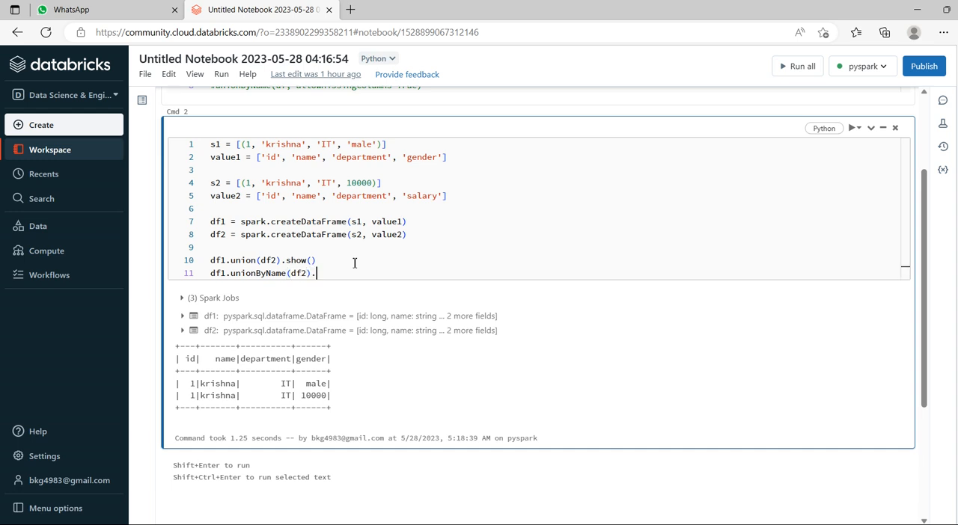
{"action": "type", "text": "show()"}
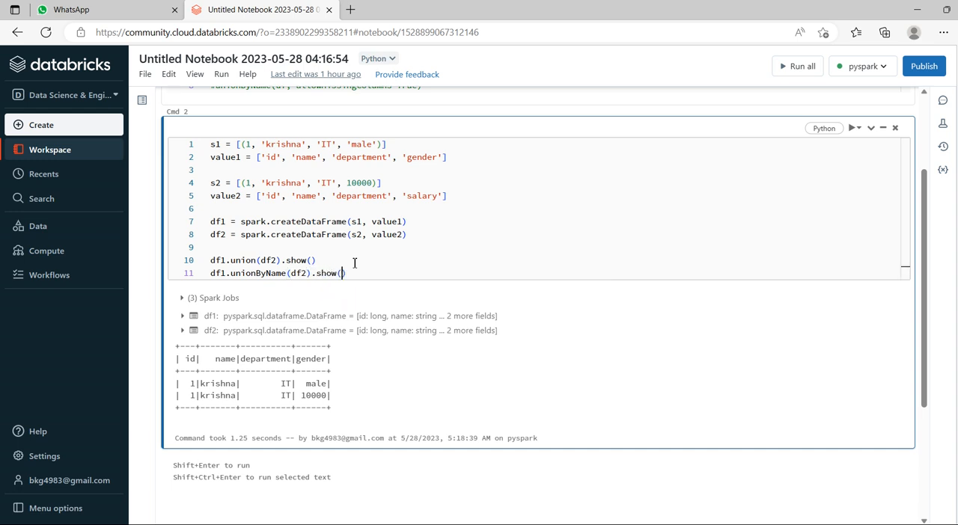
{"action": "key", "text": "shift+enter"}
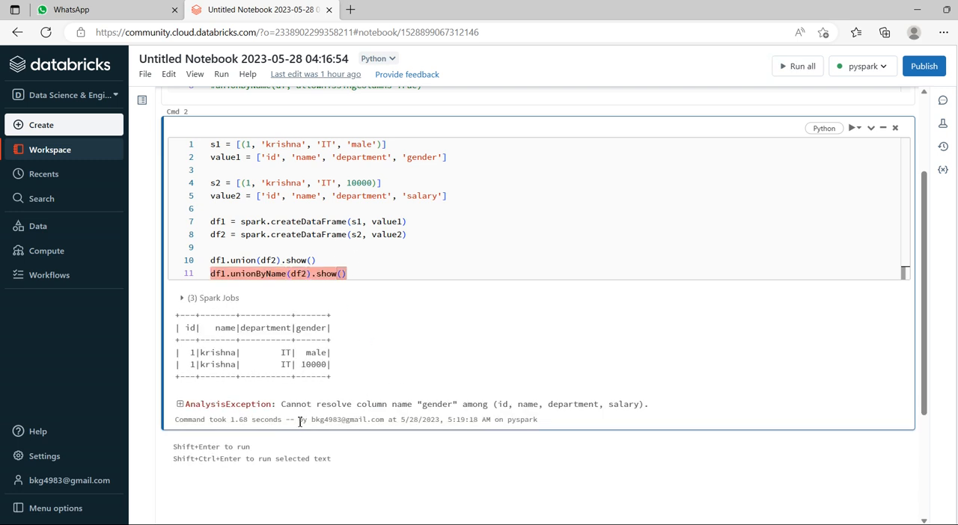
{"action": "left_click", "coordinate": [351, 273]}
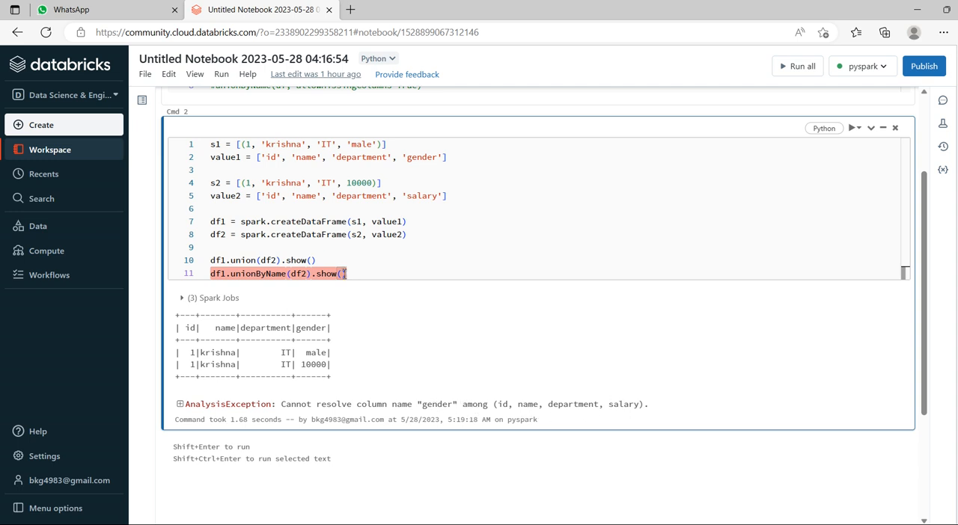
{"action": "double_click", "coordinate": [421, 196]}
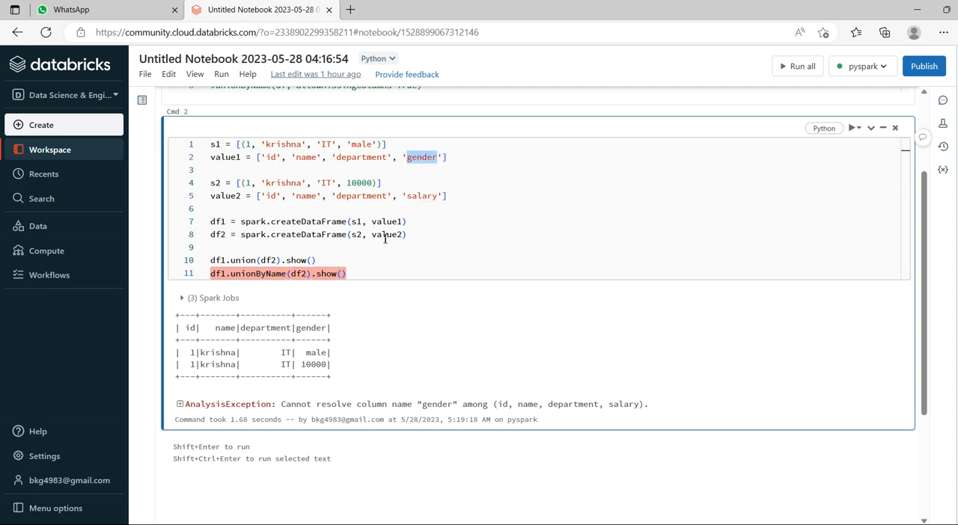
{"action": "left_click", "coordinate": [346, 273]}
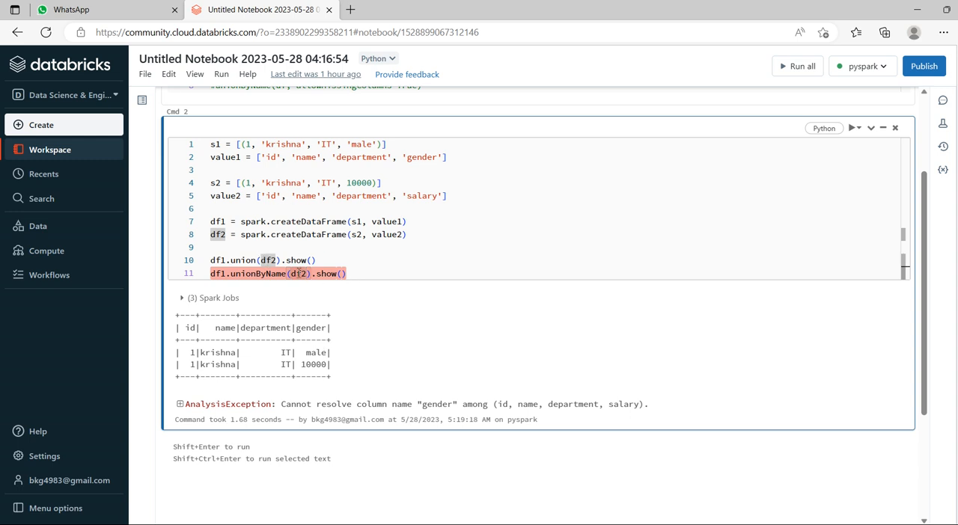
{"action": "mouse_move", "coordinate": [307, 354]}
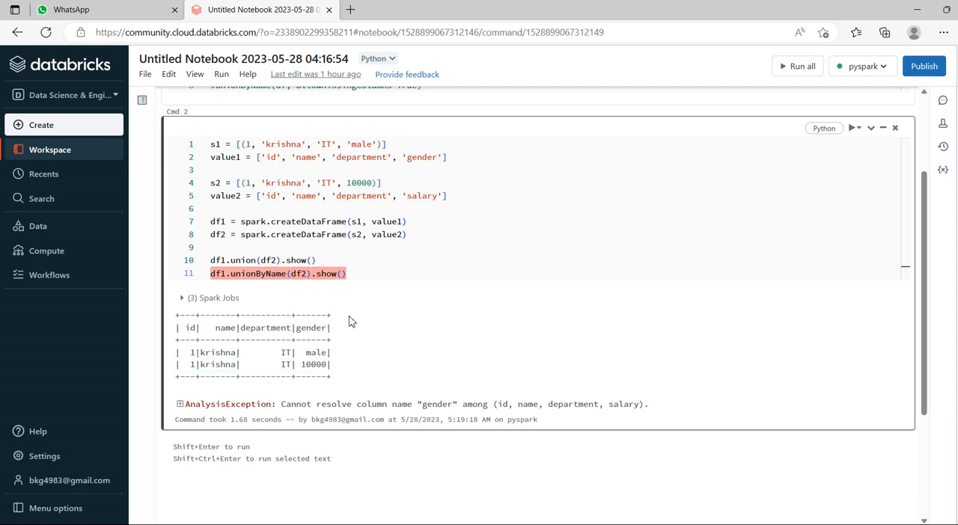
{"action": "mouse_move", "coordinate": [318, 351]}
{"action": "type", "text": ", "}
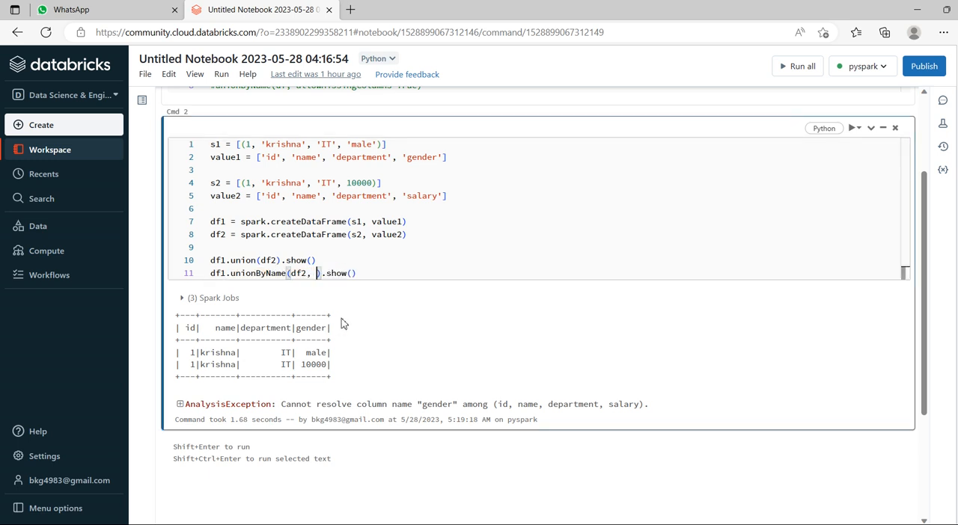
Step: Pass allowMissingColumns=True to unionByName after df2
{"action": "type", "text": "allow"}
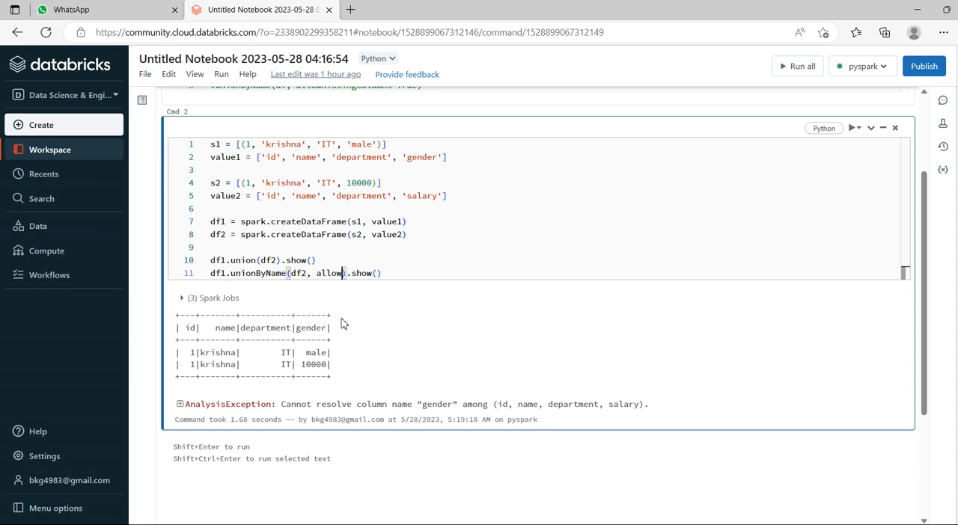
{"action": "type", "text": "Missing"}
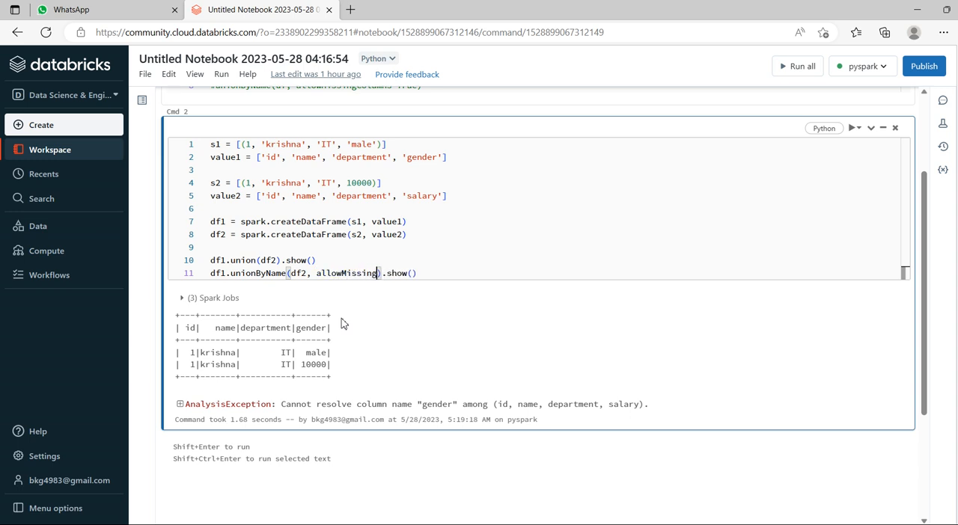
{"action": "type", "text": "Columns"}
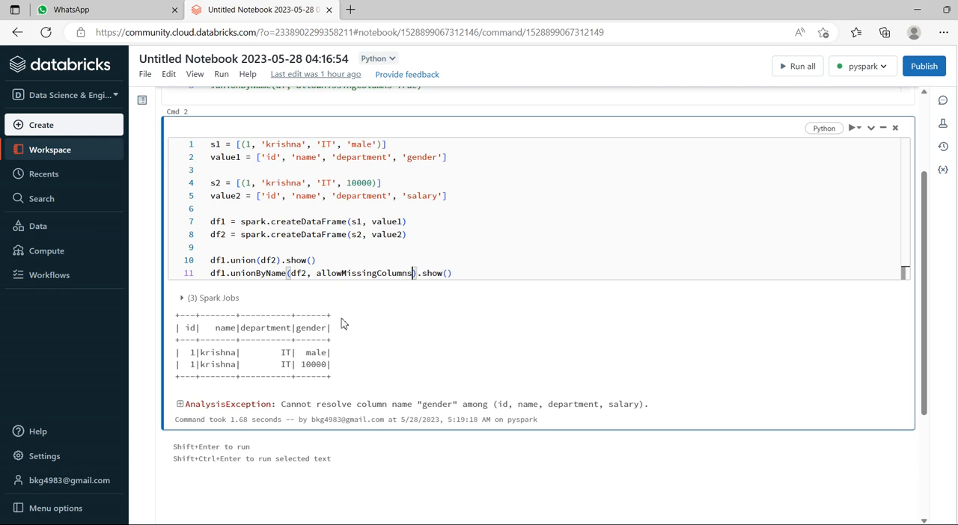
{"action": "type", "text": "=True"}
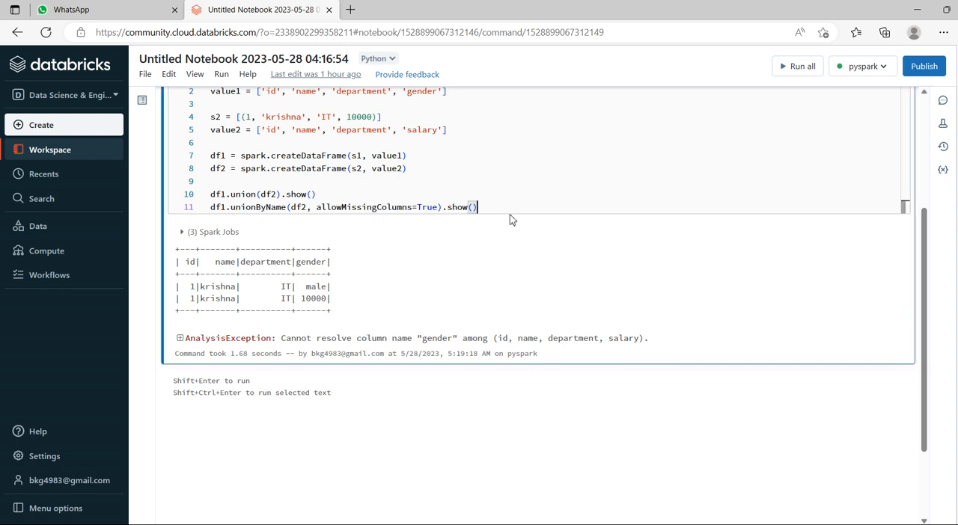
{"action": "mouse_move", "coordinate": [521, 233]}
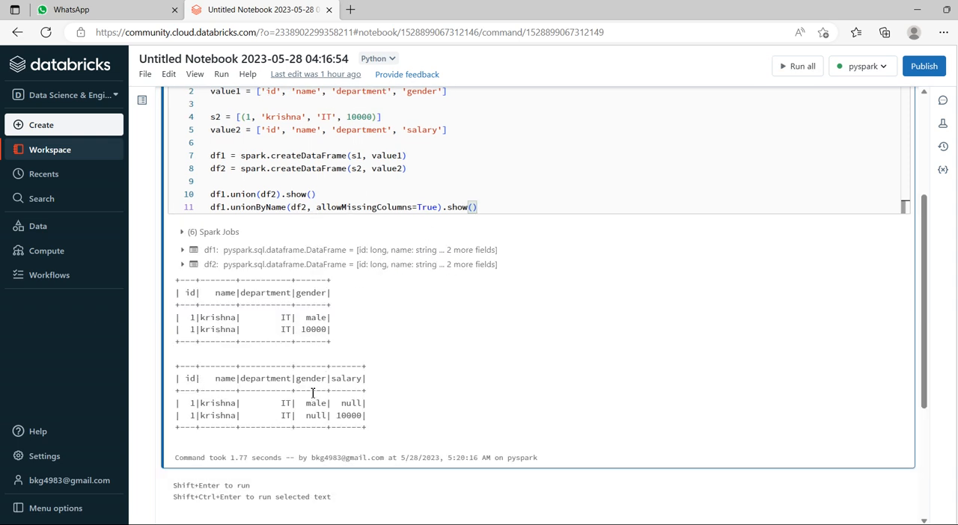
Step: Rerun the cell and inspect the merged table with gender and salary columns null-filled
{"action": "double_click", "coordinate": [311, 378]}
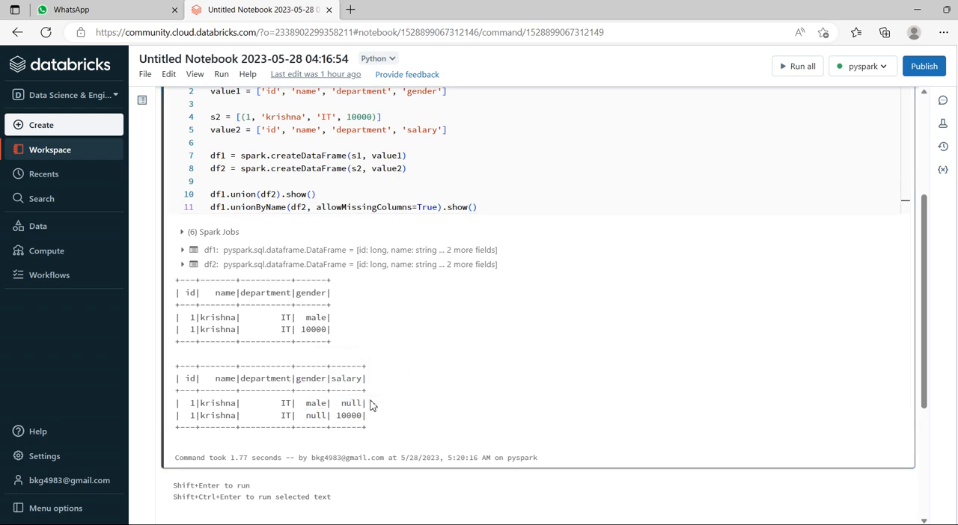
{"action": "double_click", "coordinate": [349, 415]}
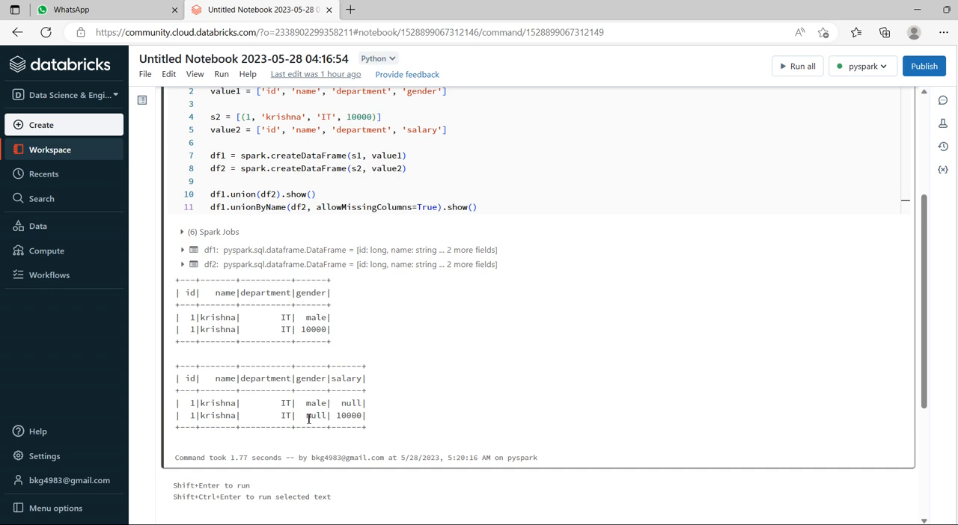
{"action": "mouse_move", "coordinate": [395, 287]}
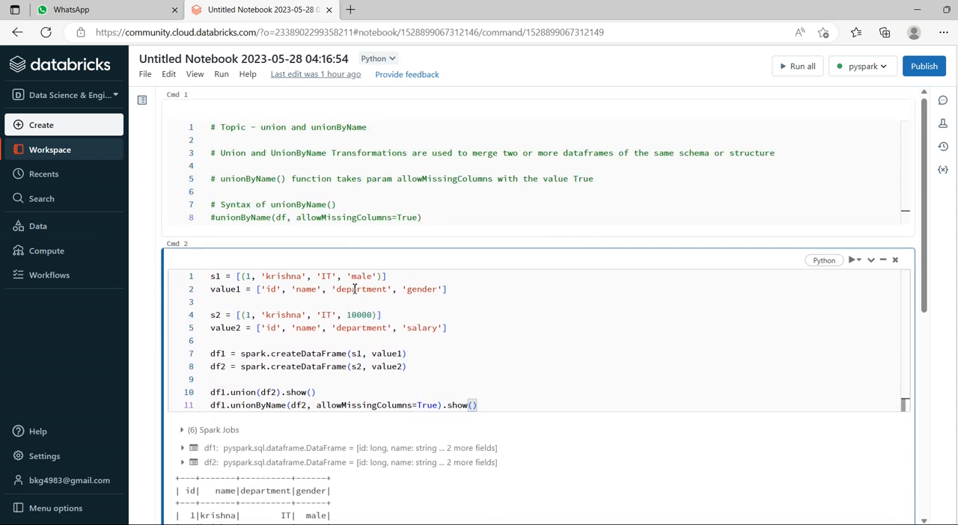
{"action": "scroll", "scroll_direction": "down", "scroll_amount": 3}
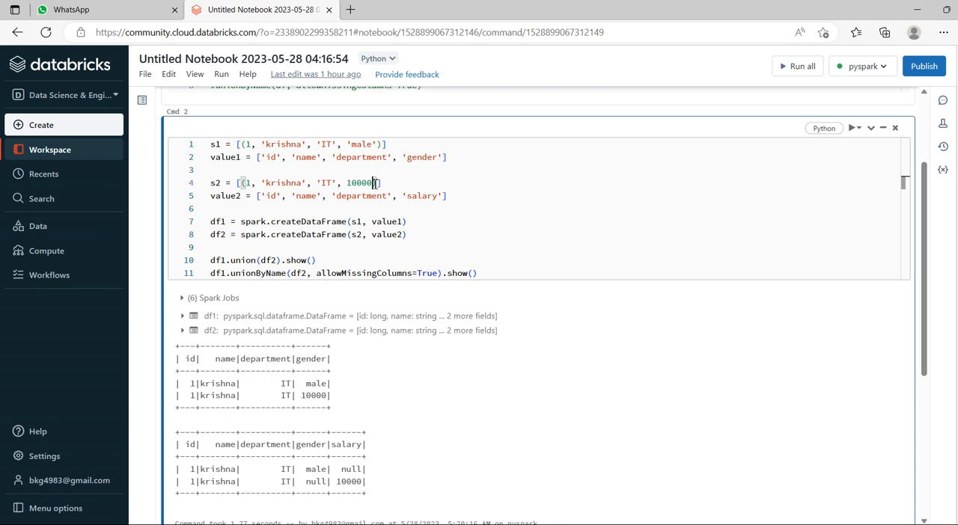
Step: Append 30 to the s2 tuple and an 'age' column to value2
{"action": "type", "text": ", '"}
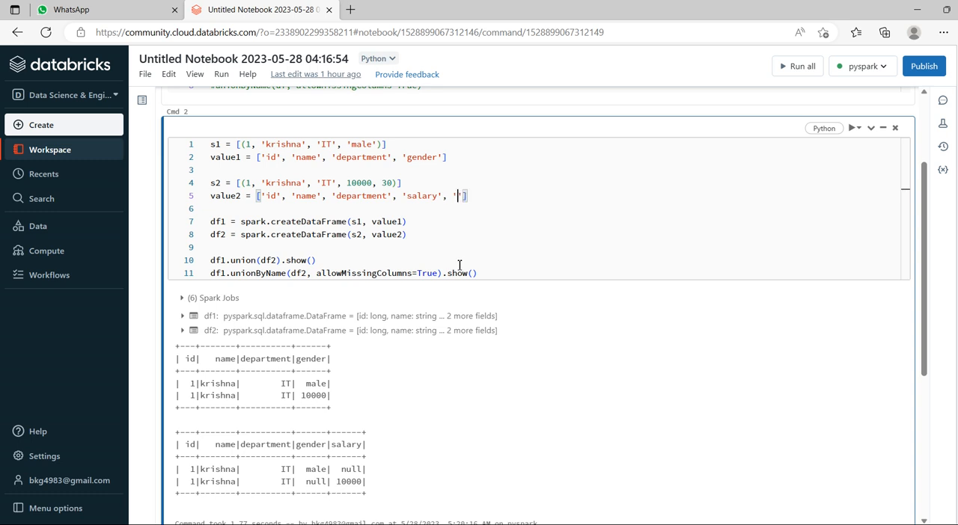
{"action": "type", "text": "age"}
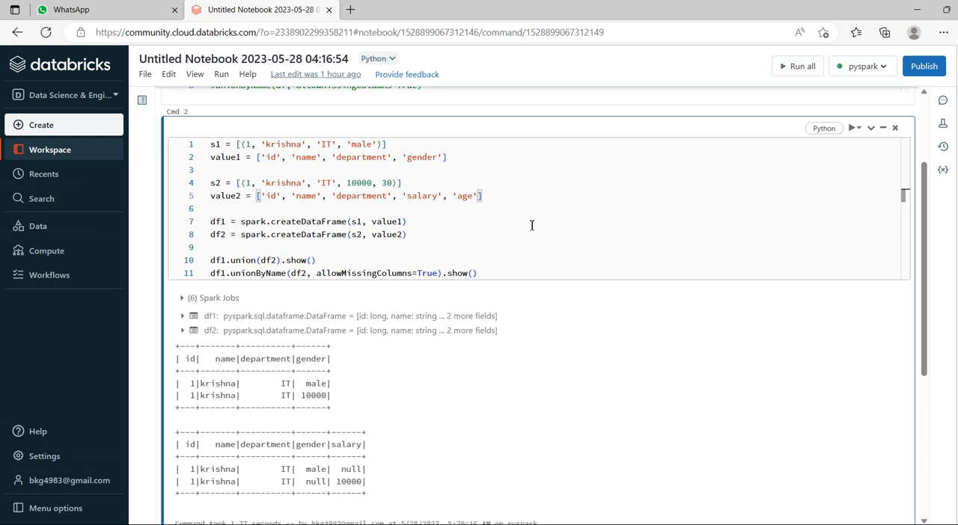
{"action": "mouse_move", "coordinate": [535, 222]}
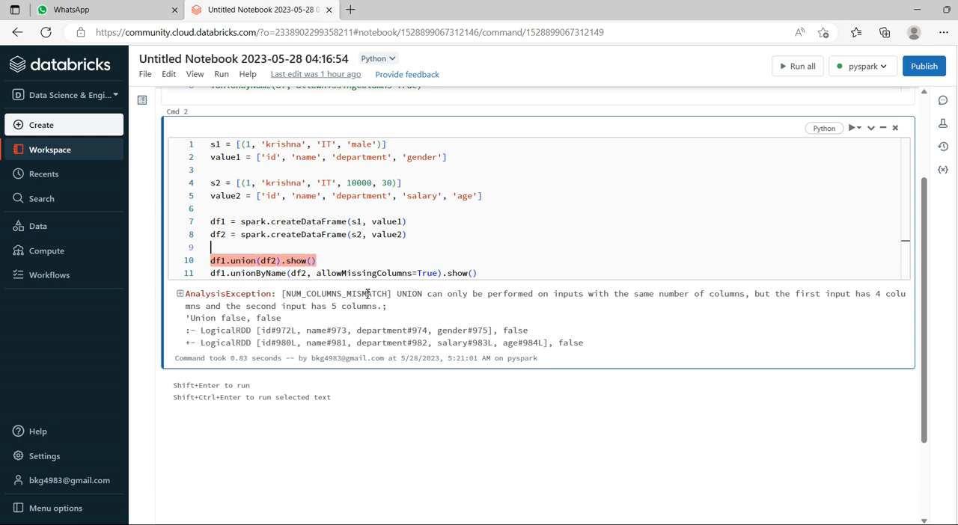
{"action": "mouse_move", "coordinate": [407, 287]}
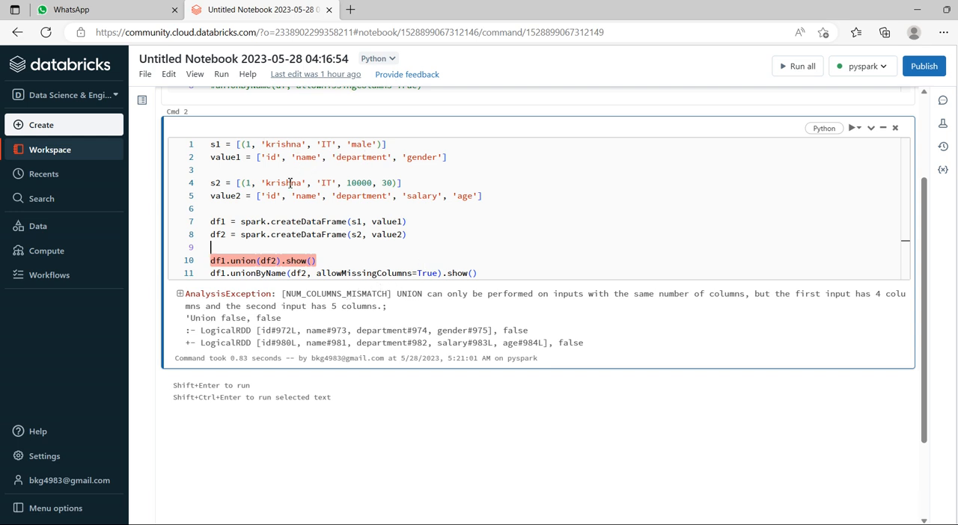
{"action": "mouse_move", "coordinate": [443, 206]}
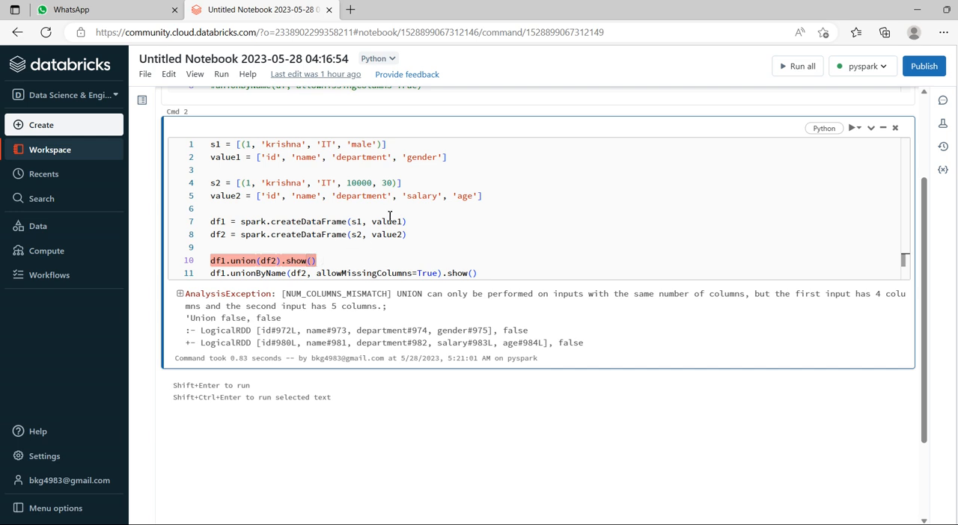
{"action": "mouse_move", "coordinate": [325, 262]}
{"action": "type", "text": "#"}
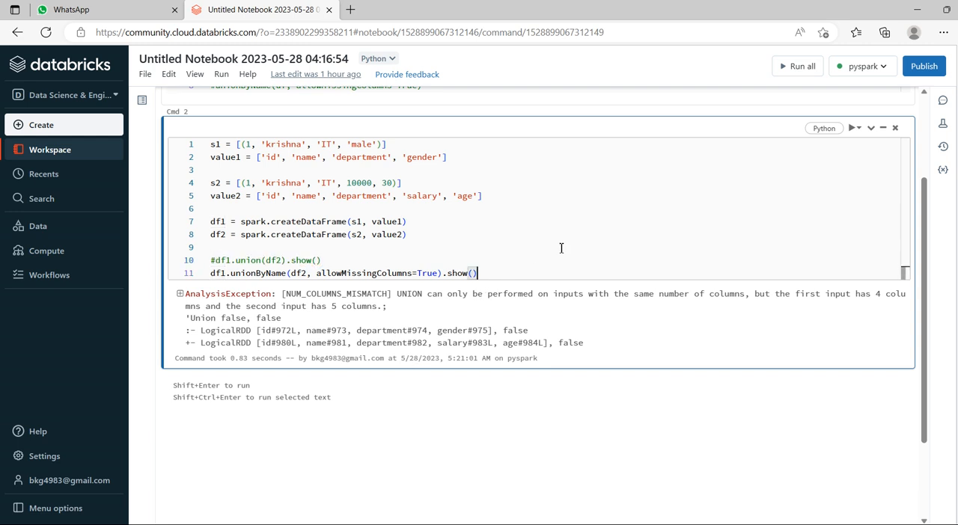
Step: Rerun the cell and view the table with salary and age columns null-filled
{"action": "key", "text": "shift+enter"}
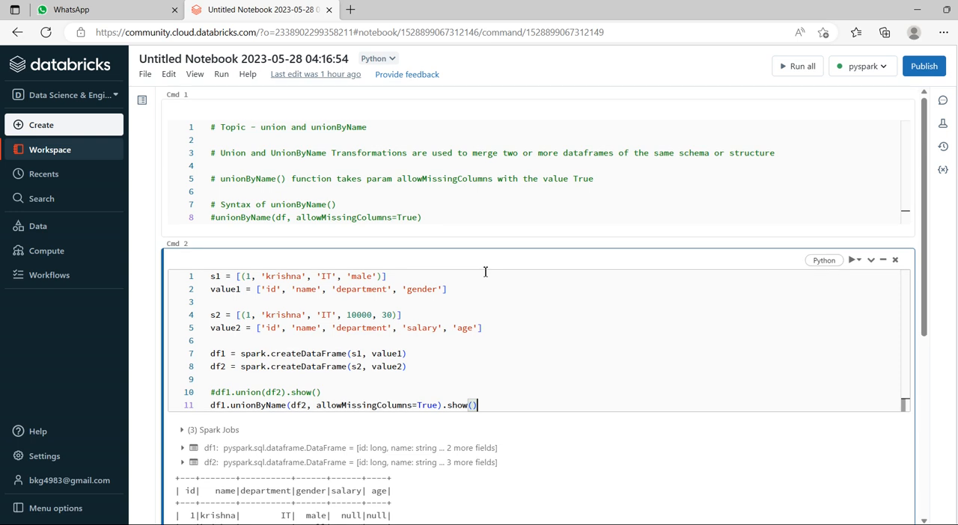
{"action": "scroll", "scroll_direction": "down", "scroll_amount": 3}
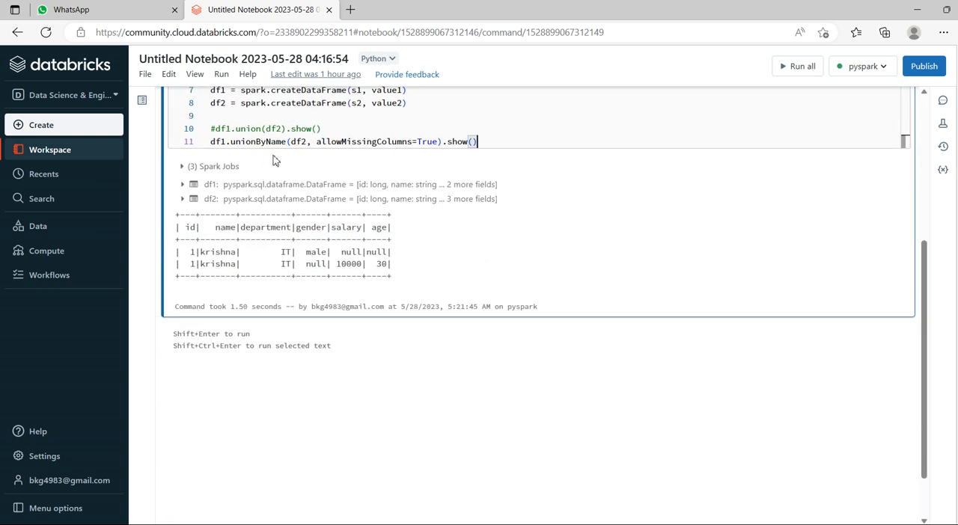
{"action": "mouse_move", "coordinate": [492, 160]}
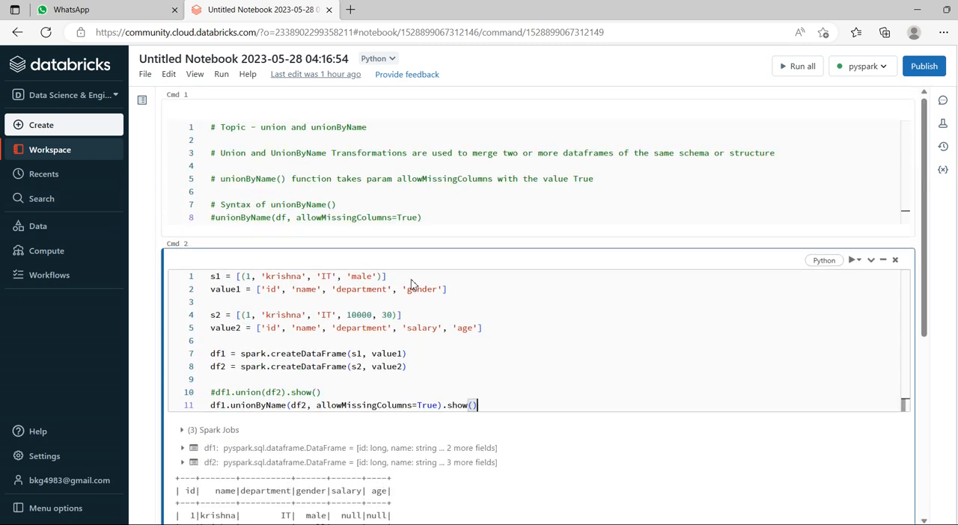
{"action": "scroll", "scroll_direction": "down", "scroll_amount": 3}
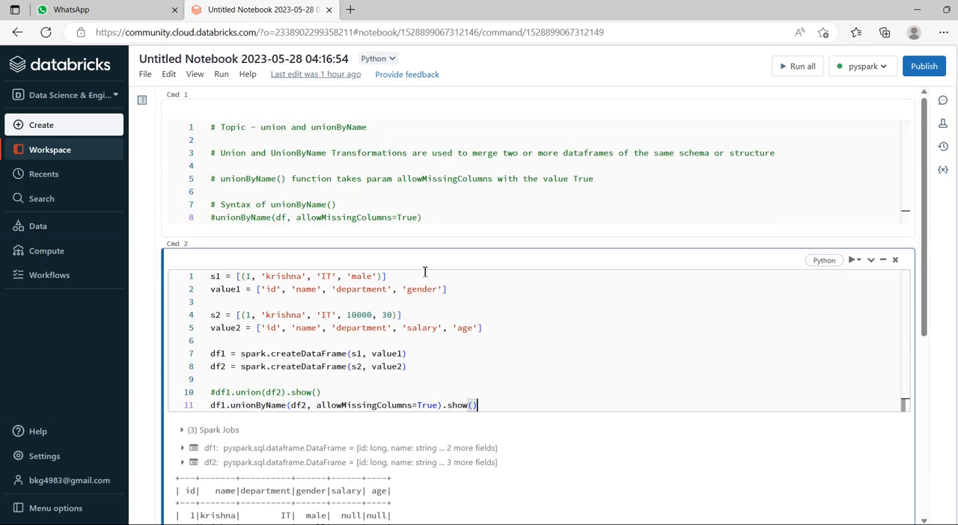
{"action": "mouse_move", "coordinate": [513, 339]}
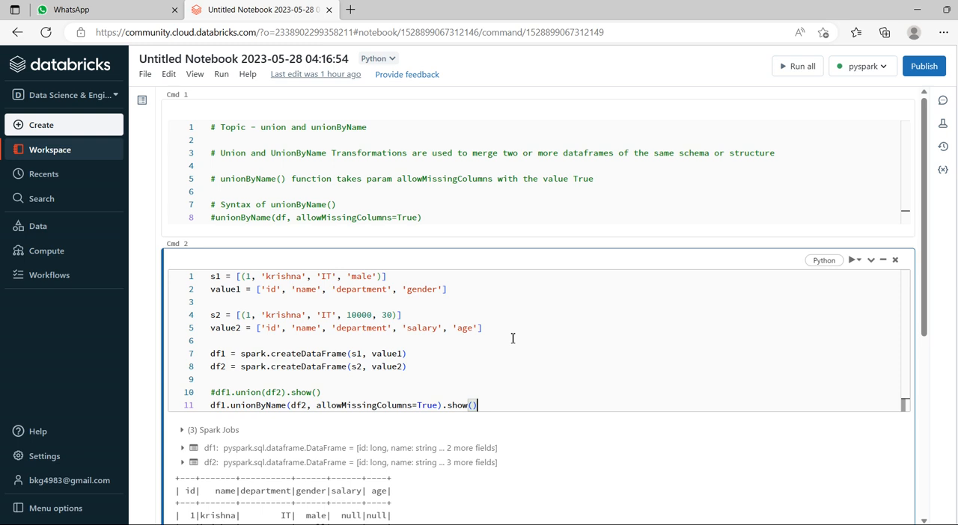
{"action": "mouse_move", "coordinate": [522, 333]}
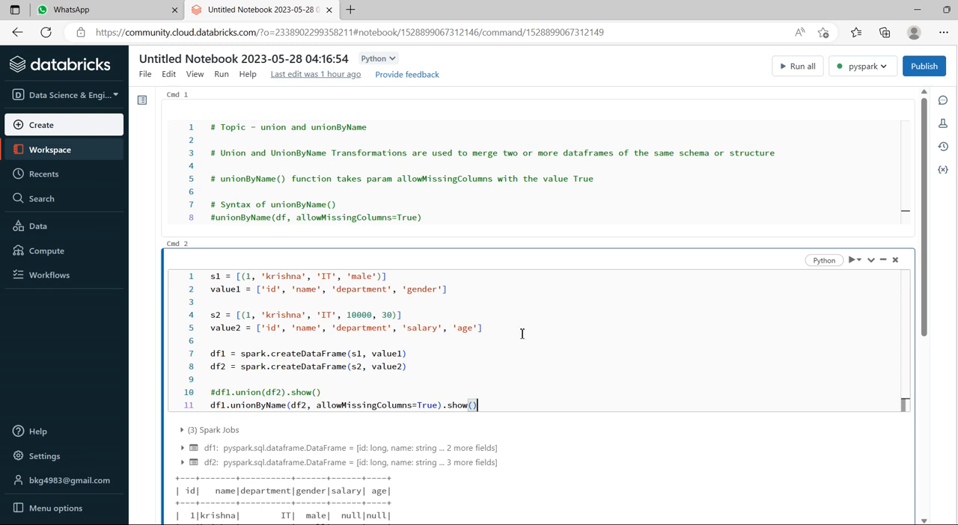